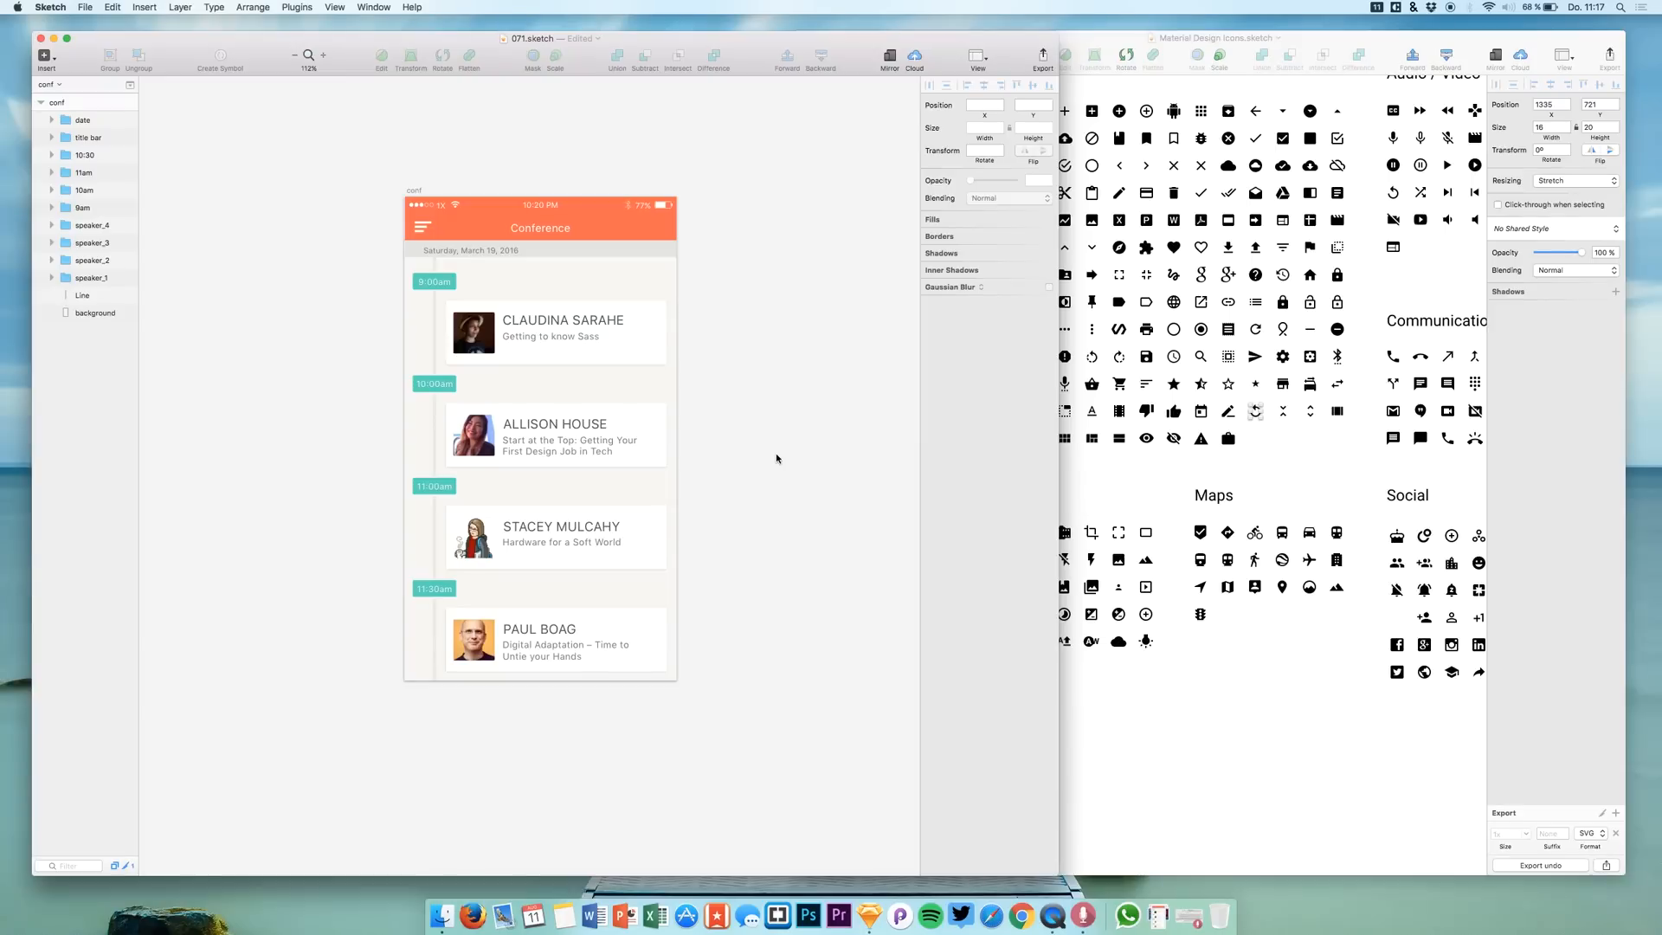
pyautogui.moveTo(677, 439)
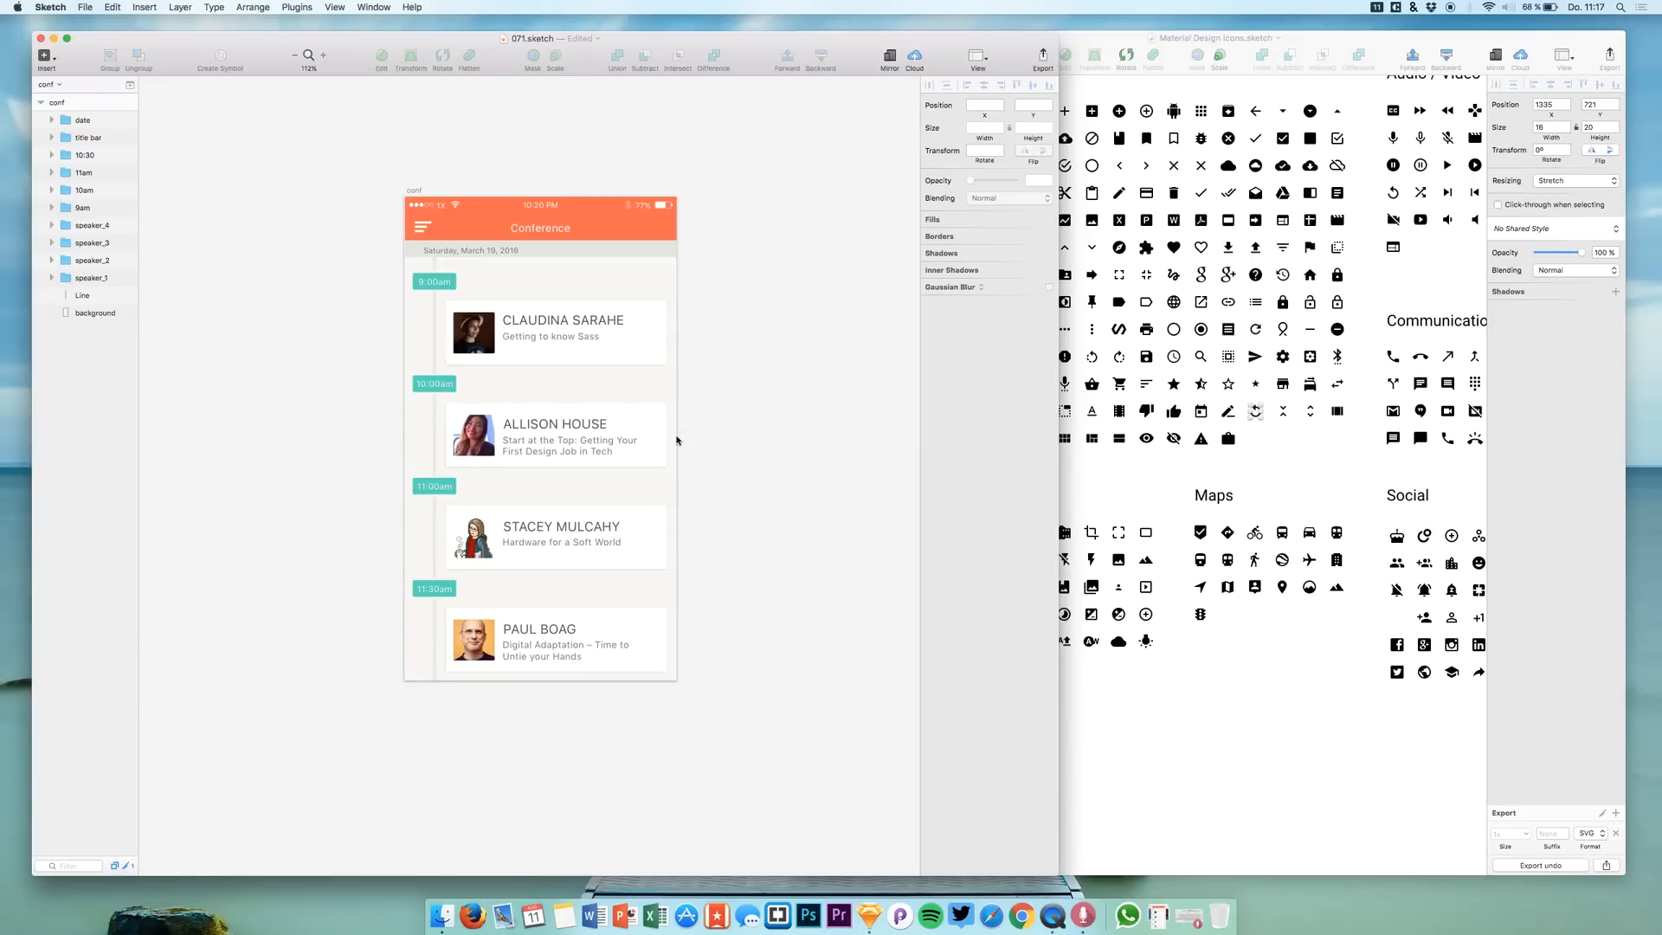
# Add a splash artboard with an orange background and centre the pasted white logo on it
pyautogui.click(82, 119)
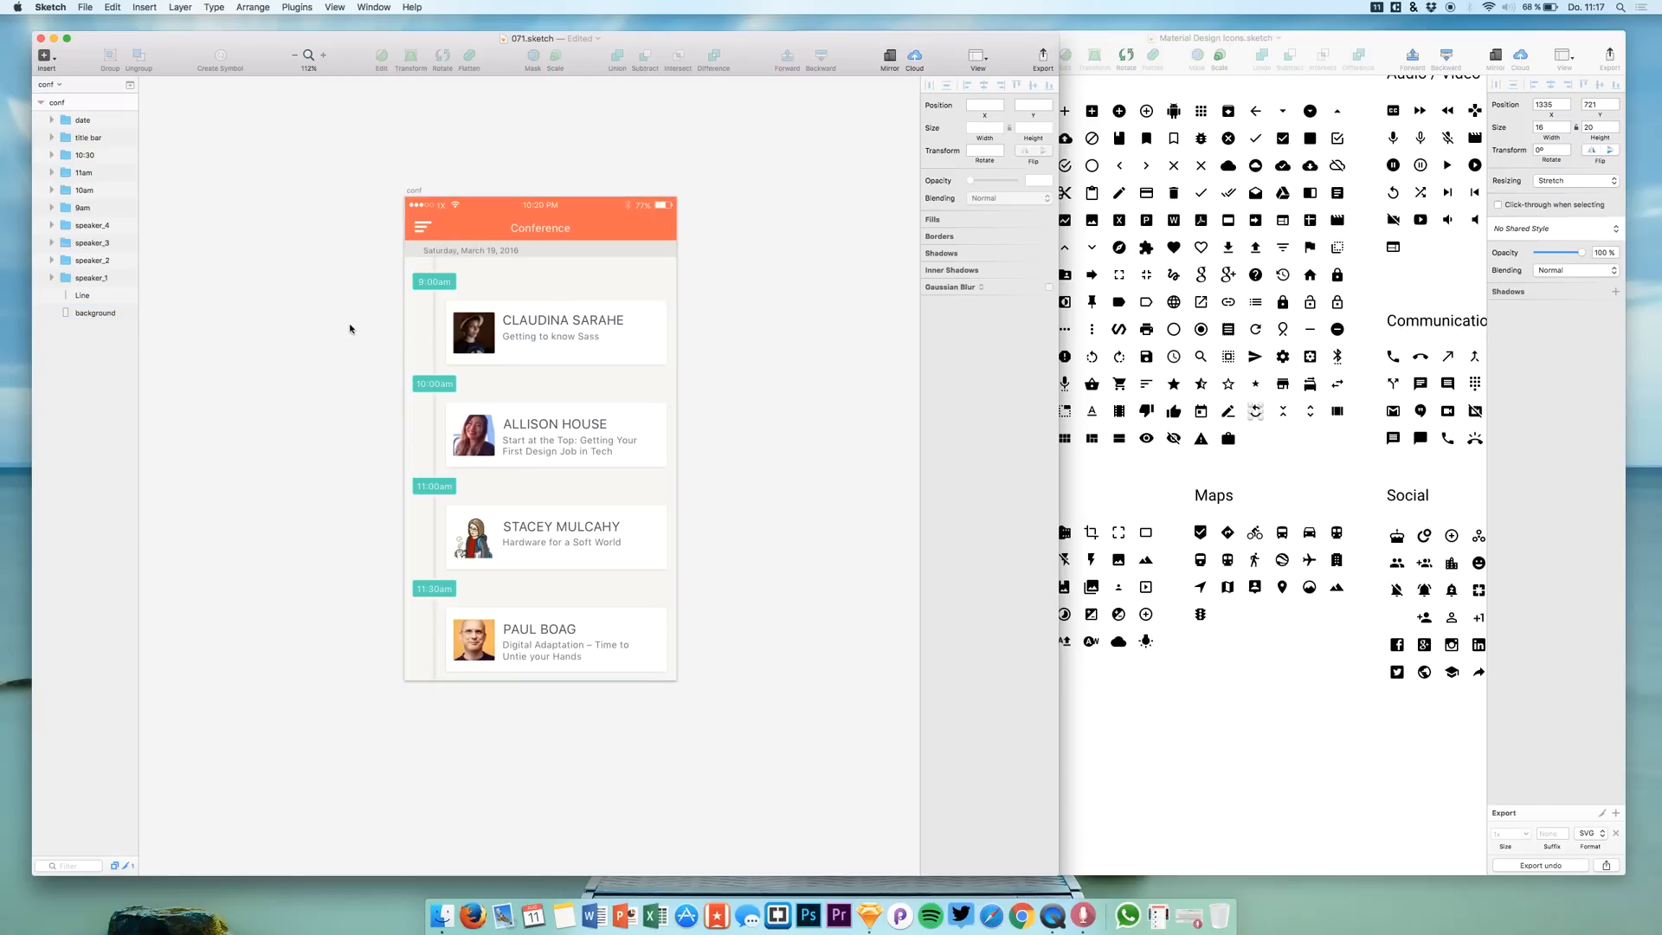
pyautogui.moveTo(284, 366)
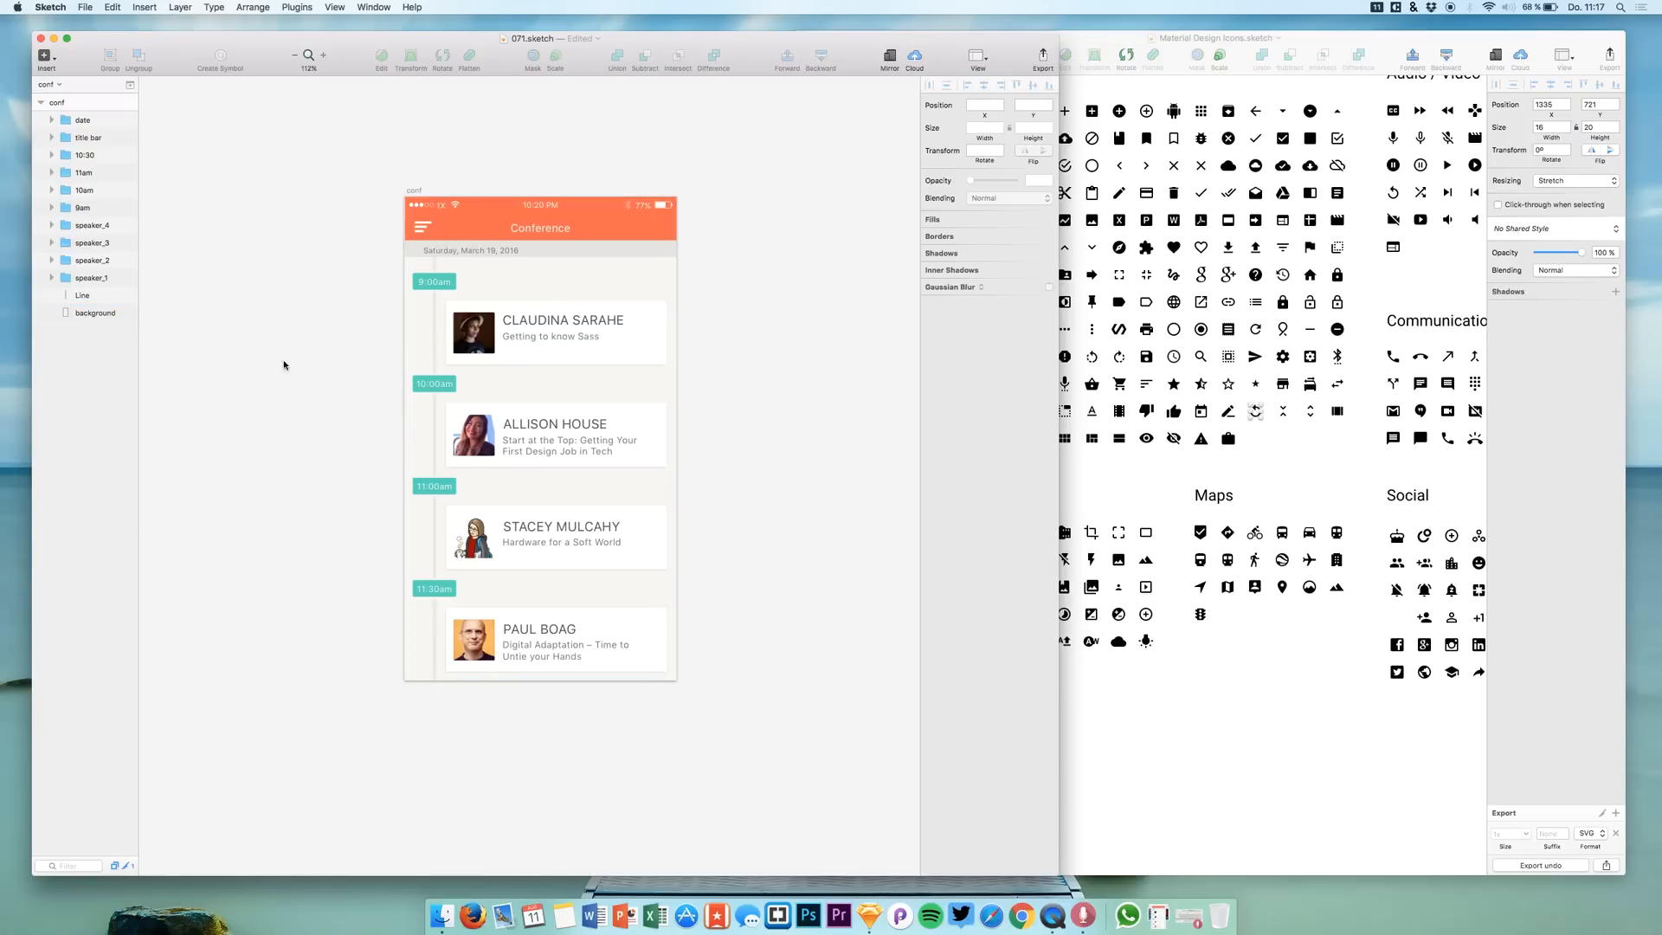
pyautogui.click(93, 312)
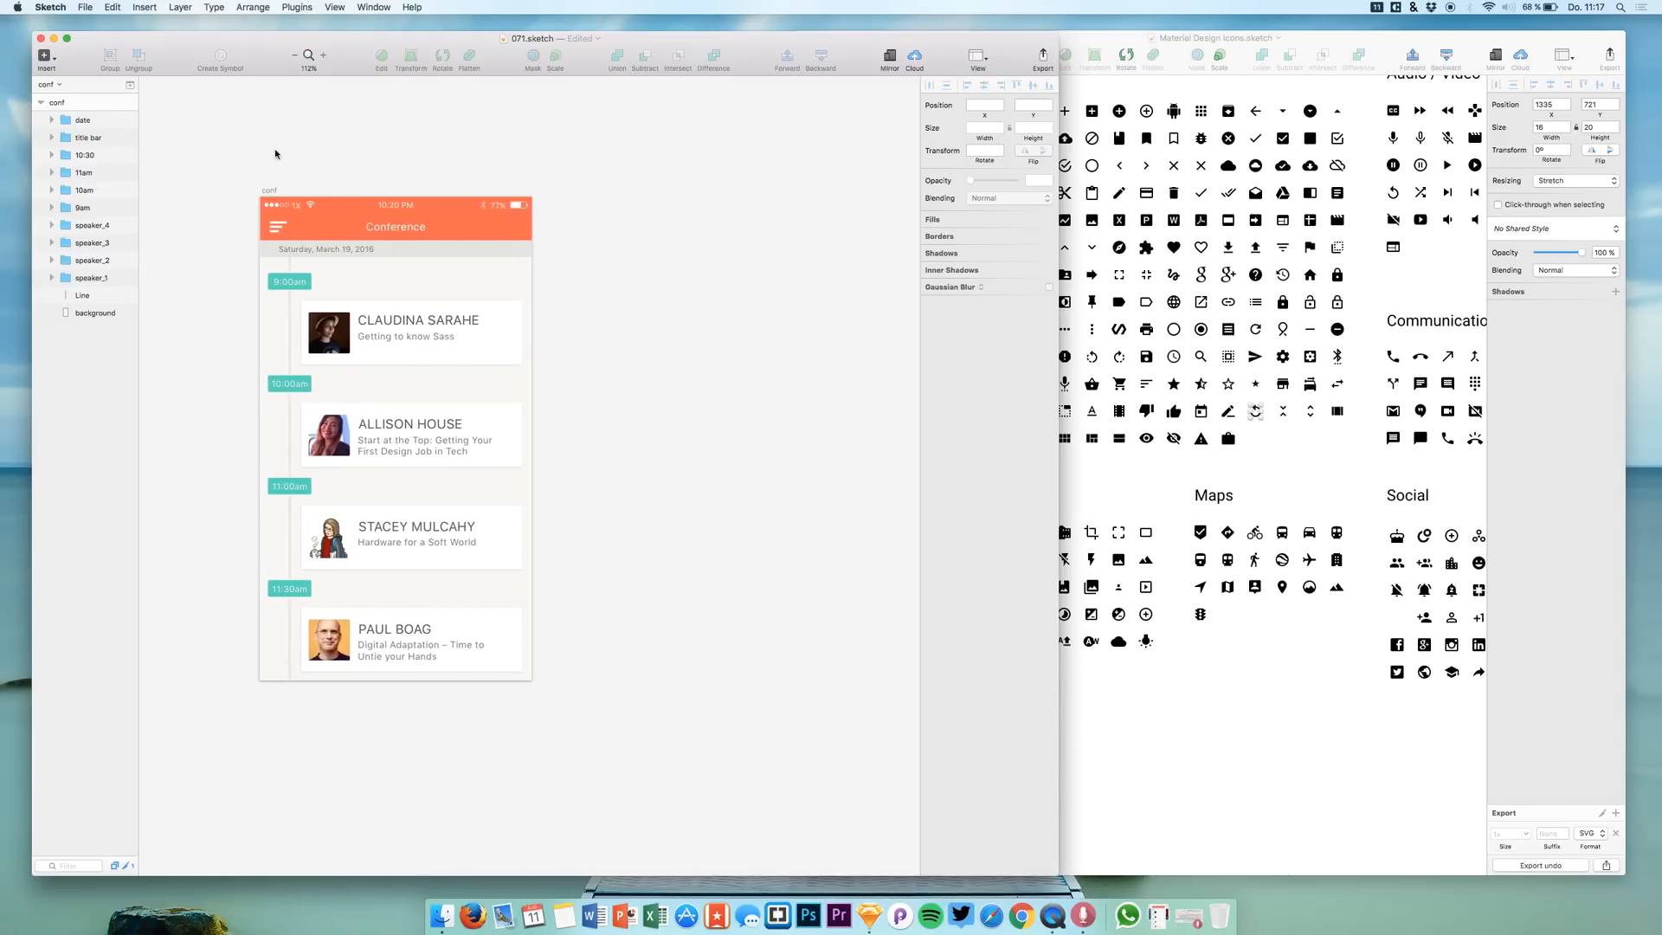
pyautogui.click(54, 102)
pyautogui.write('splash')
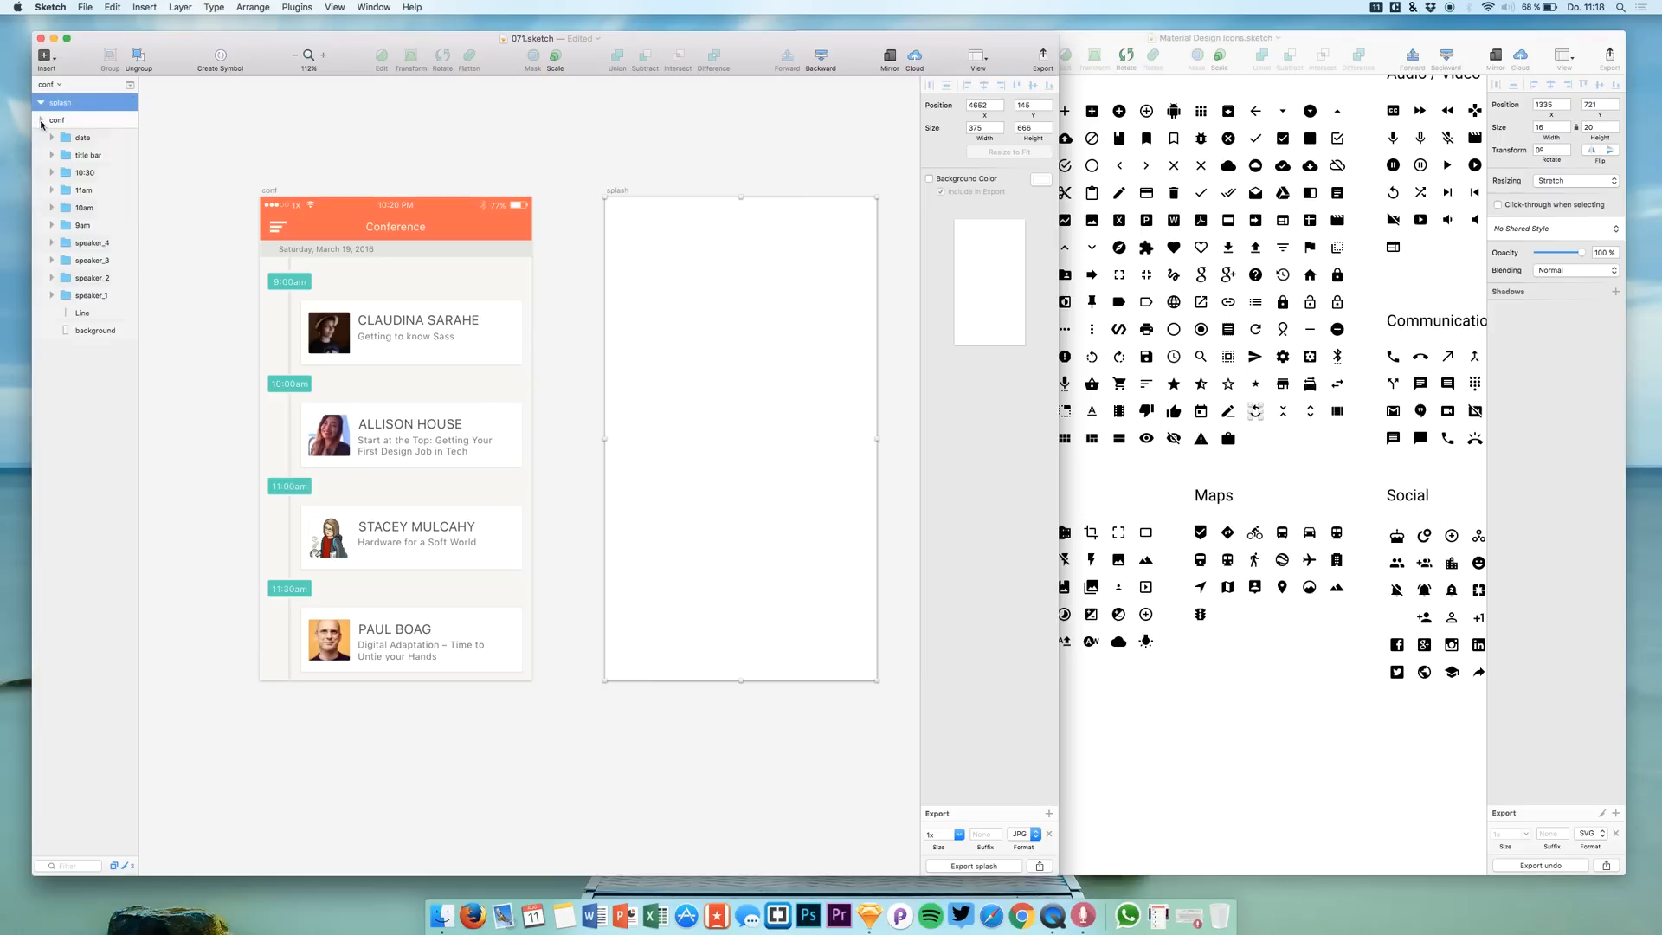
pyautogui.click(40, 120)
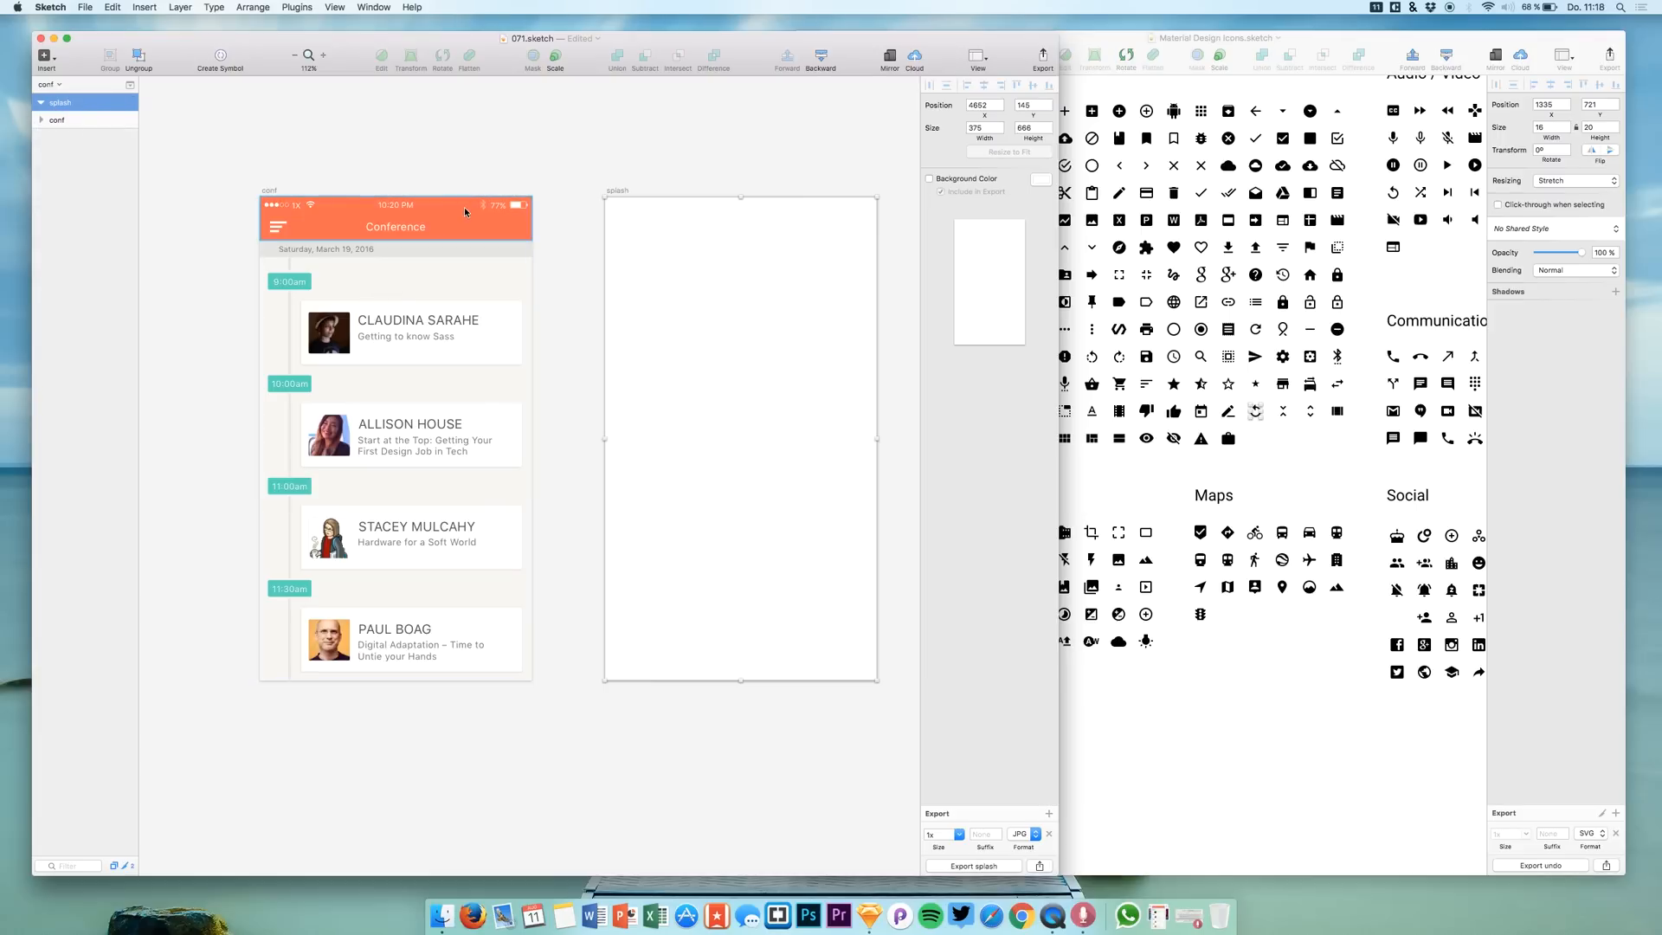
pyautogui.moveTo(952, 187)
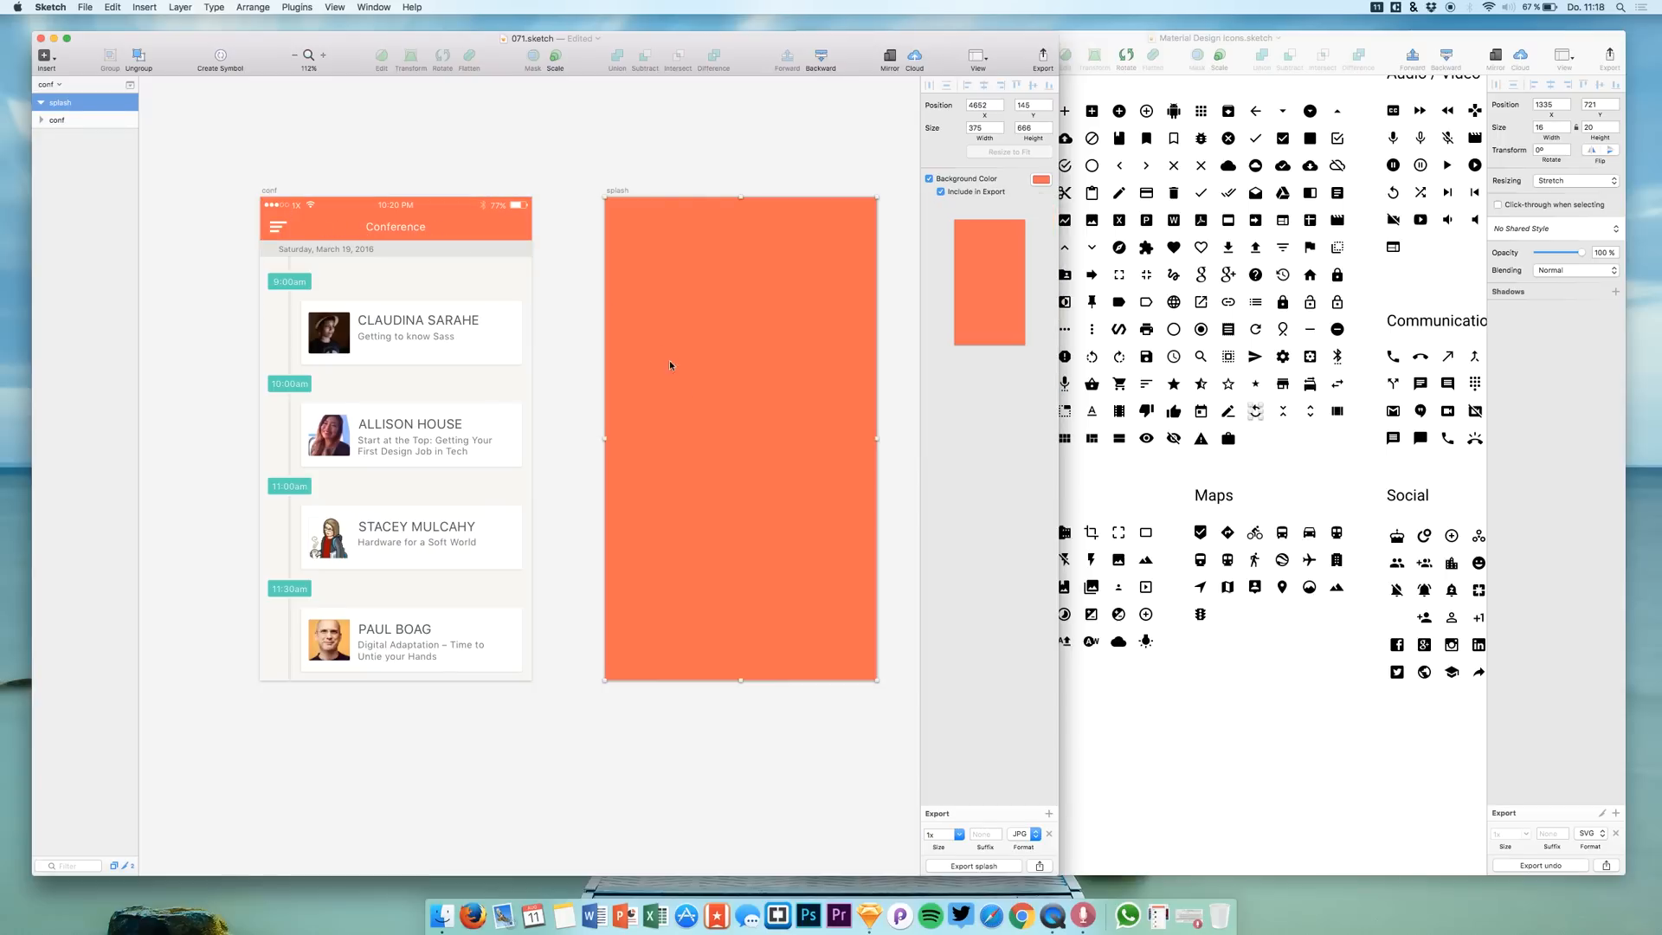
pyautogui.moveTo(810, 433)
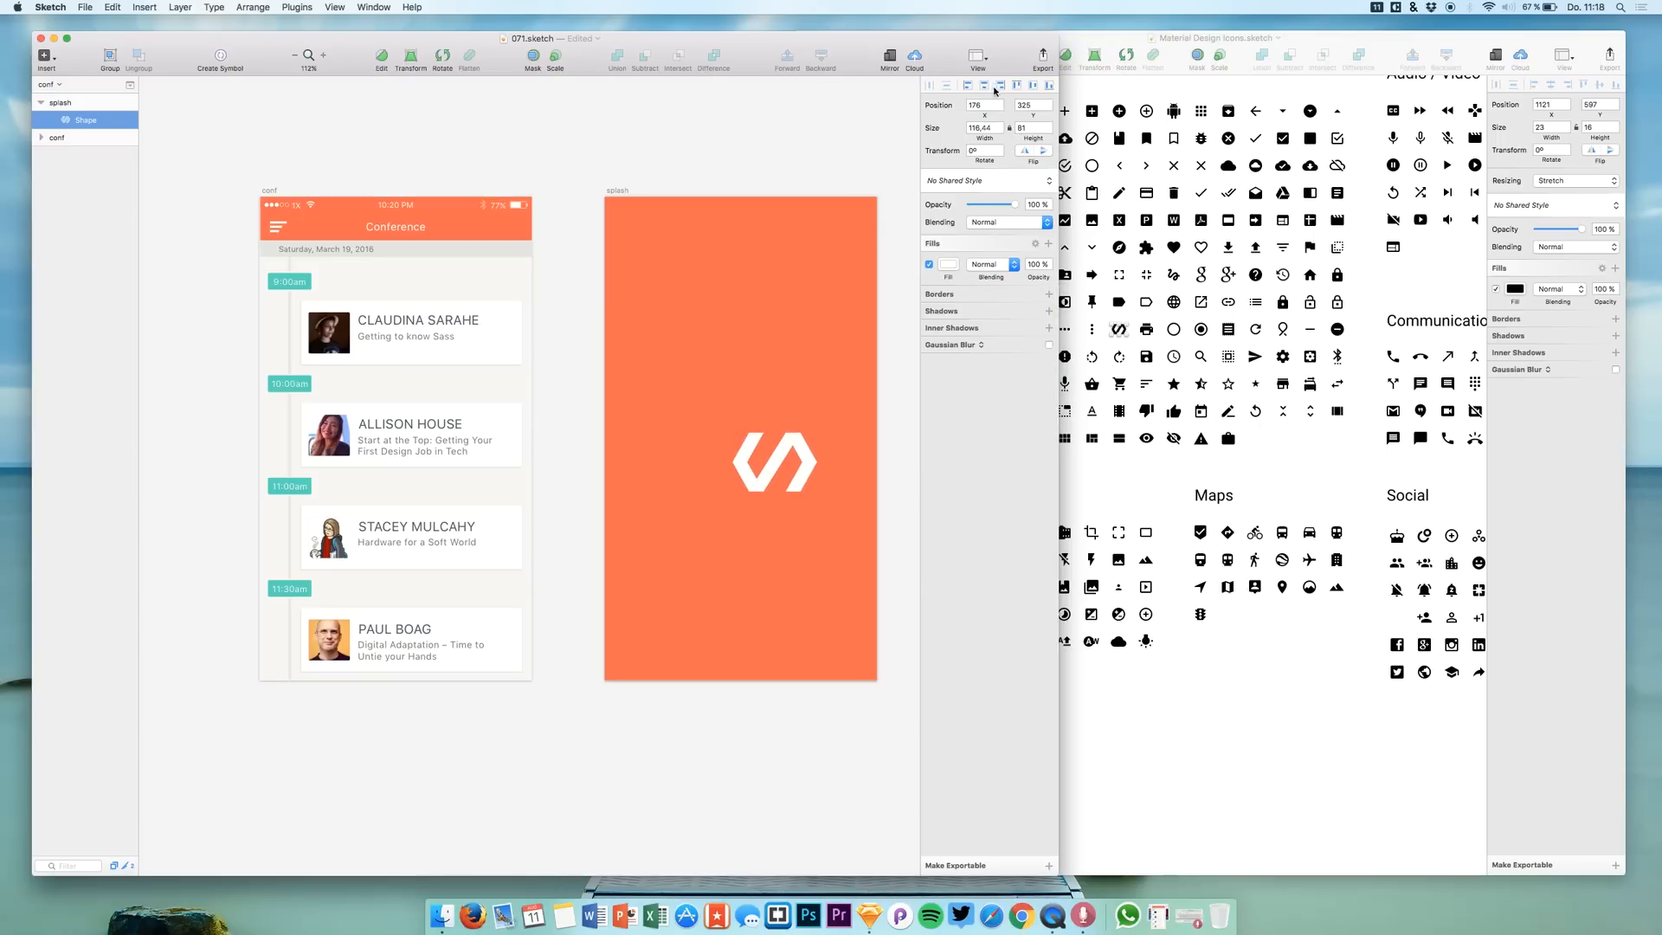
pyautogui.click(717, 382)
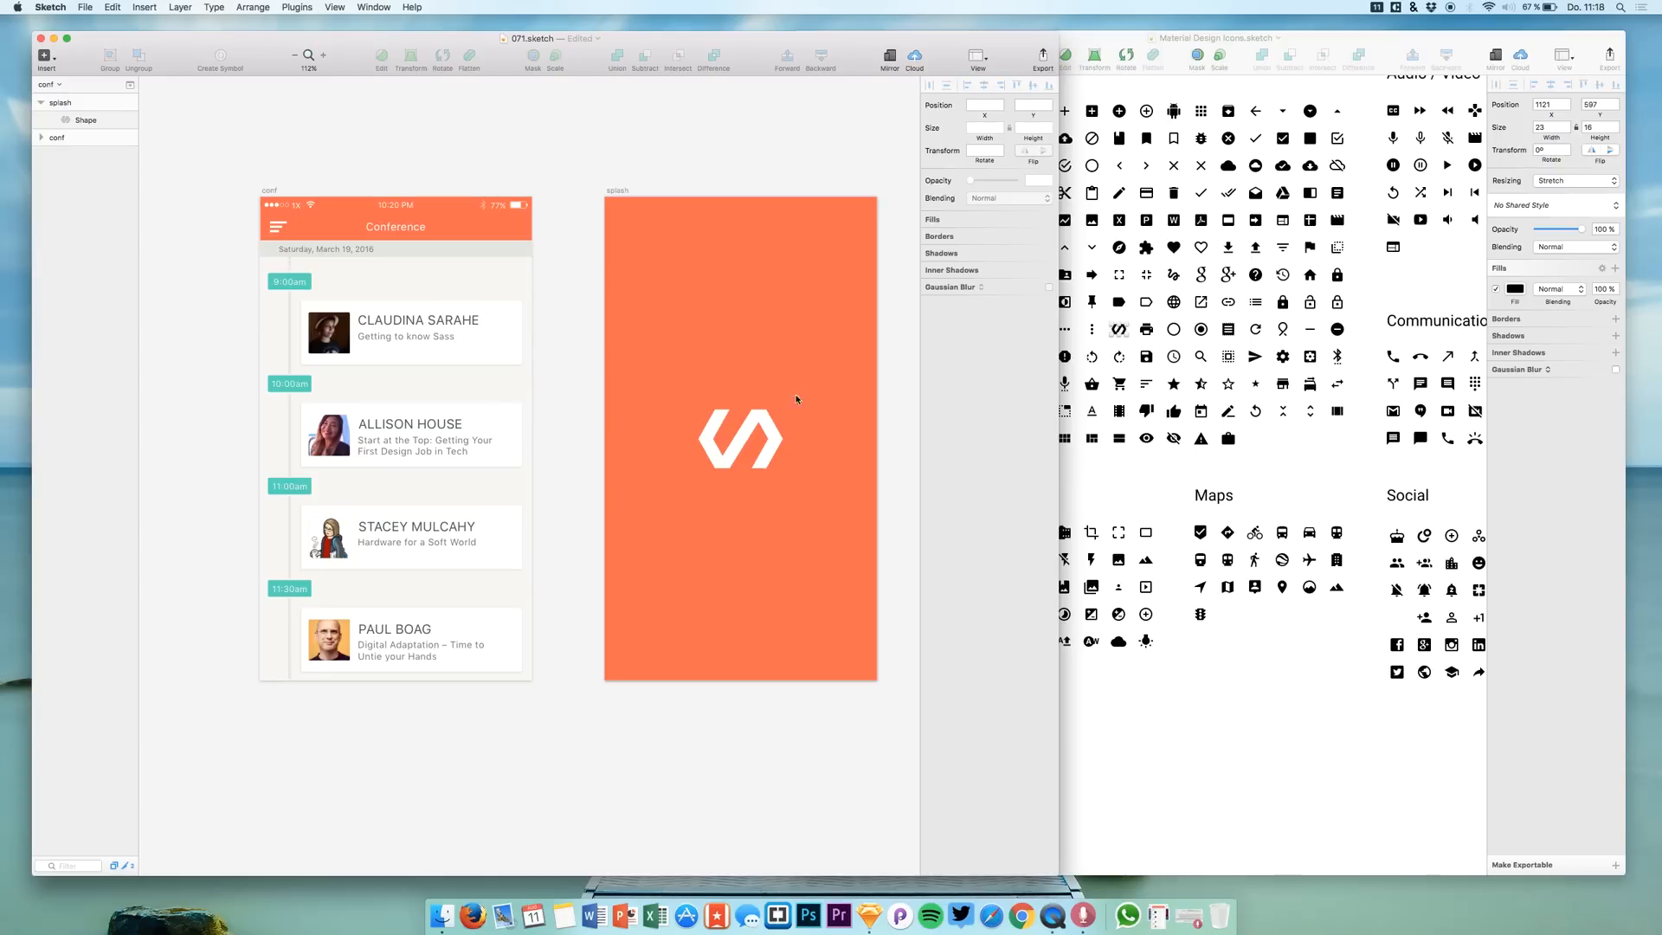
pyautogui.moveTo(524, 395)
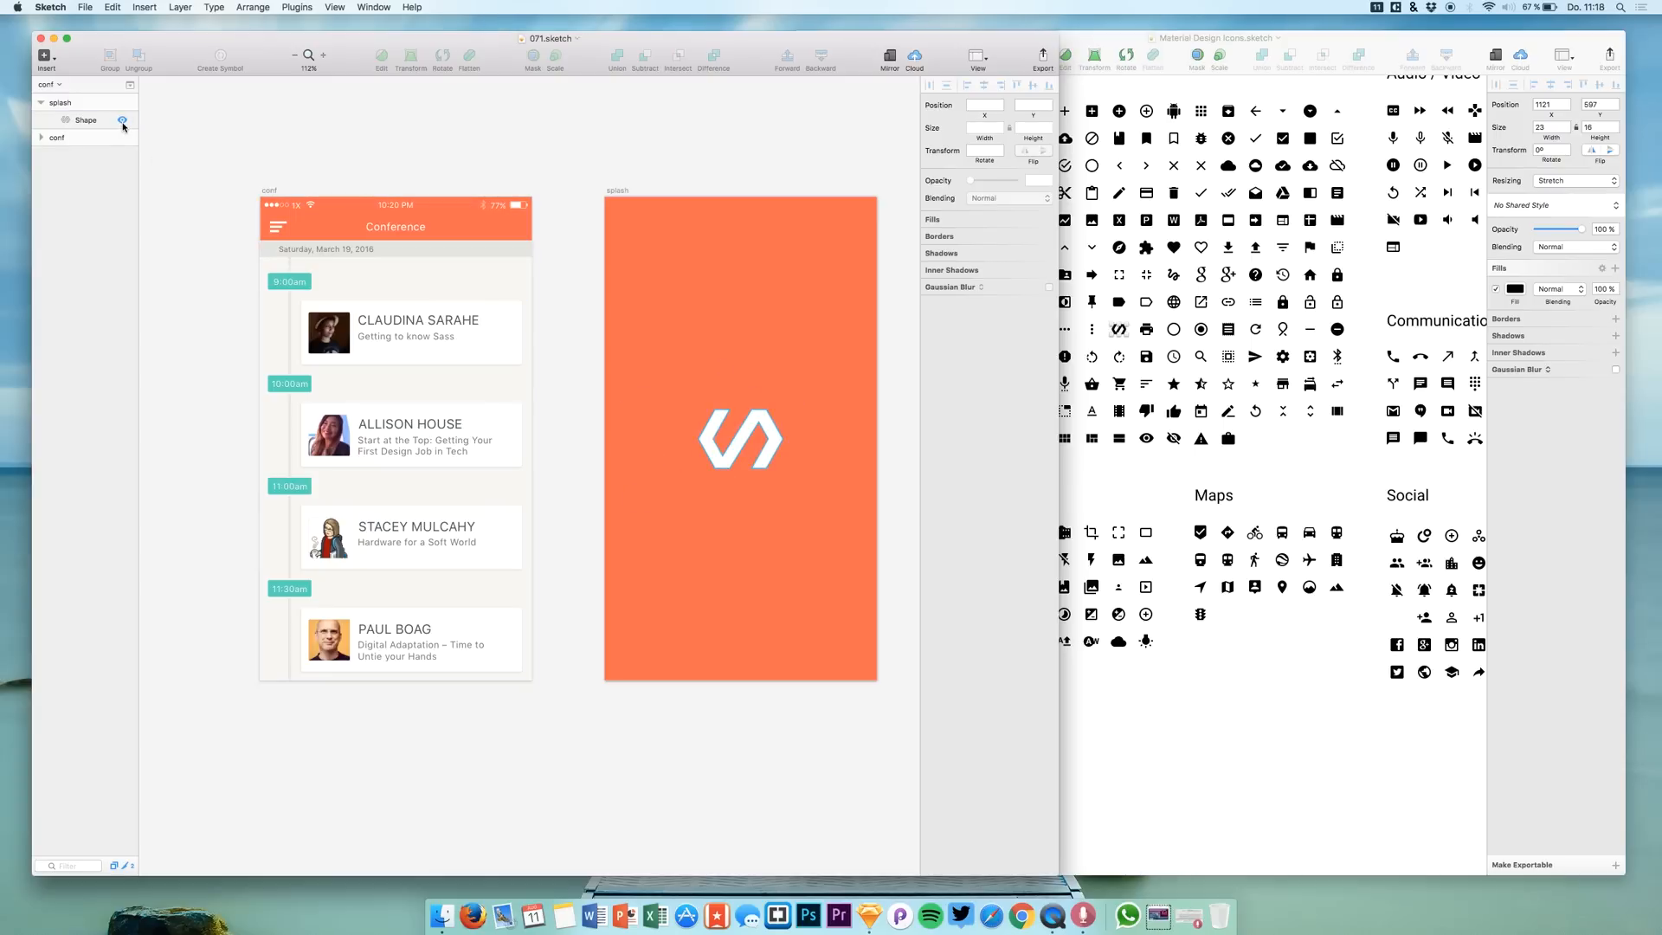
pyautogui.moveTo(898, 914)
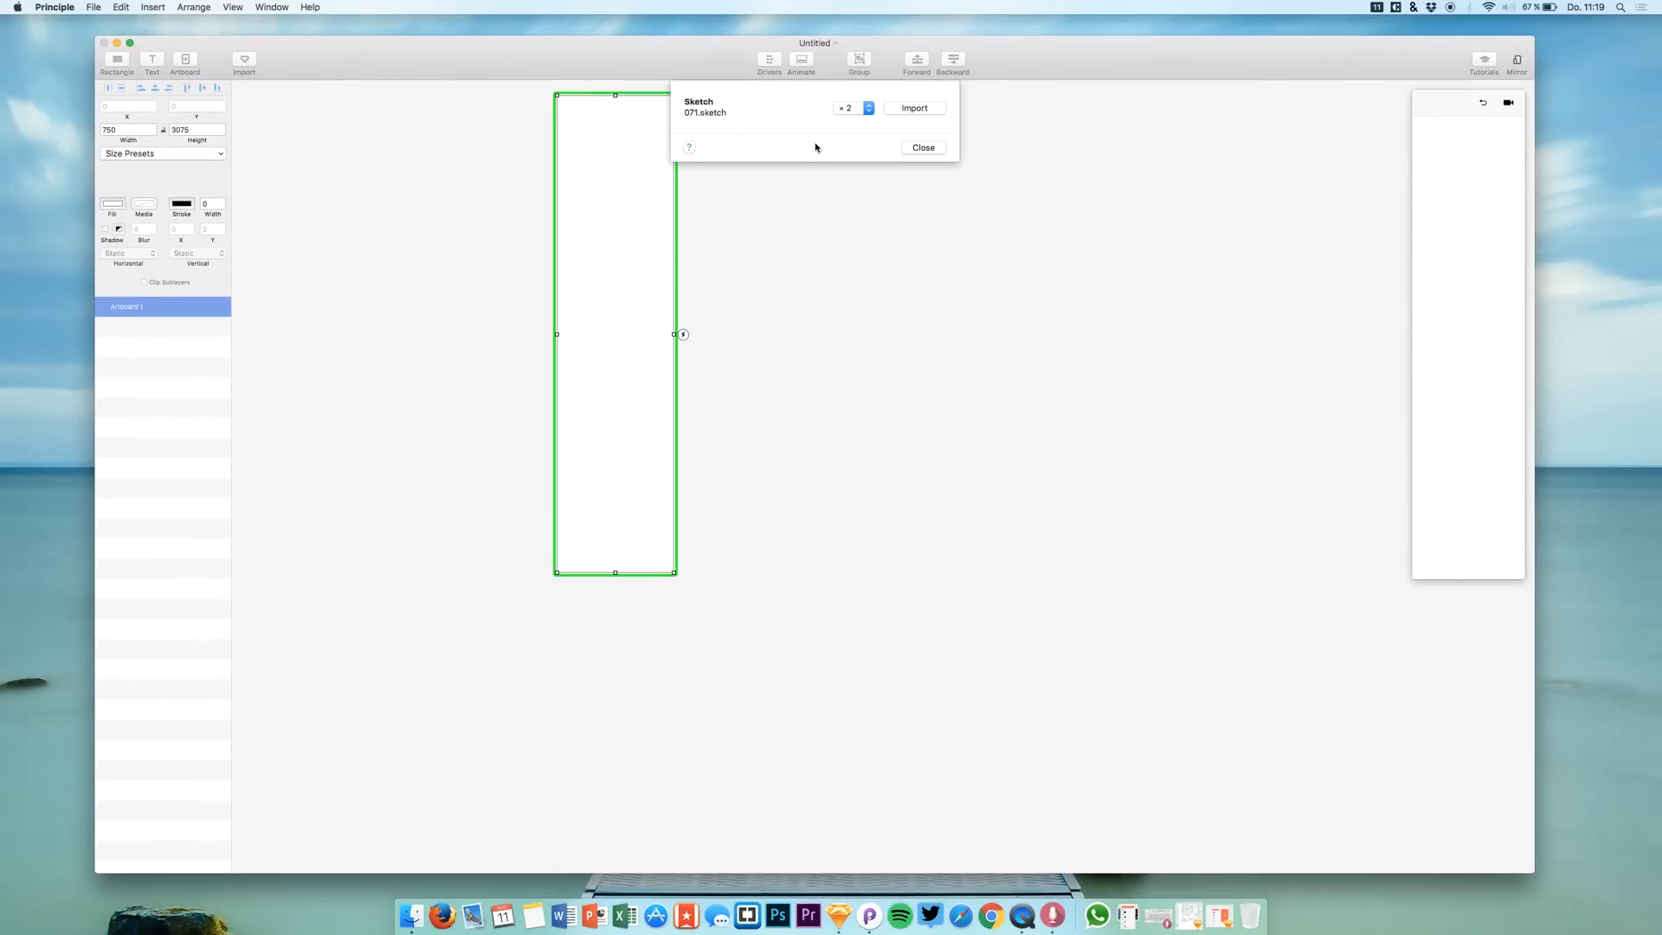
pyautogui.moveTo(907, 135)
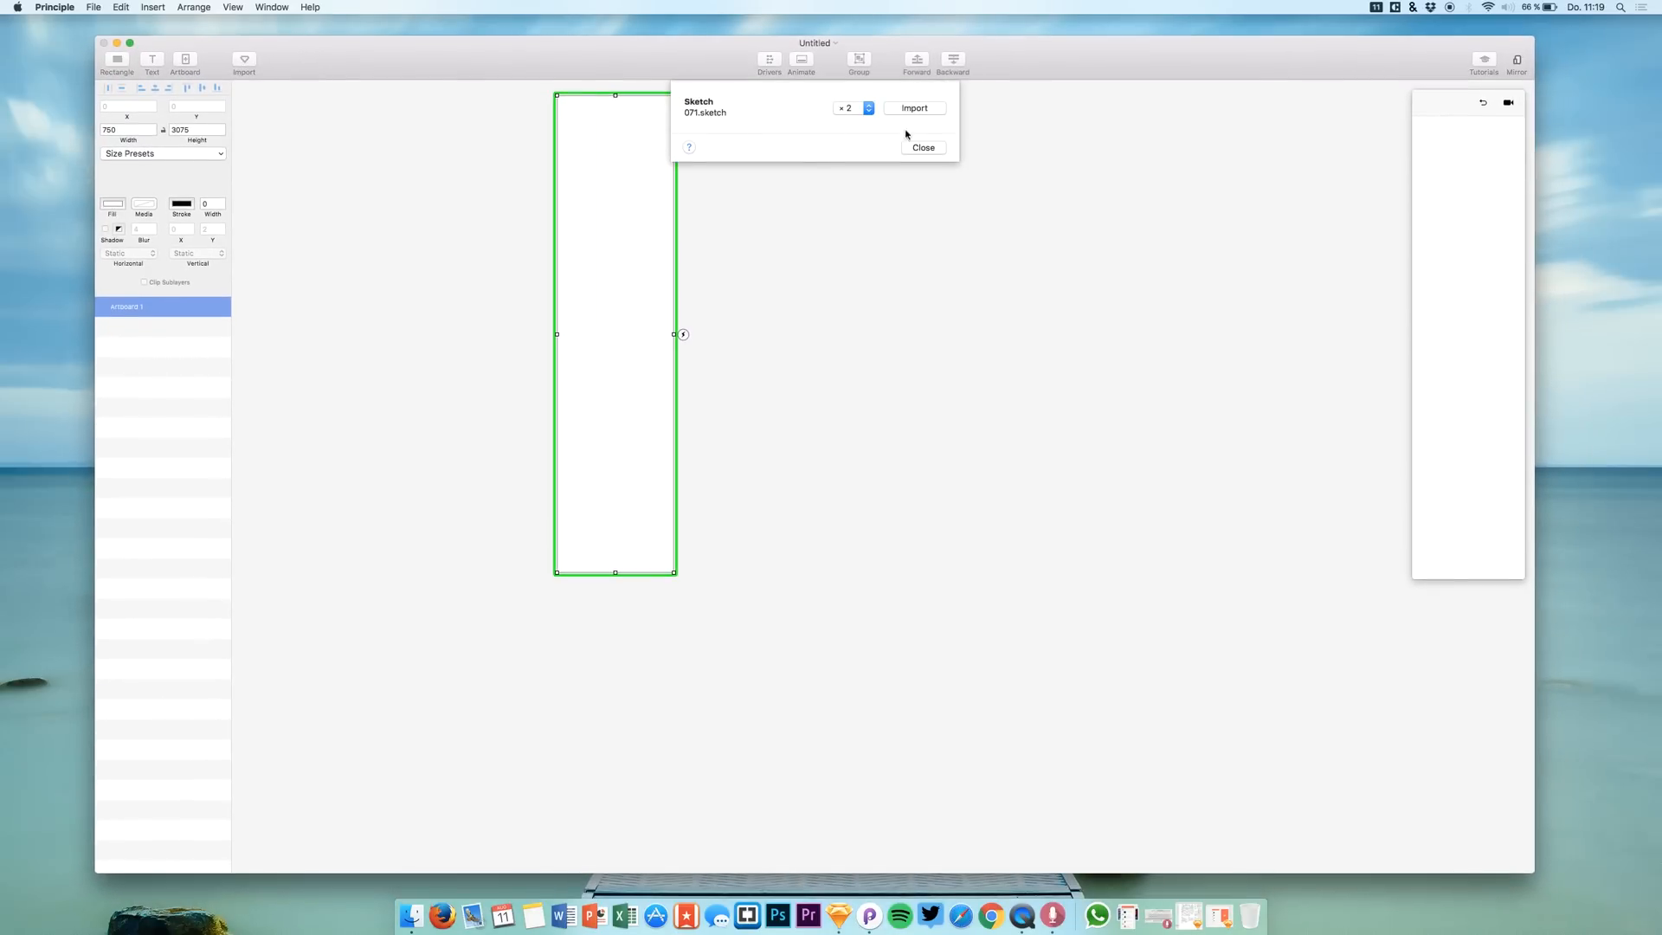
# Import the splash and conf artboards from the open Sketch file
pyautogui.click(914, 108)
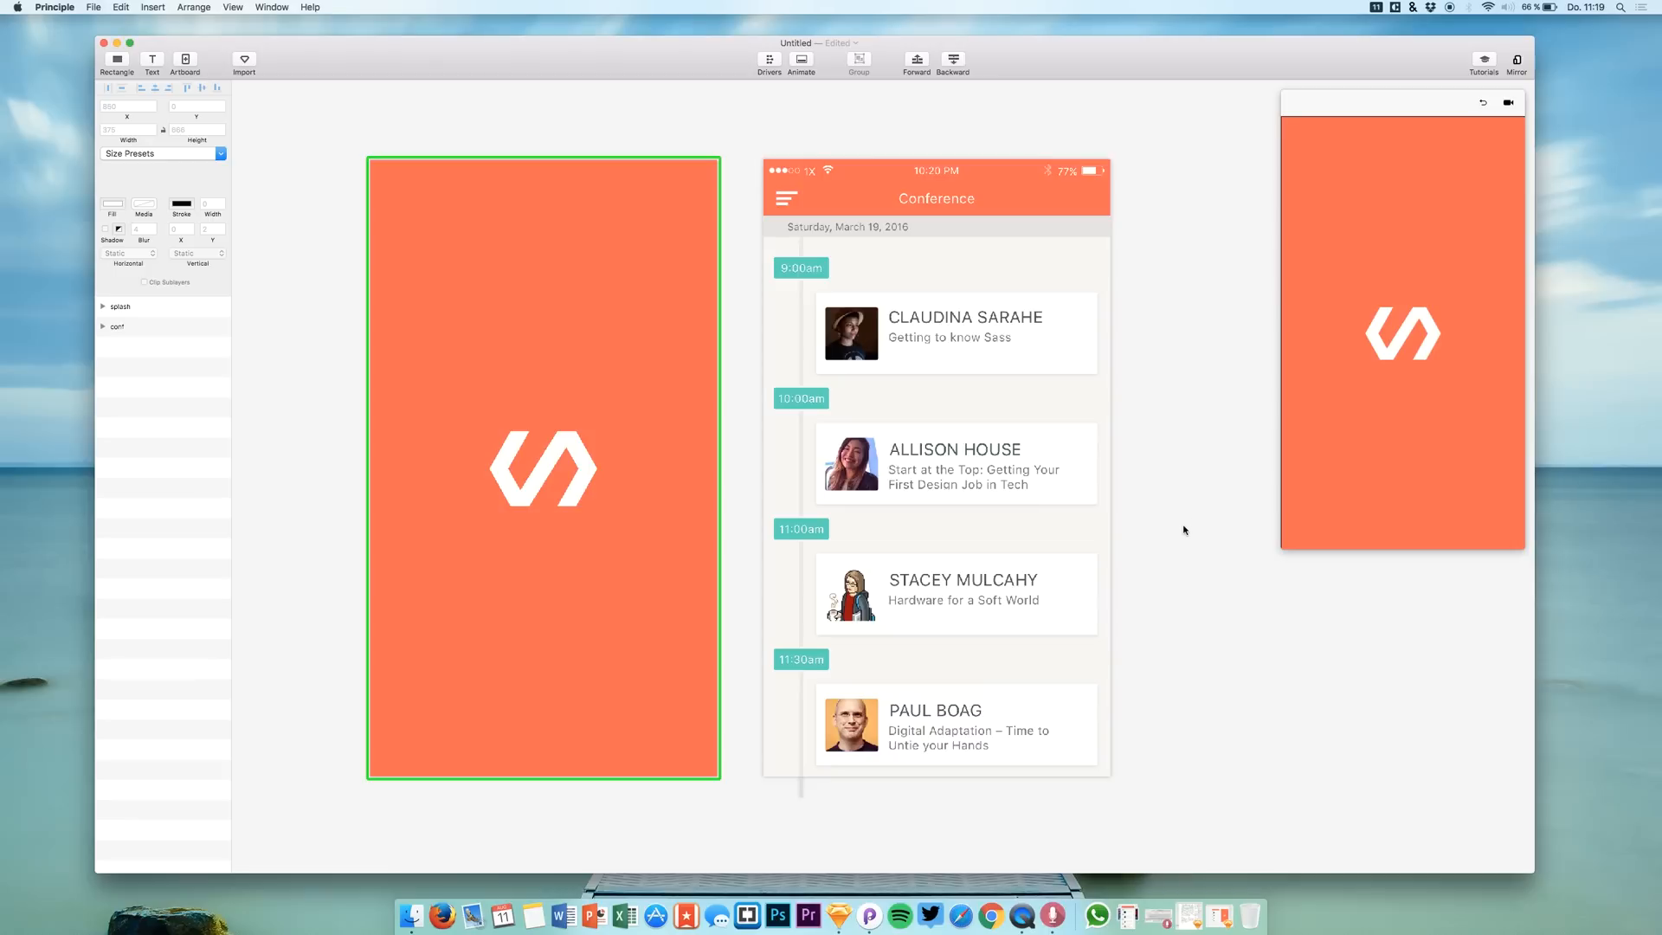
pyautogui.moveTo(1281, 551)
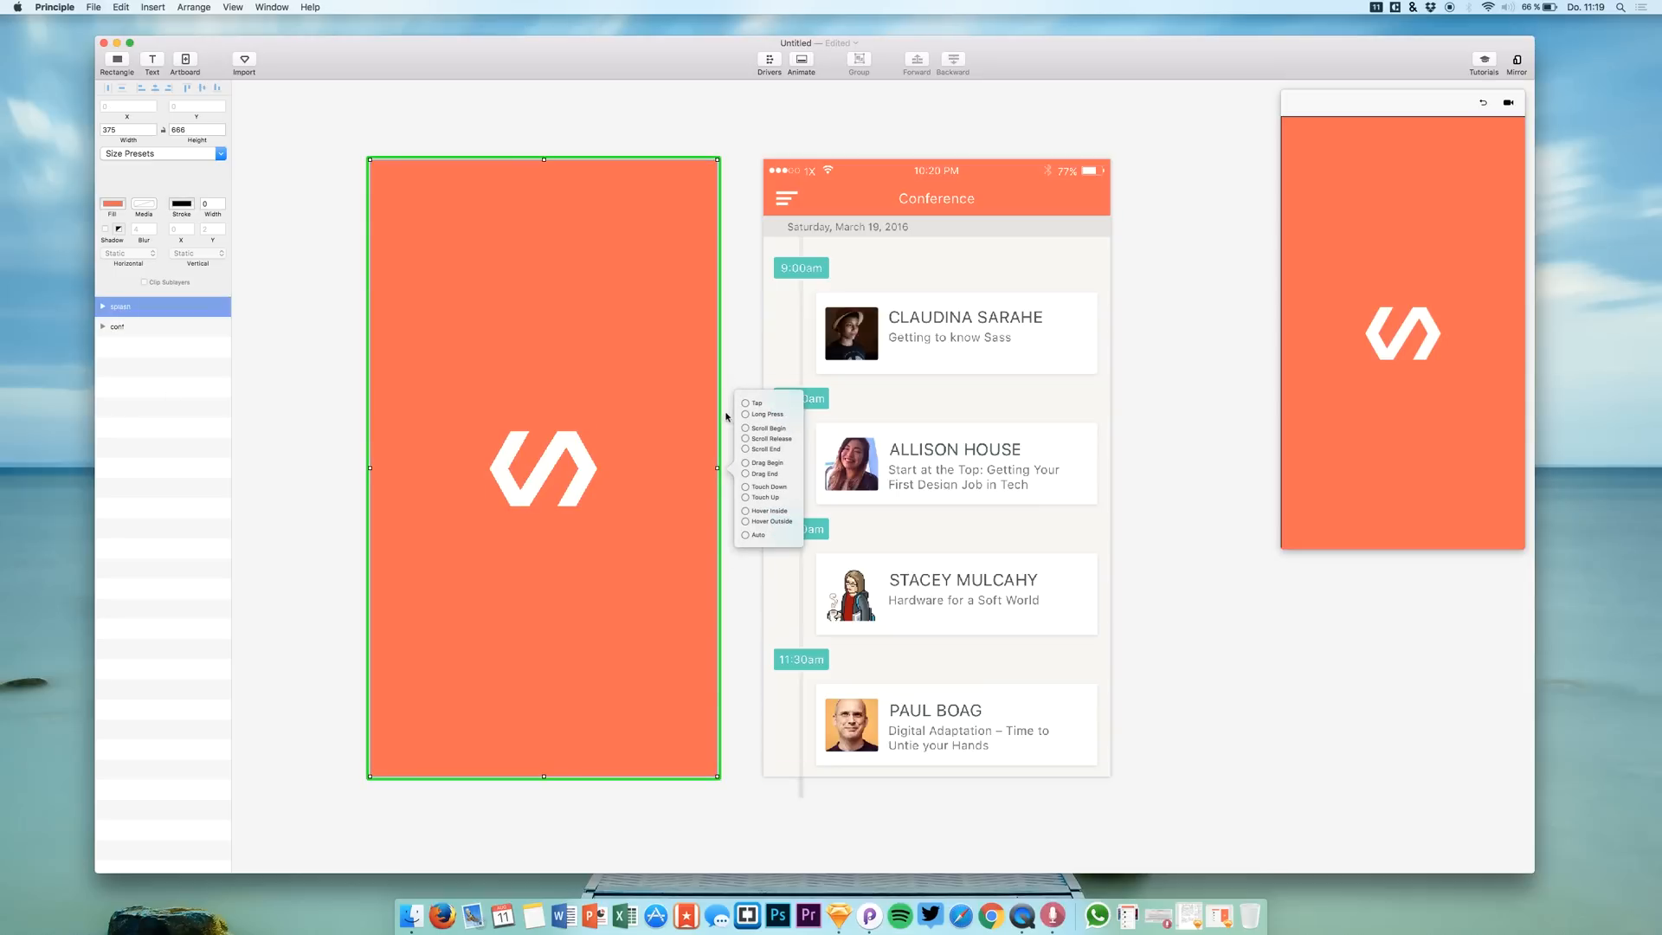
pyautogui.moveTo(751, 351)
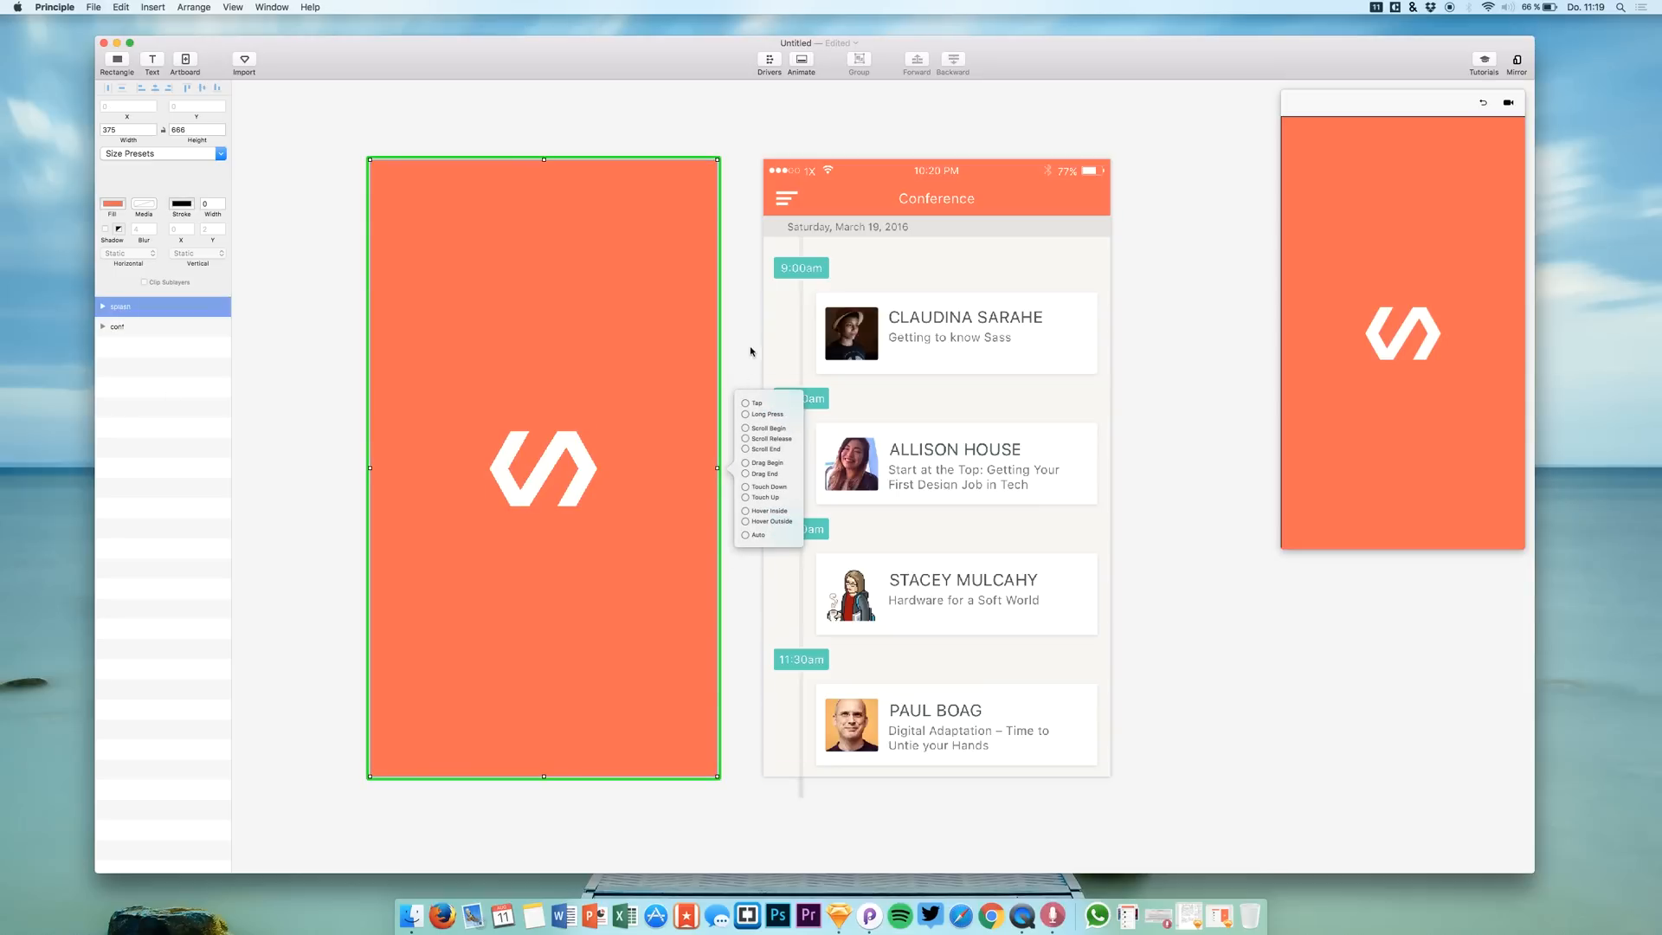
# Link a Tap trigger from the splash screen to the conf screen and rename the logo layer
pyautogui.click(744, 401)
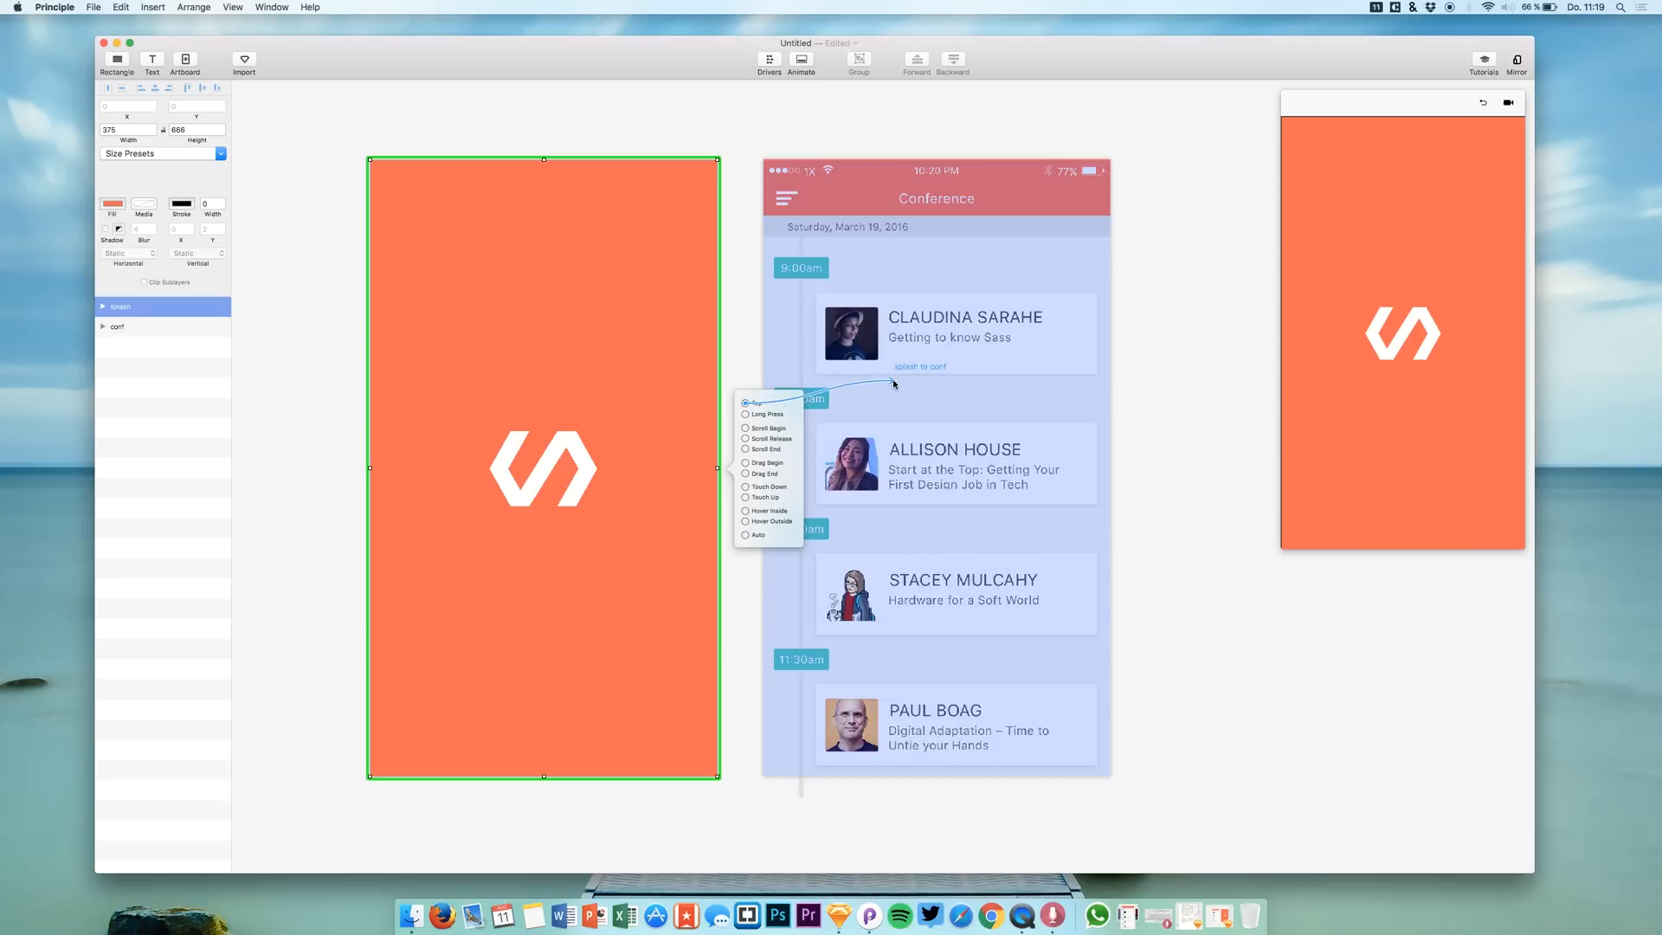
pyautogui.click(748, 412)
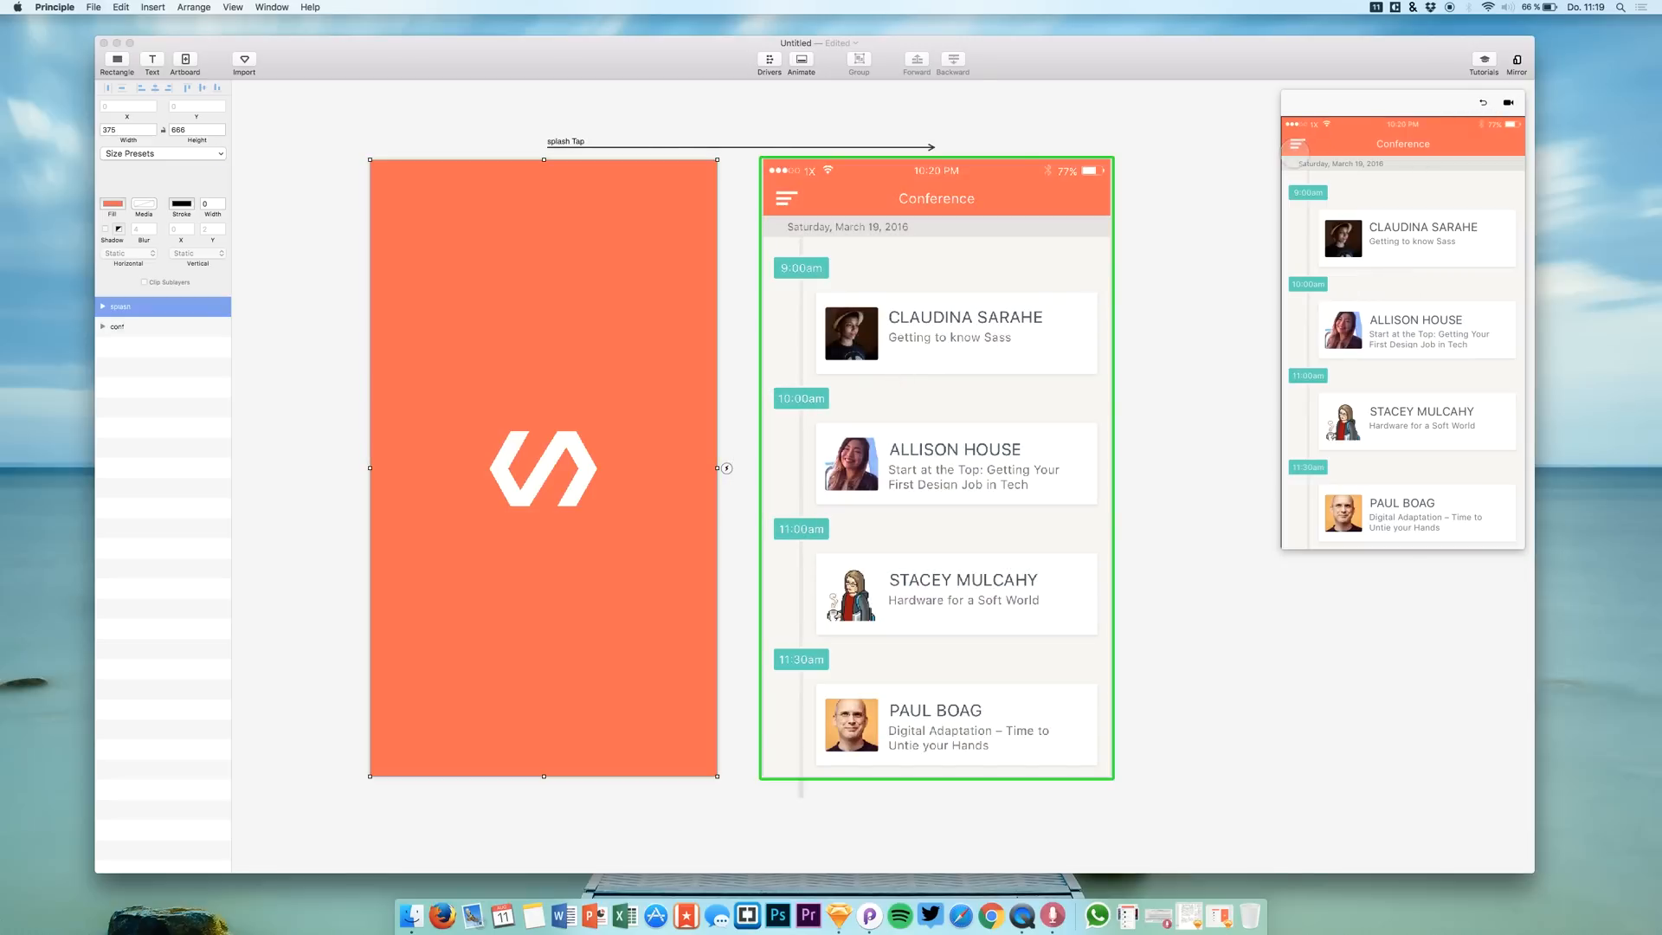
pyautogui.moveTo(1264, 156)
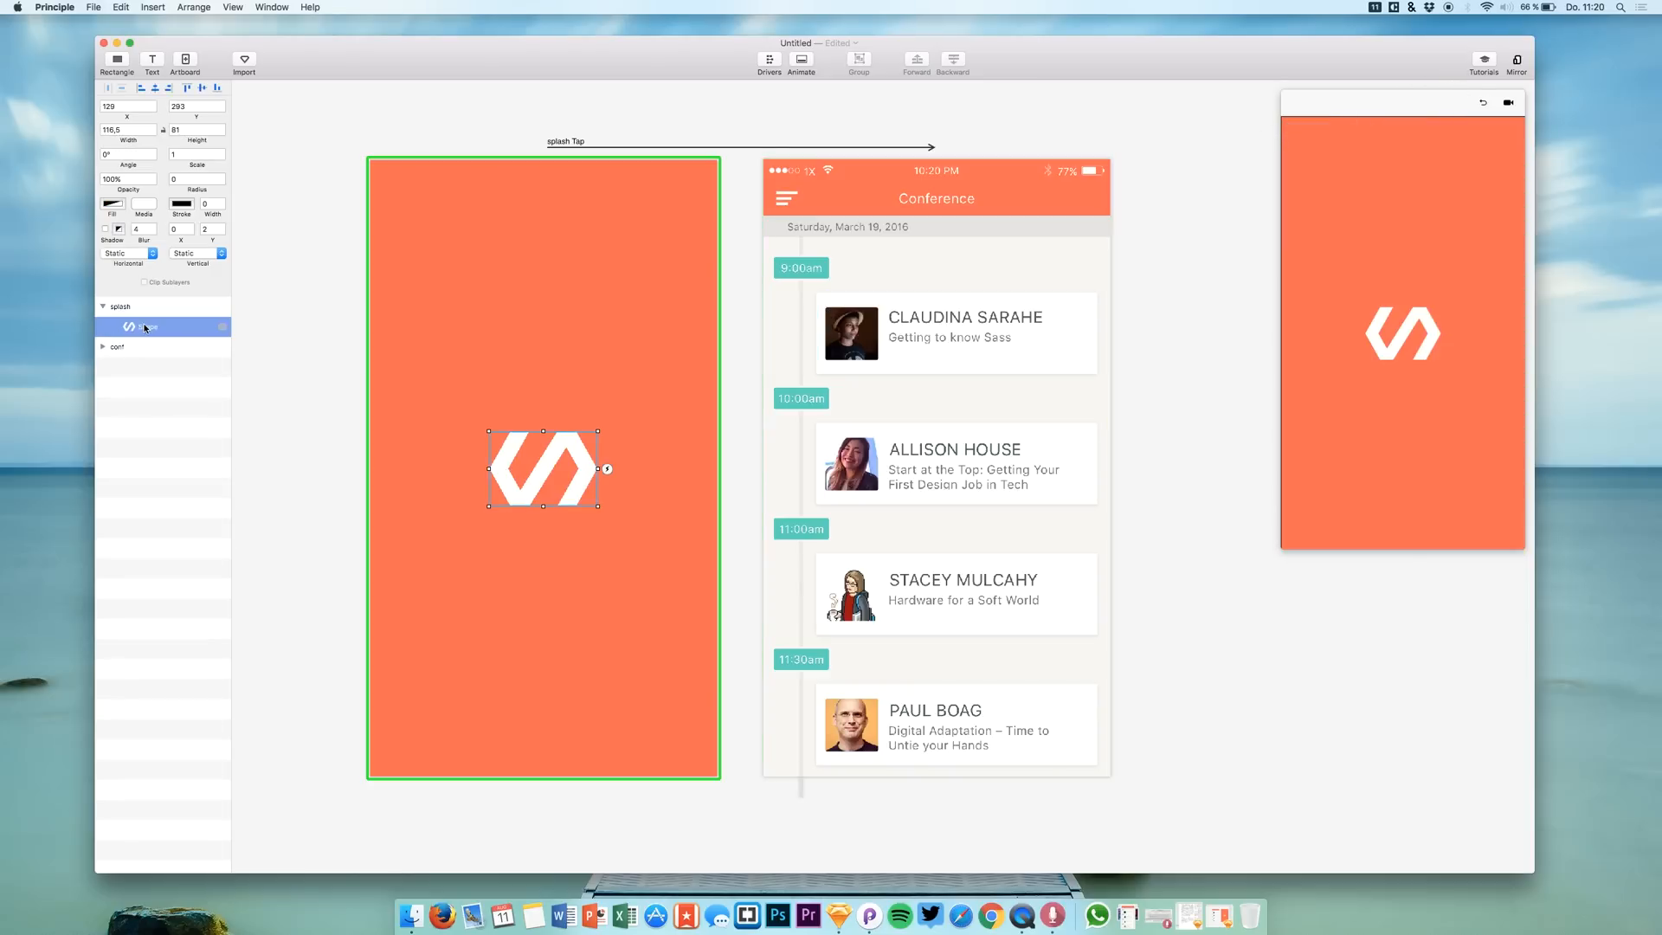
pyautogui.doubleClick(147, 327)
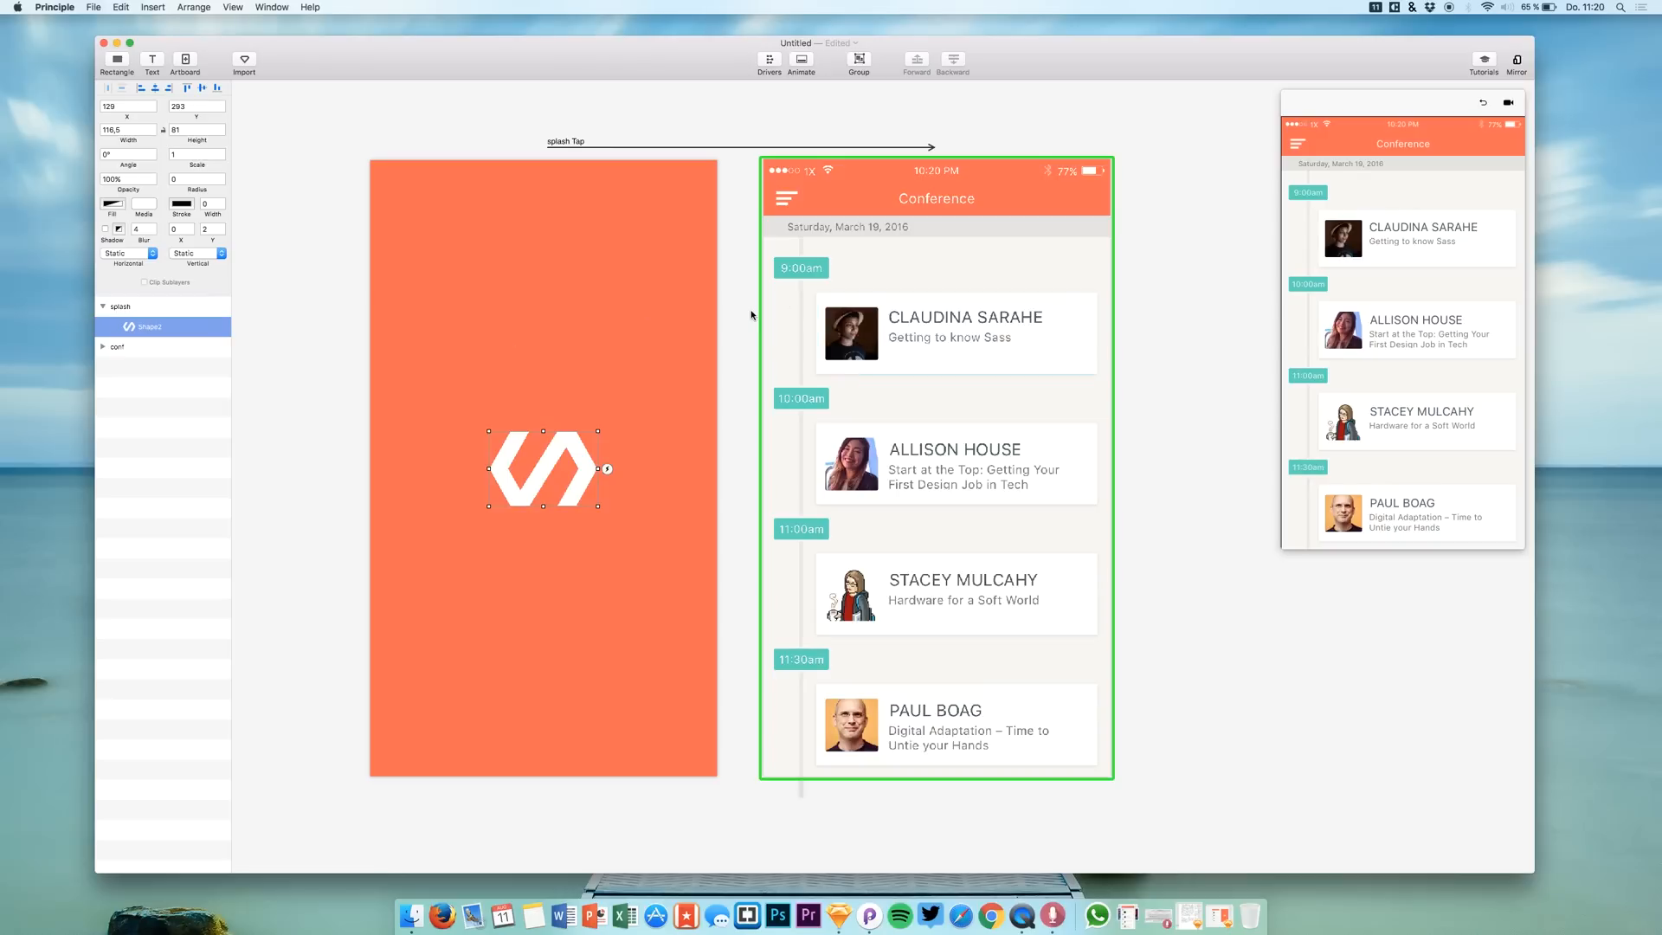
pyautogui.moveTo(100, 350)
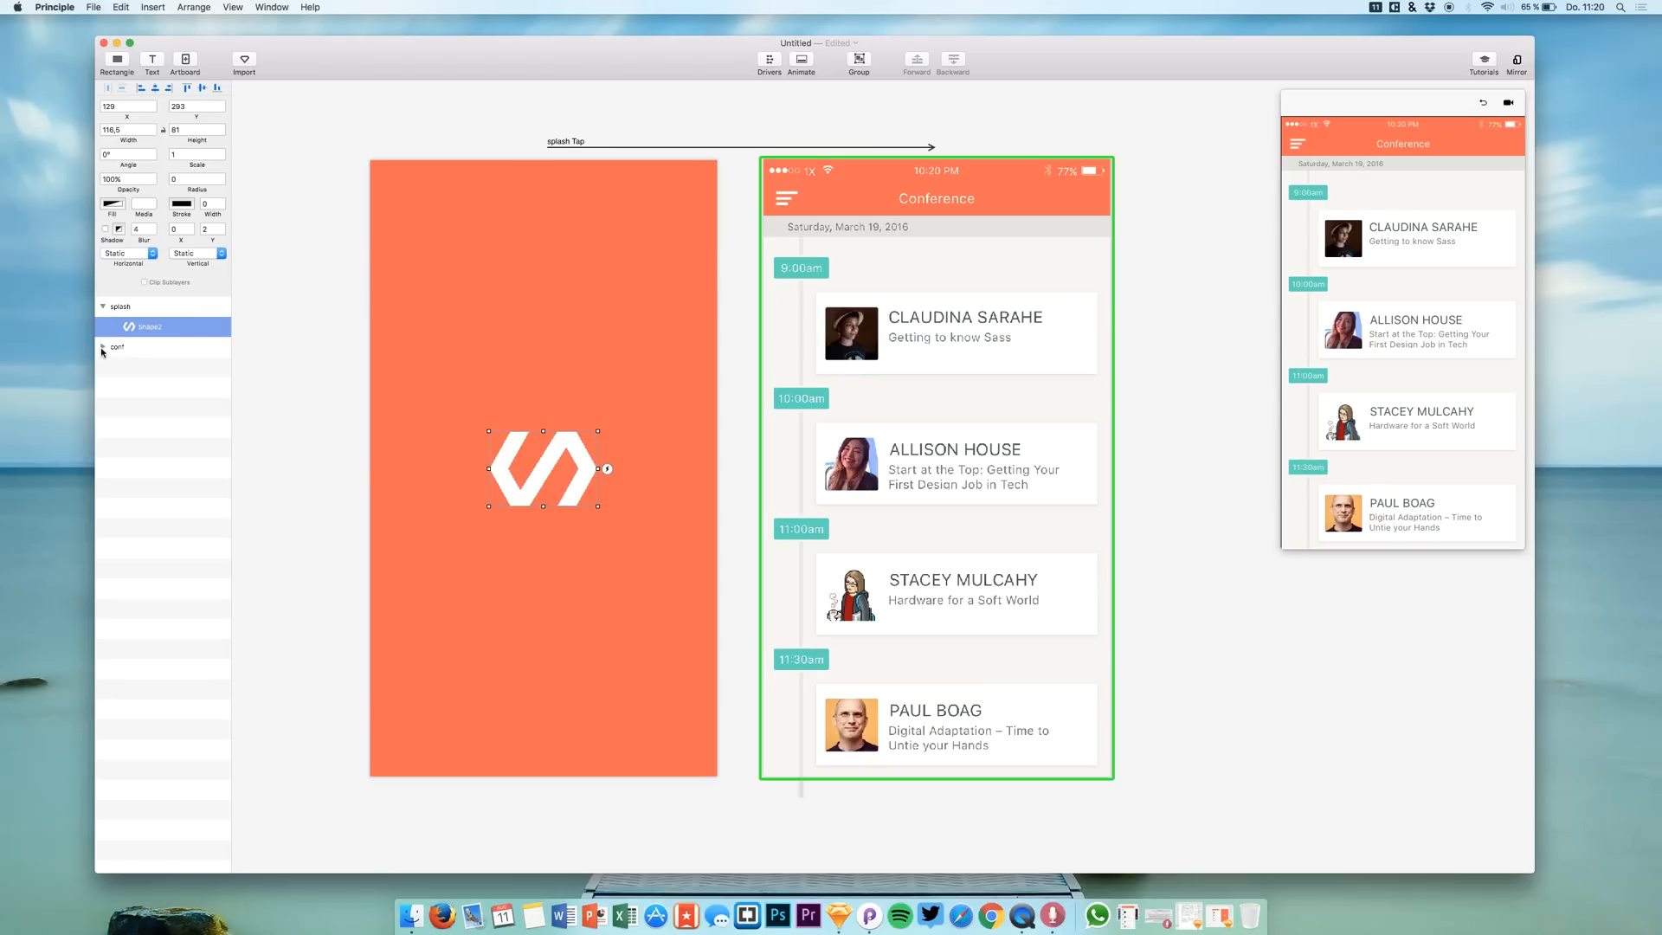
# Give the conf screen a background rectangle filled with the splash screen's sampled orange
pyautogui.click(104, 347)
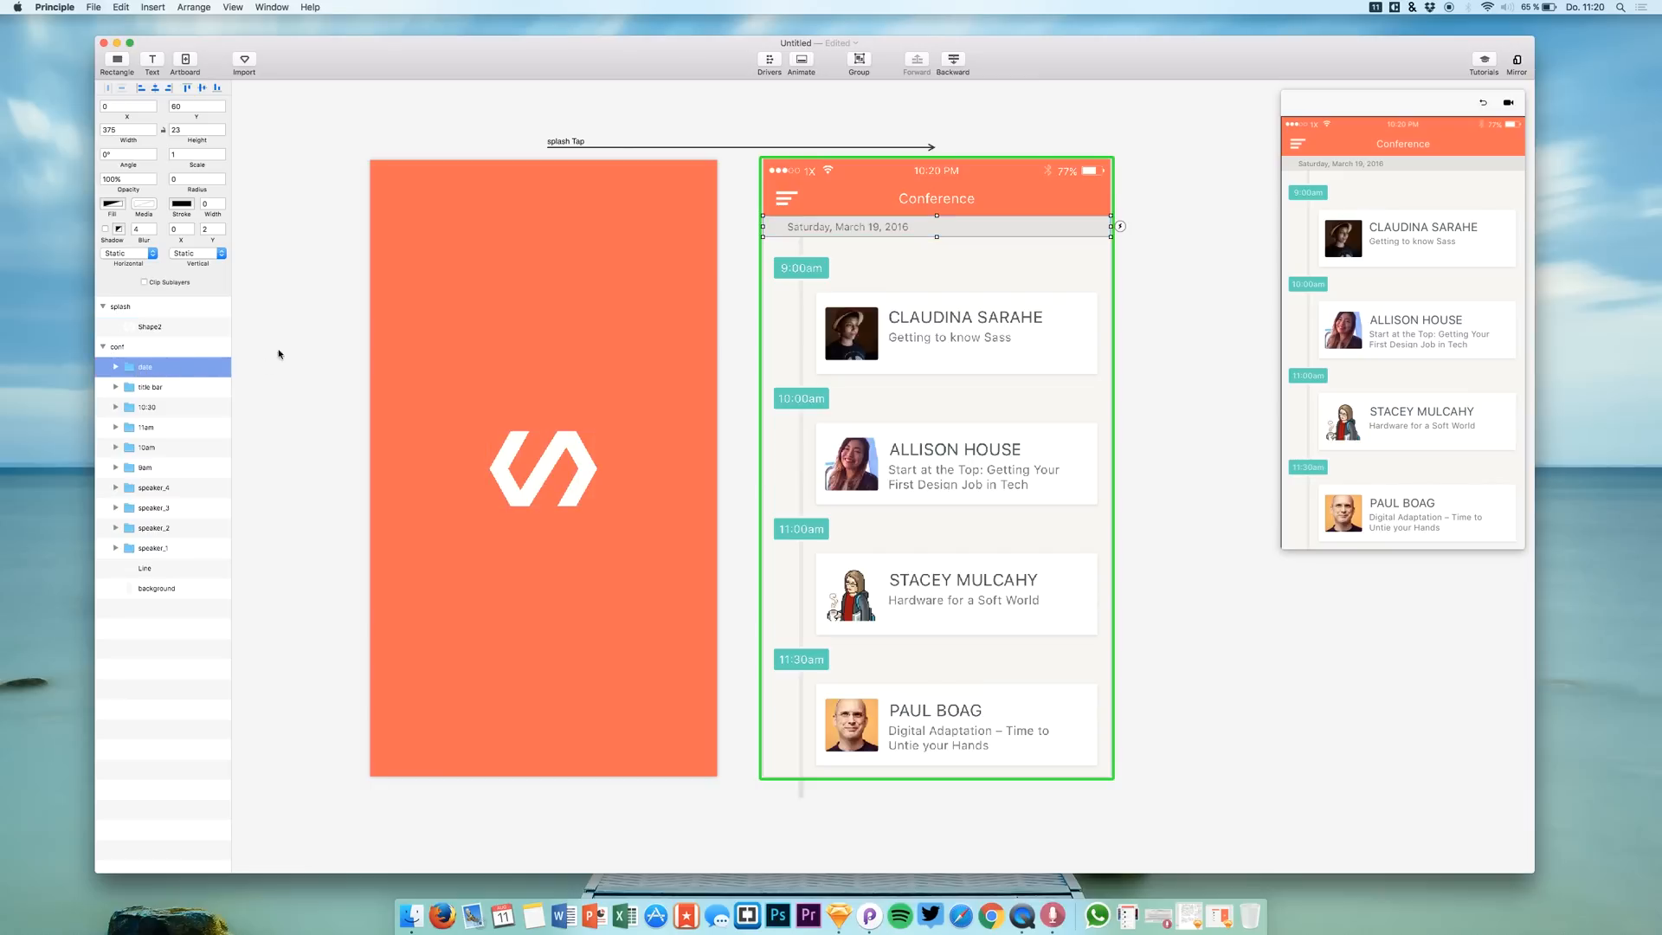
pyautogui.click(149, 387)
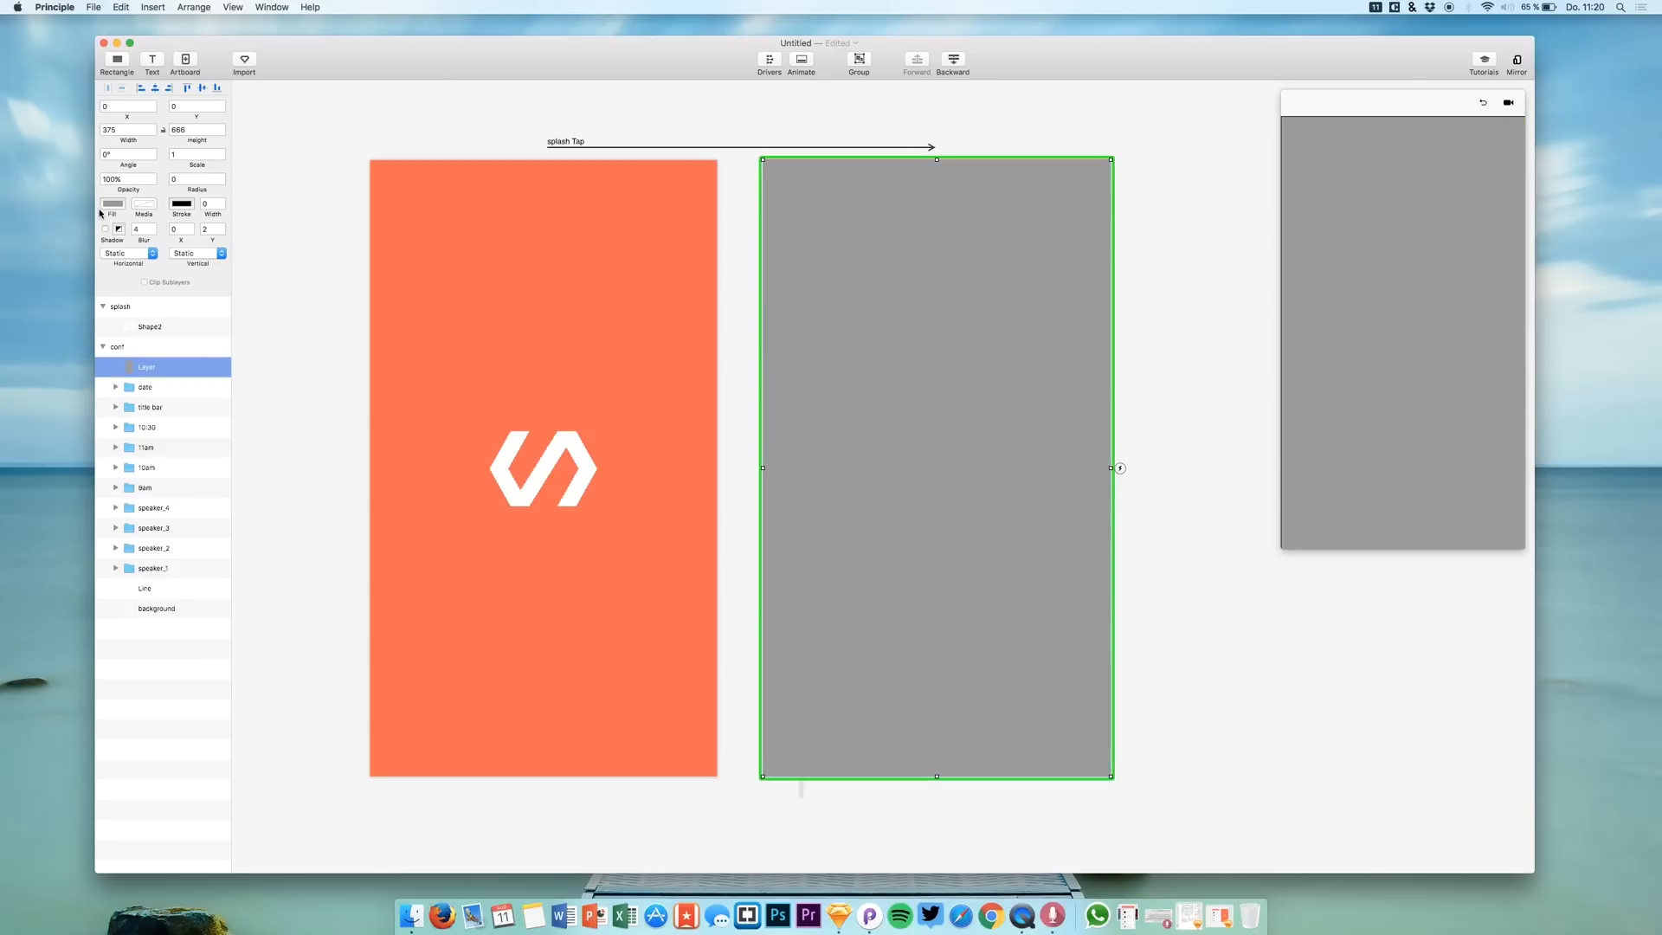
pyautogui.click(111, 204)
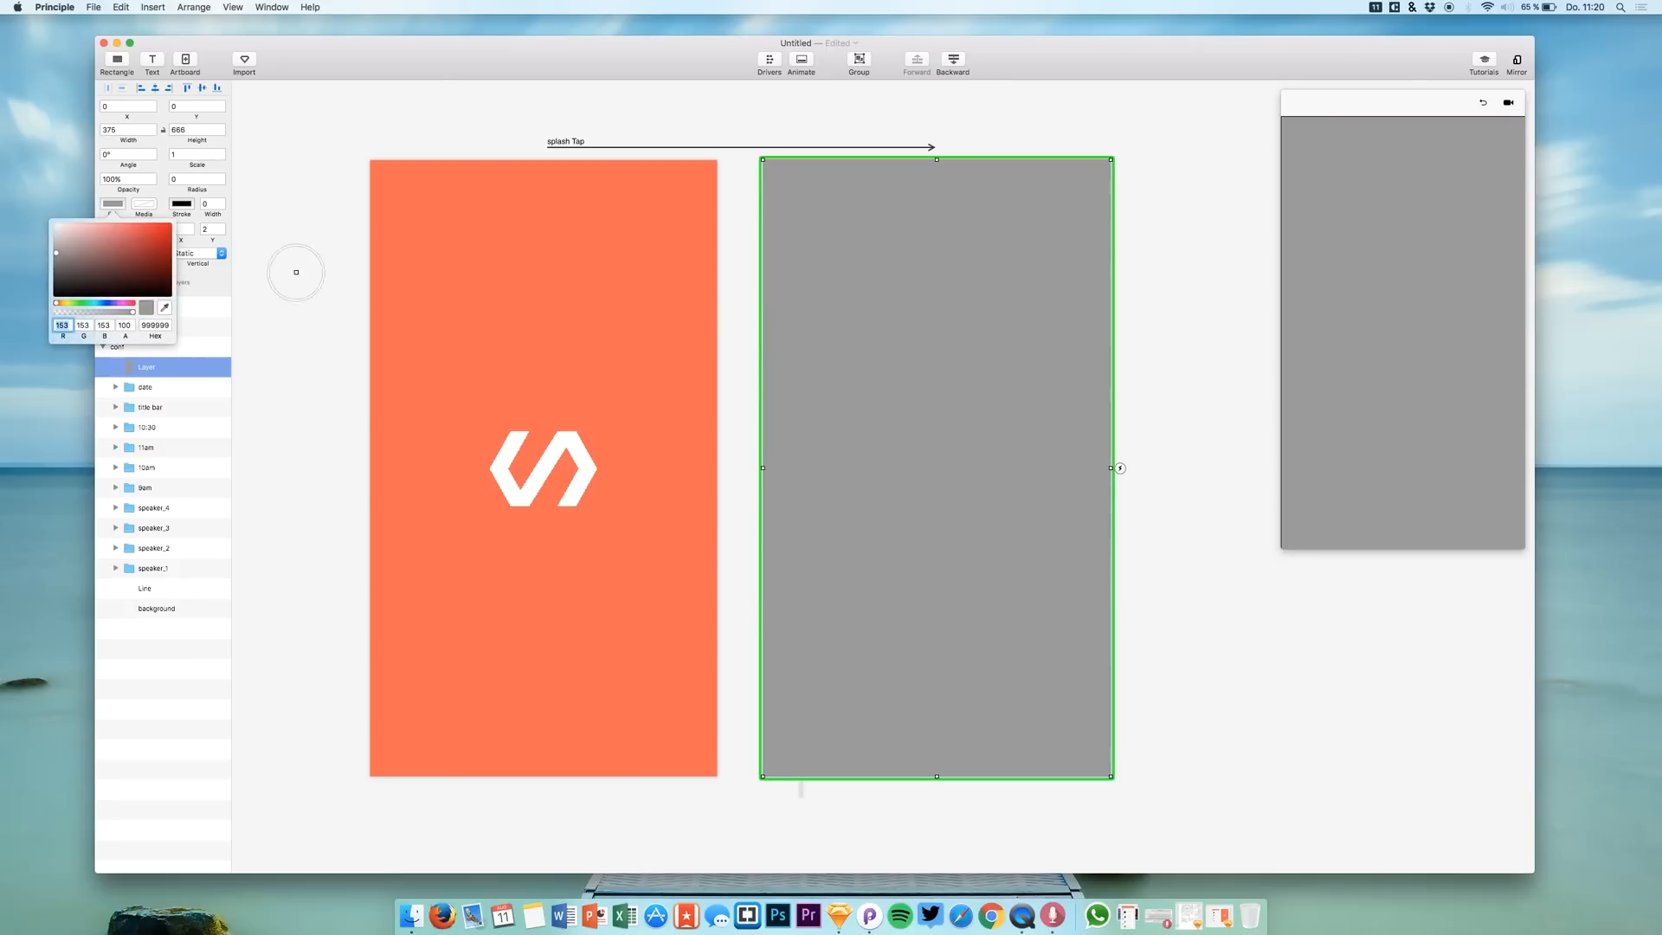
pyautogui.click(130, 229)
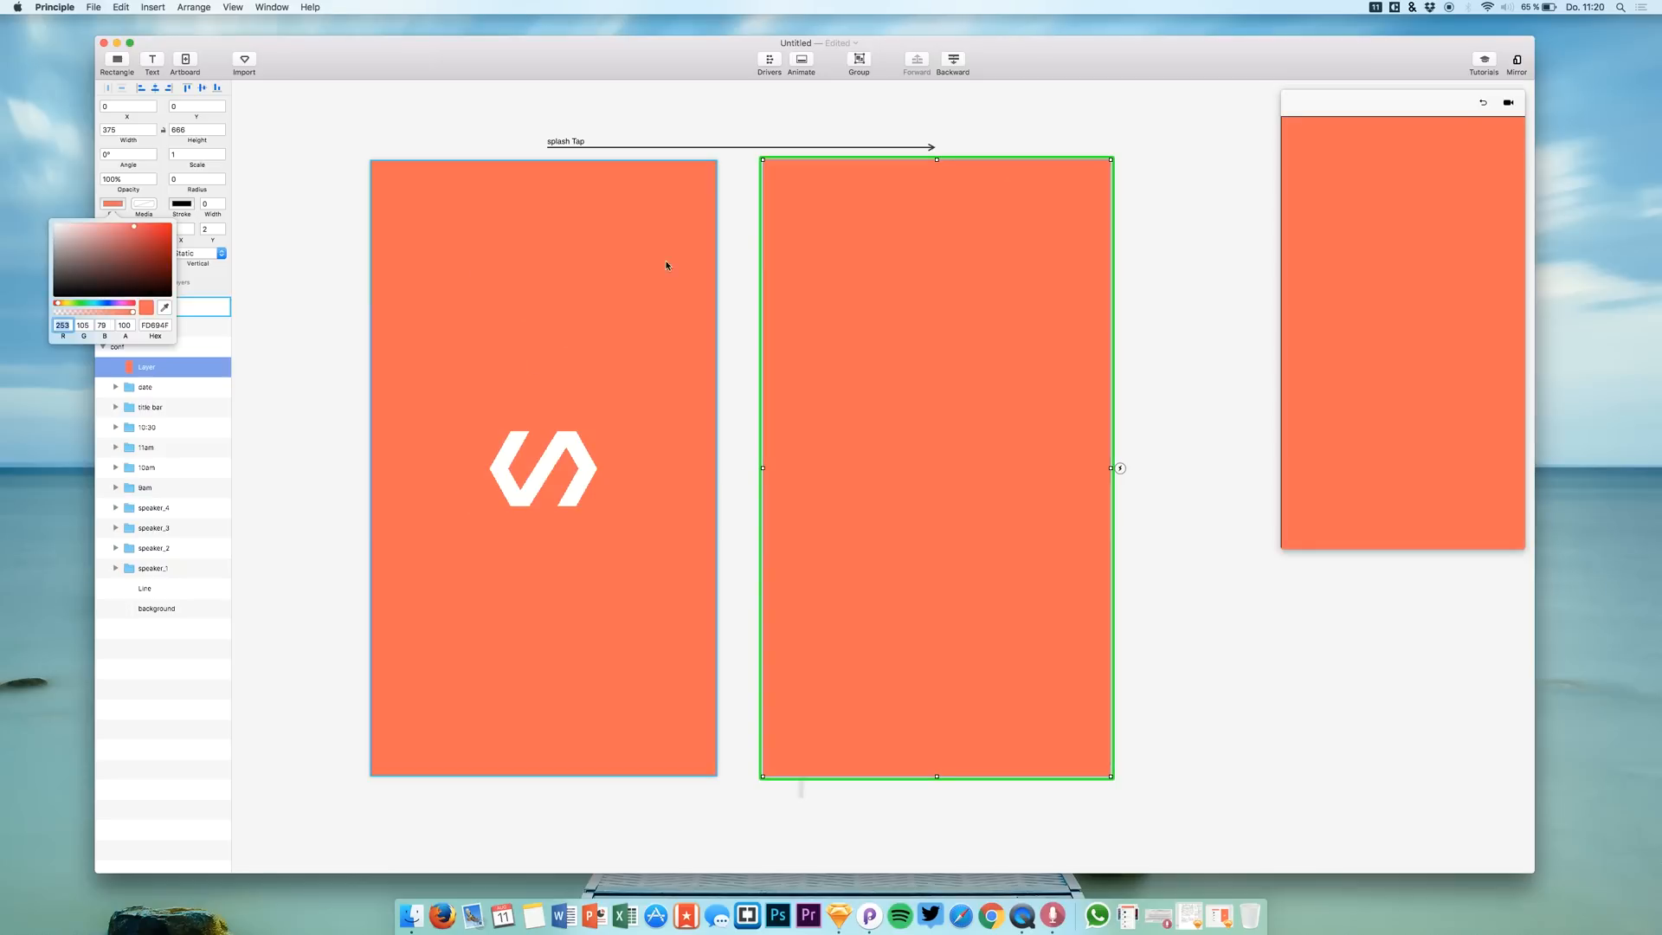
pyautogui.moveTo(999, 392)
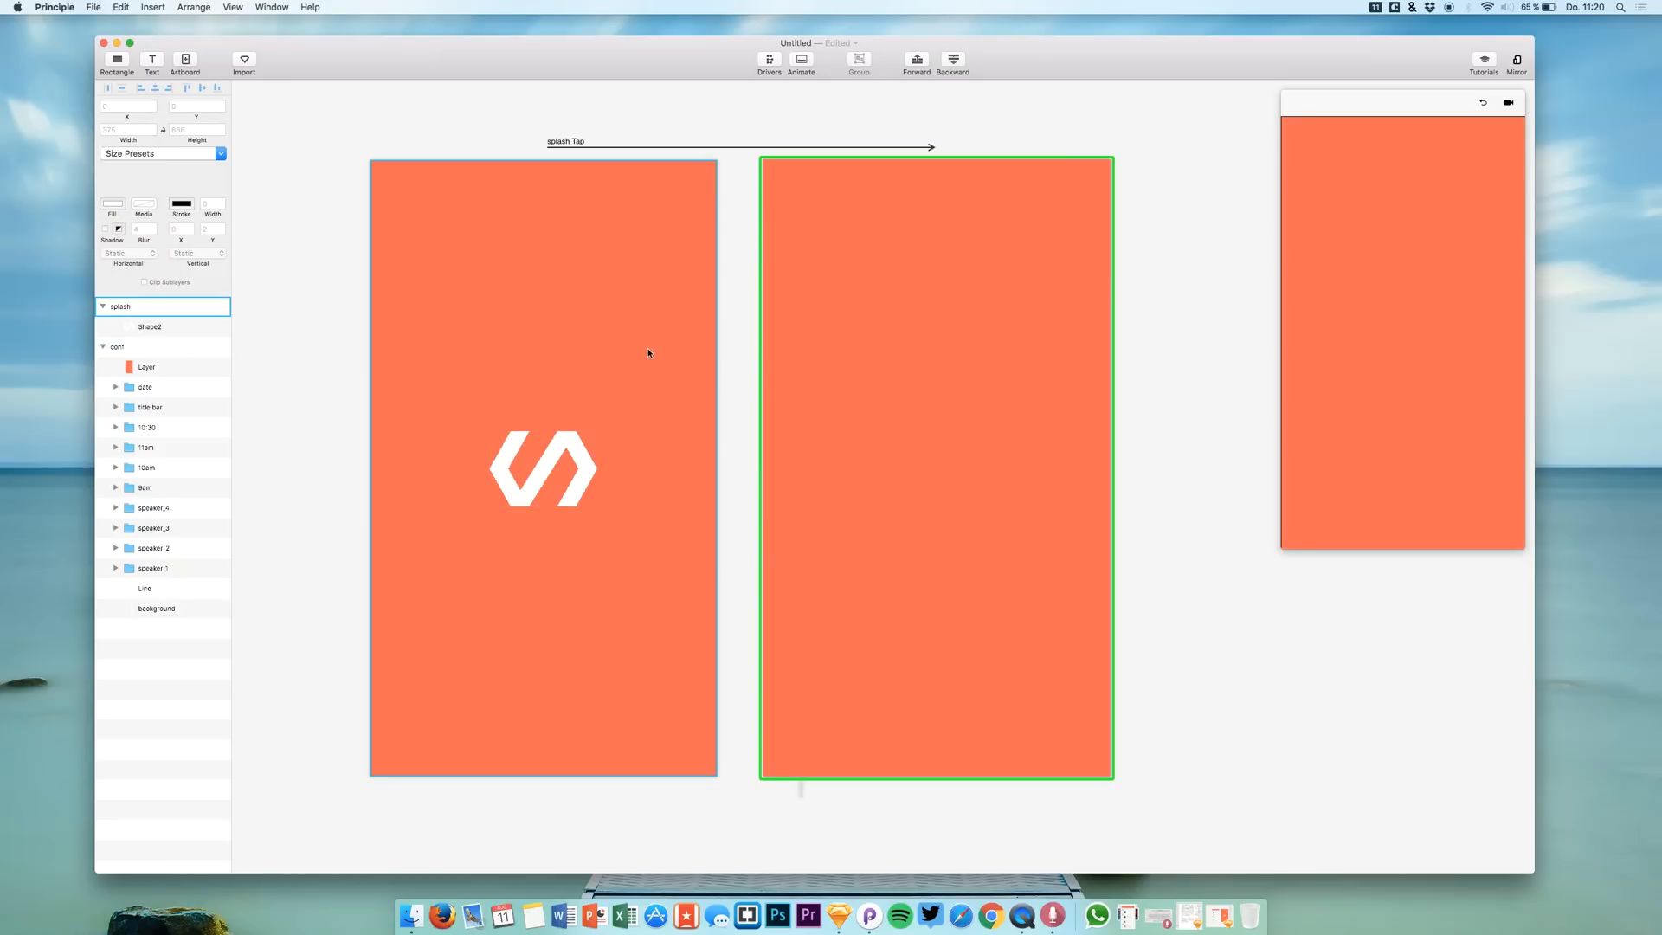
pyautogui.moveTo(515, 319)
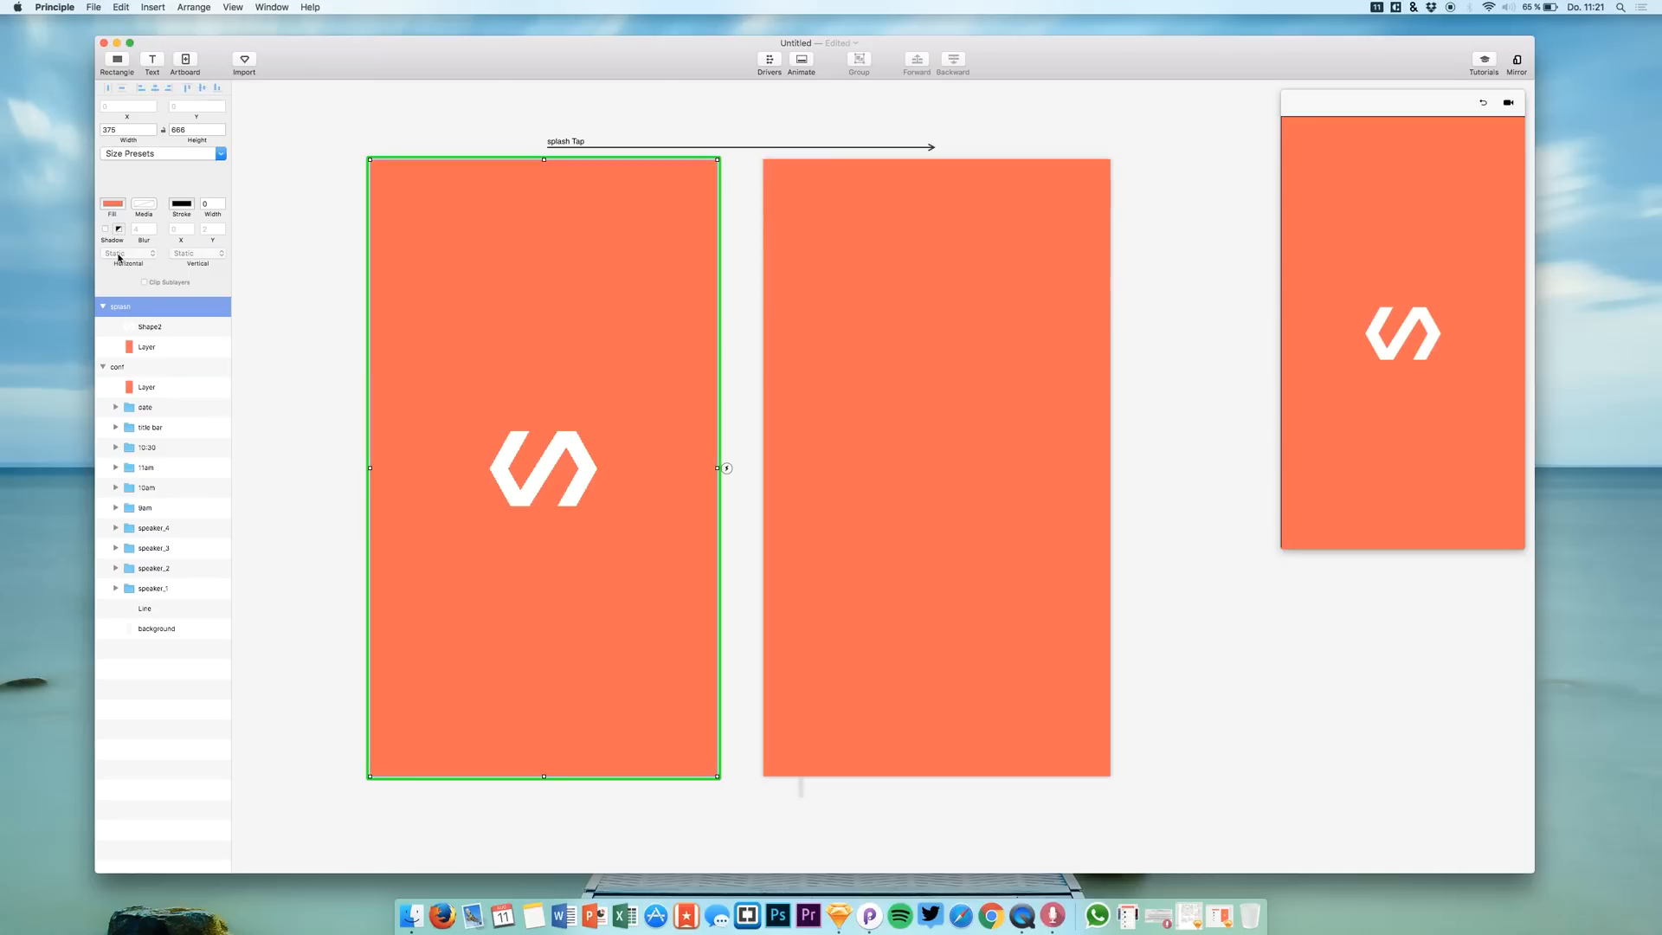
# Name the background layers BG on both screens and select conf's BG for the transition
pyautogui.doubleClick(146, 346)
pyautogui.write('BG')
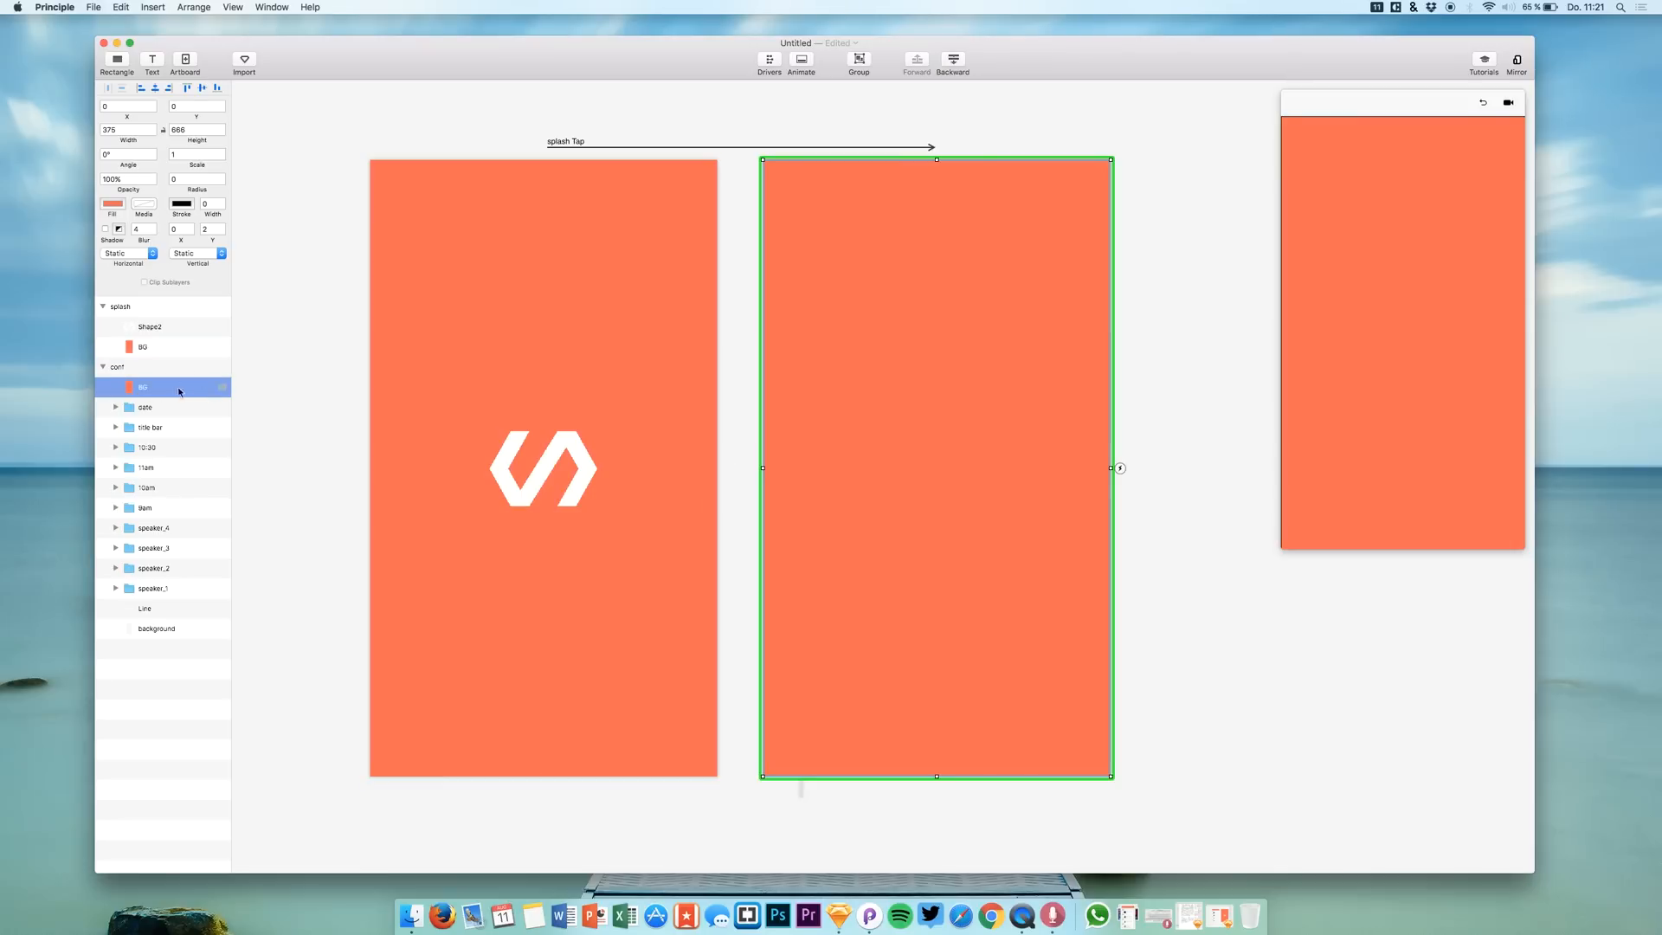
pyautogui.click(1022, 208)
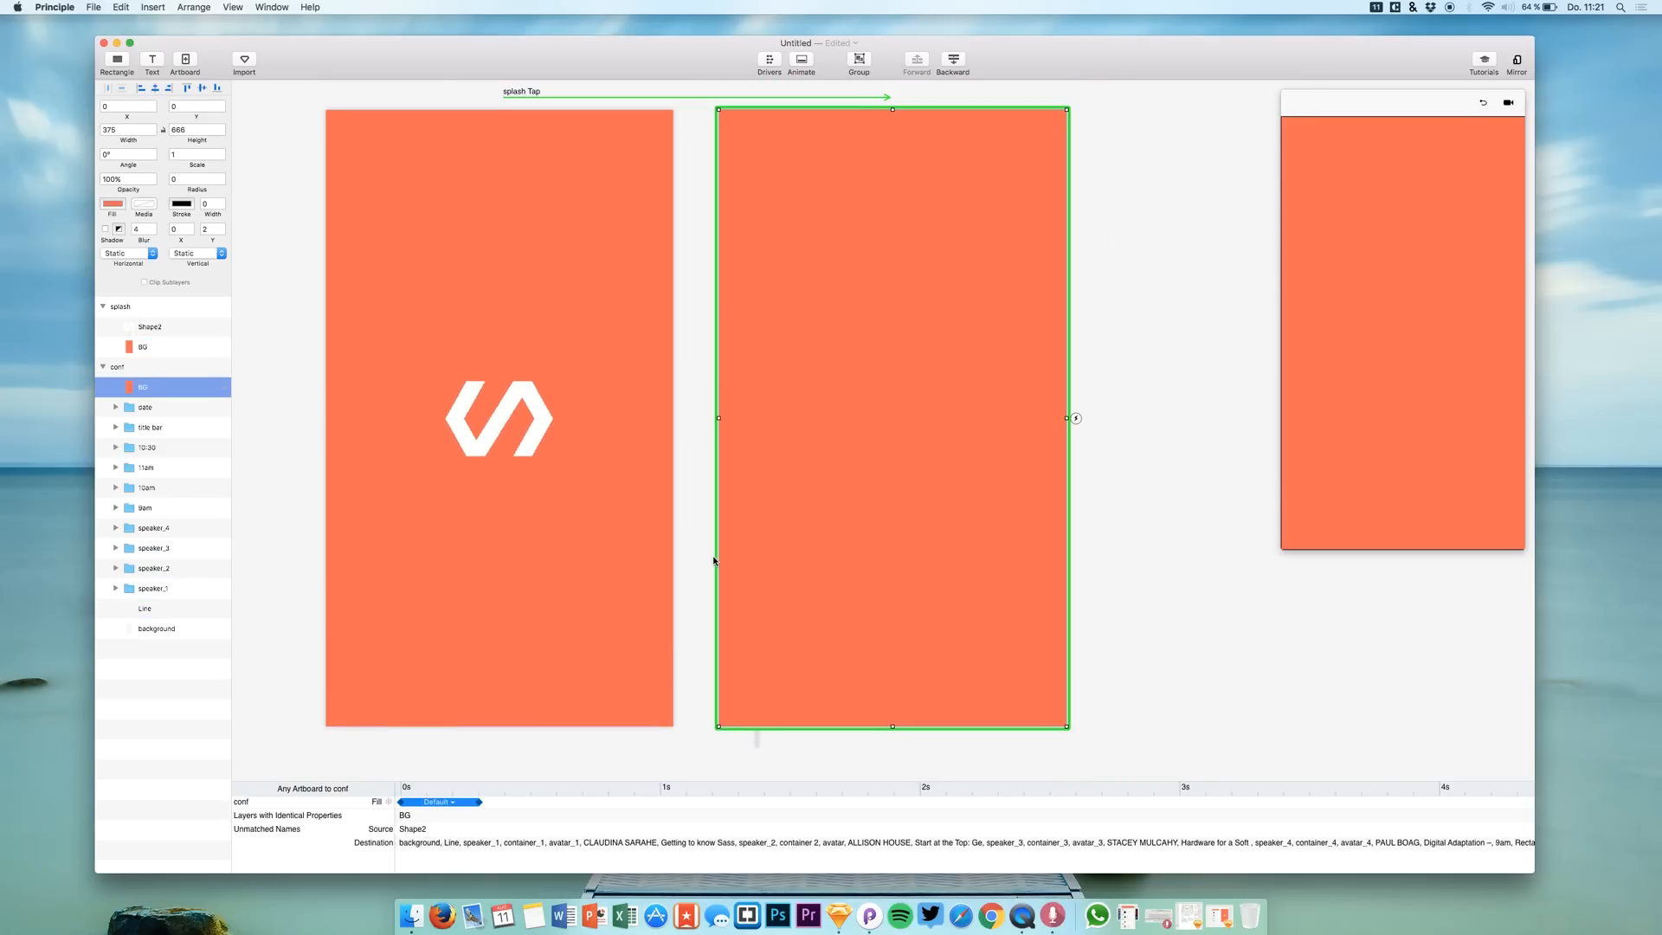
pyautogui.moveTo(459, 841)
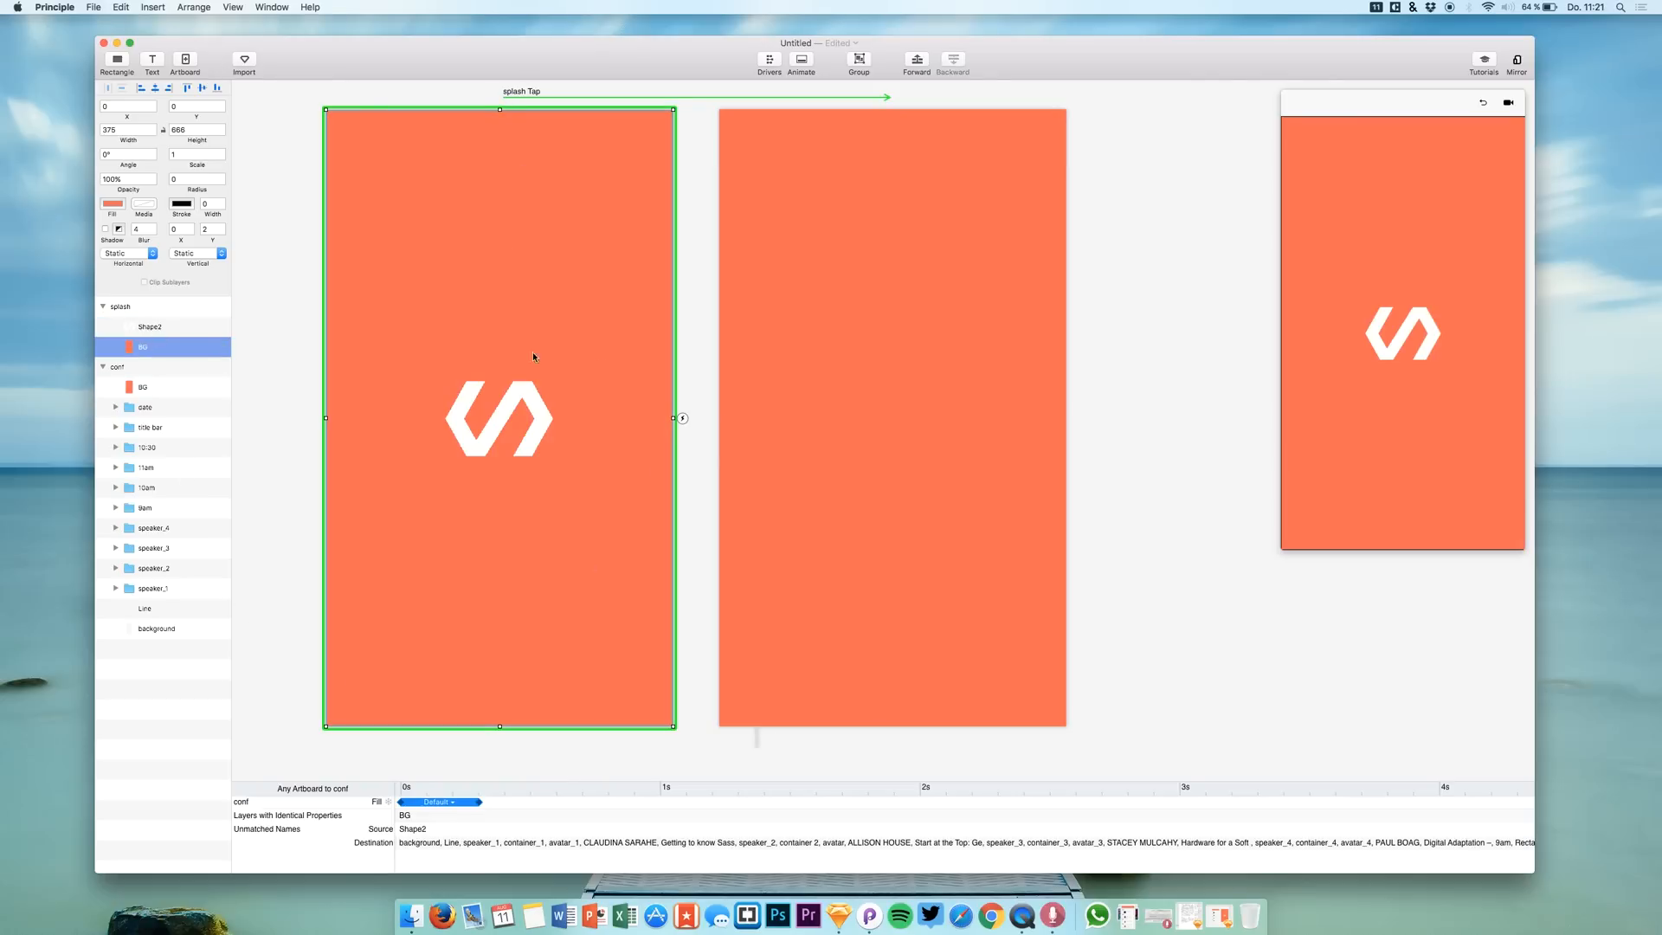
# Fade the logo and BG layers to 0% opacity on conf so the schedule shows through
pyautogui.click(117, 304)
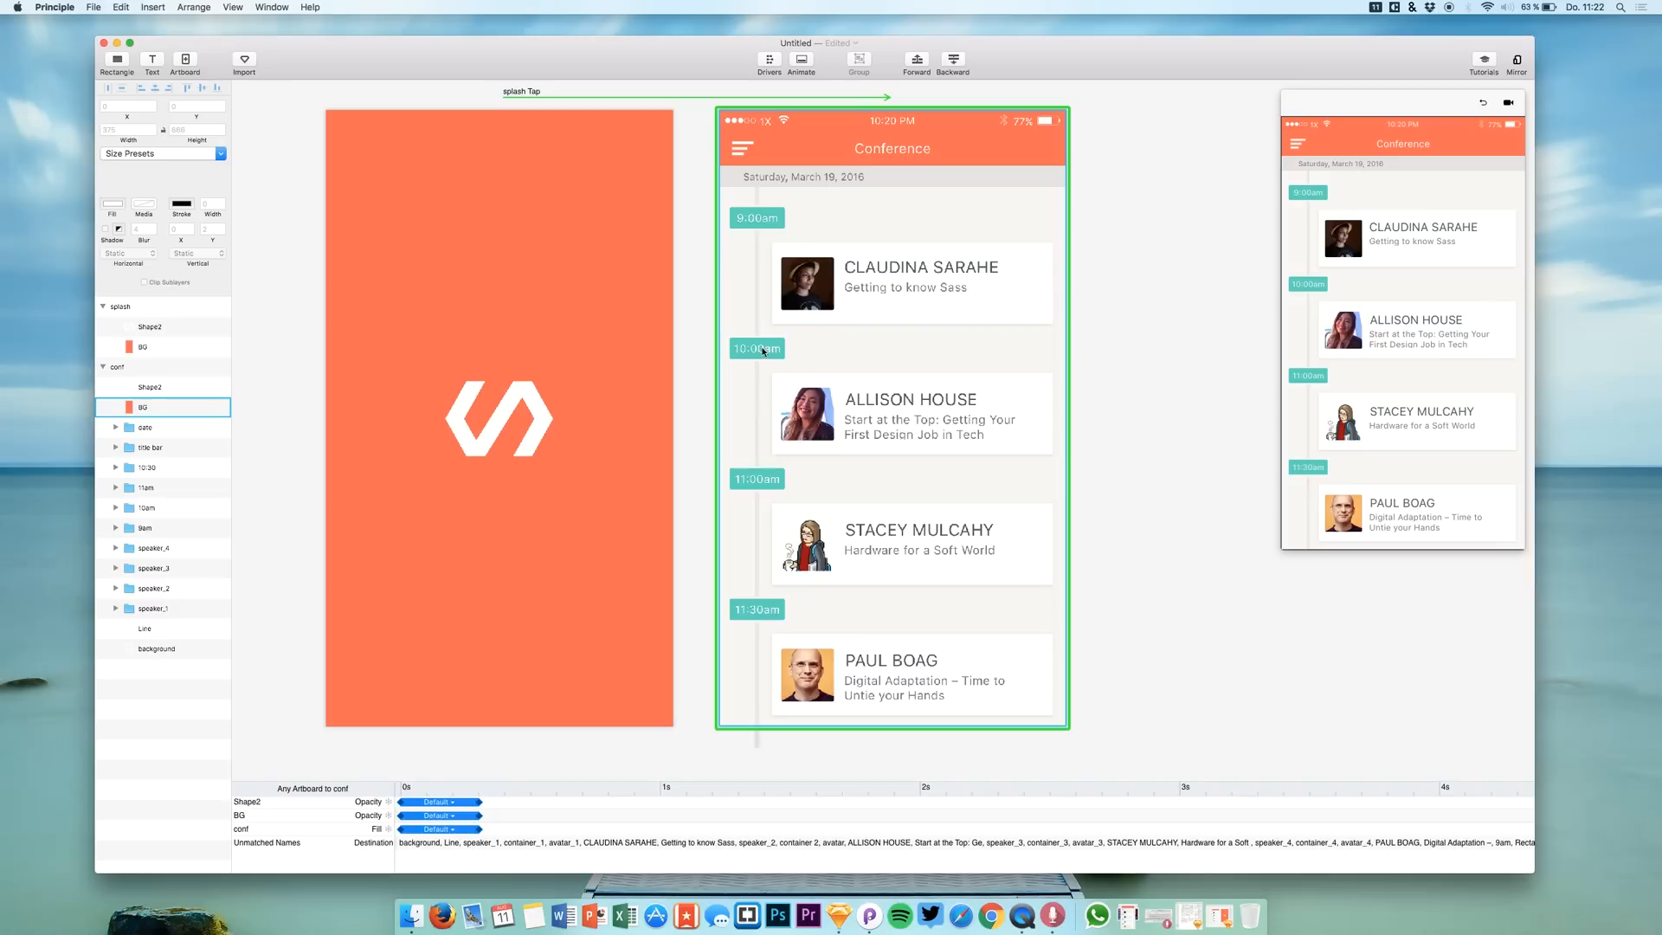
pyautogui.moveTo(828, 259)
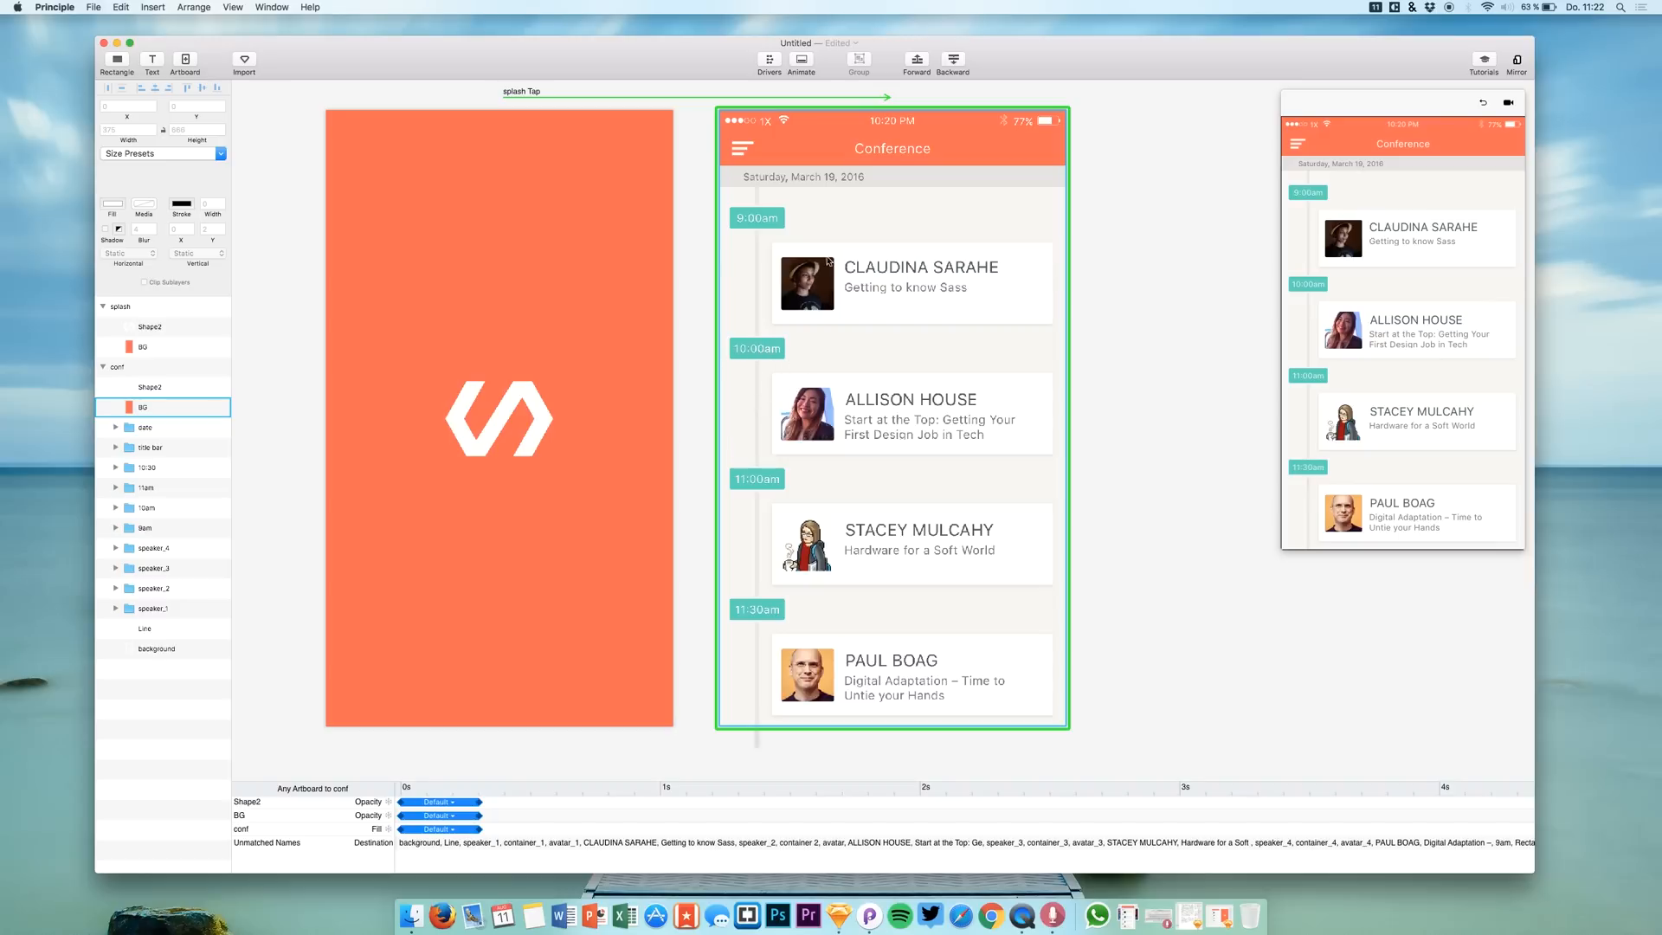
pyautogui.moveTo(1035, 289)
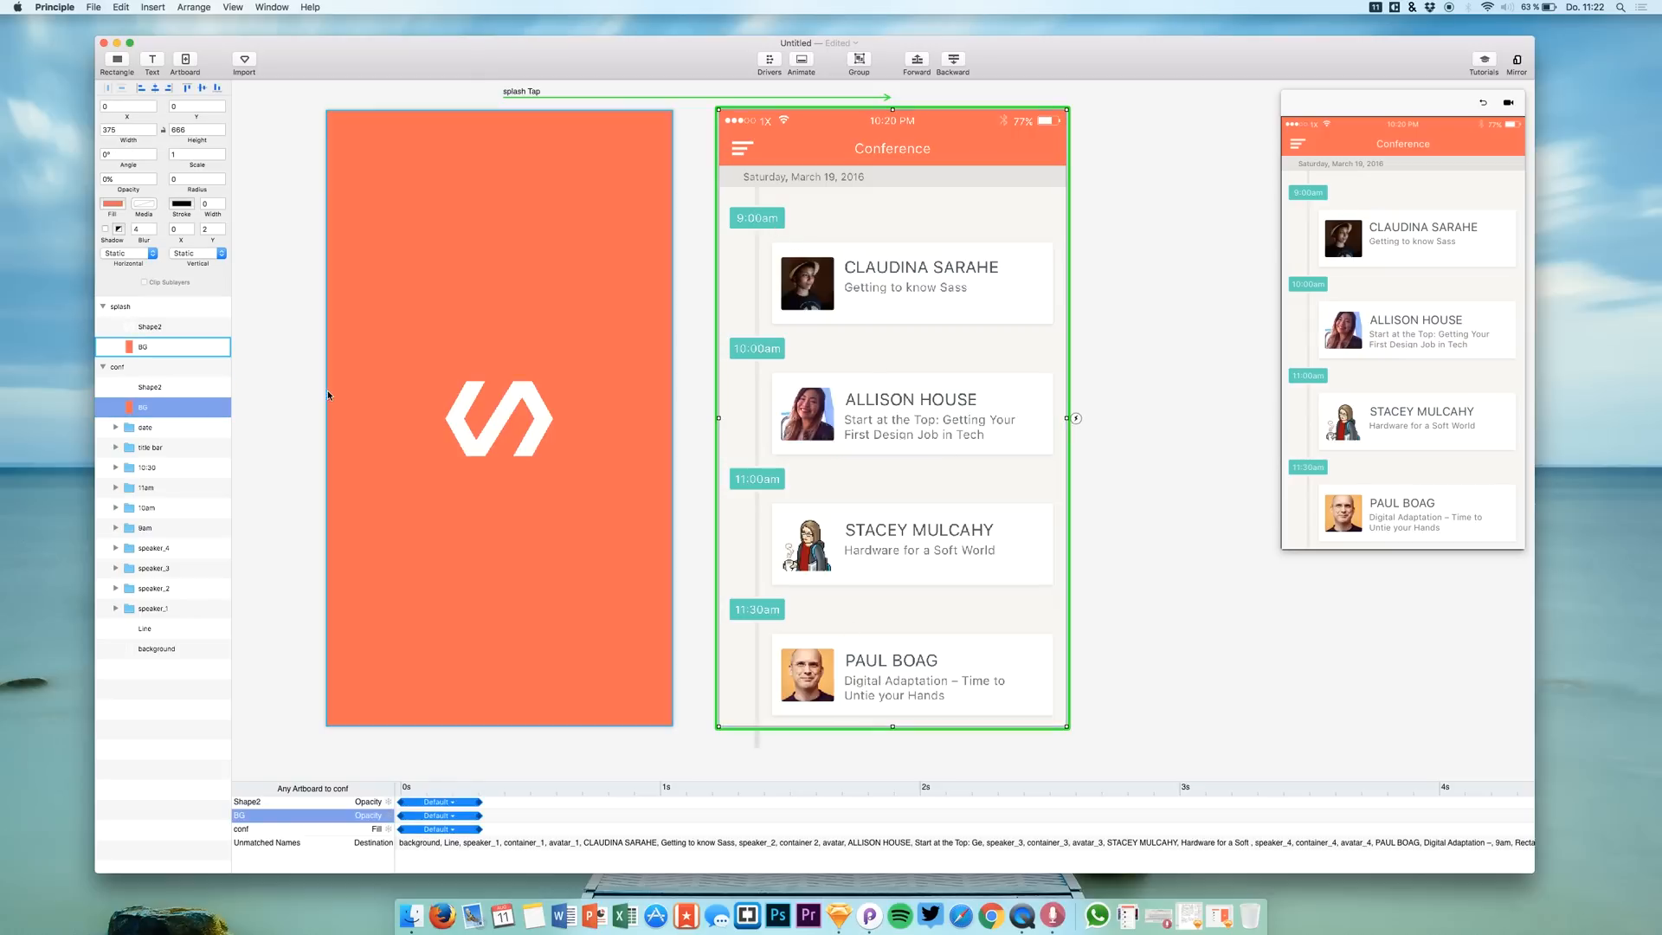
# Copy the four time stamps (9am–10:30) onto the splash screen and place them below its bottom edge
pyautogui.click(142, 406)
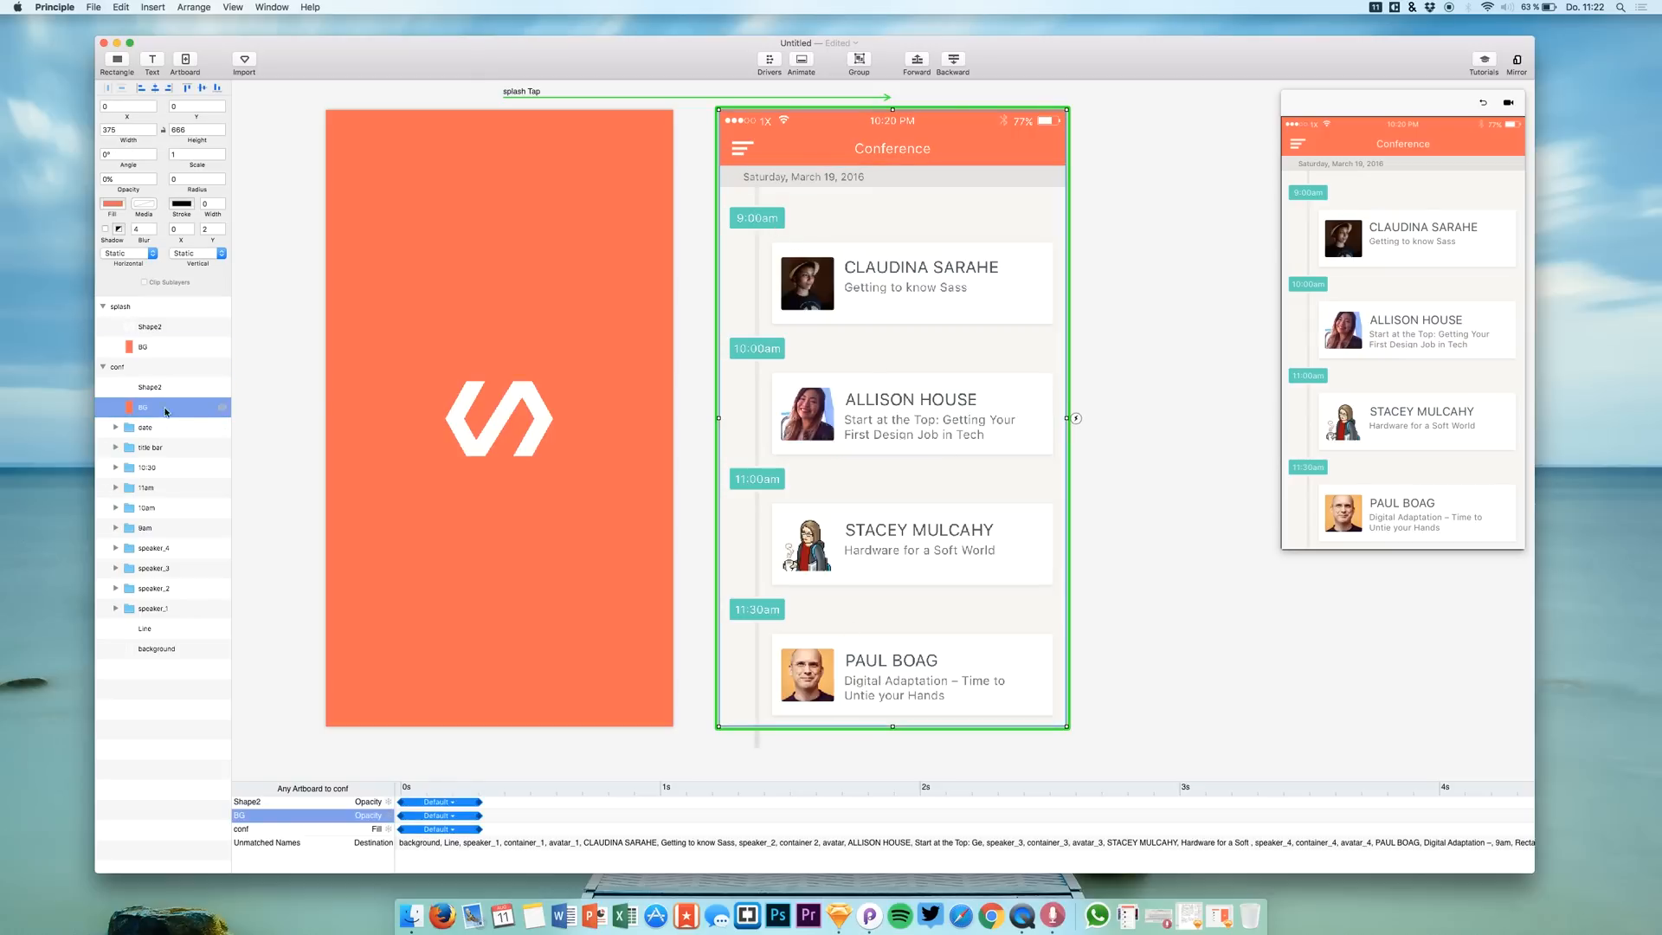
pyautogui.click(151, 446)
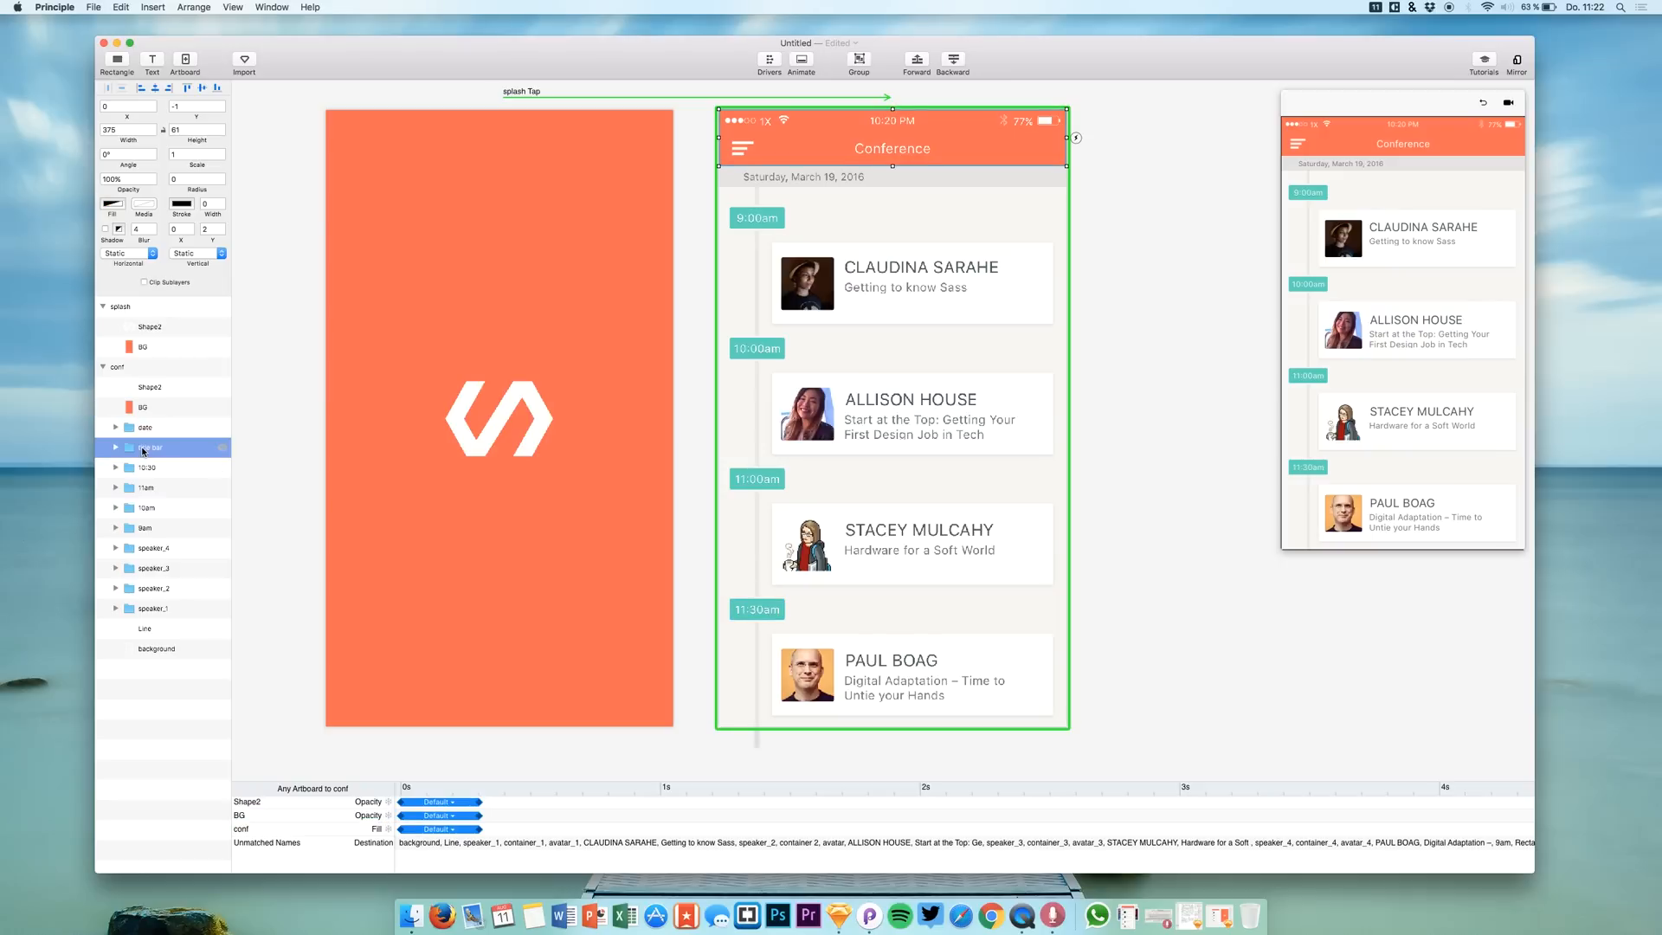
pyautogui.click(146, 526)
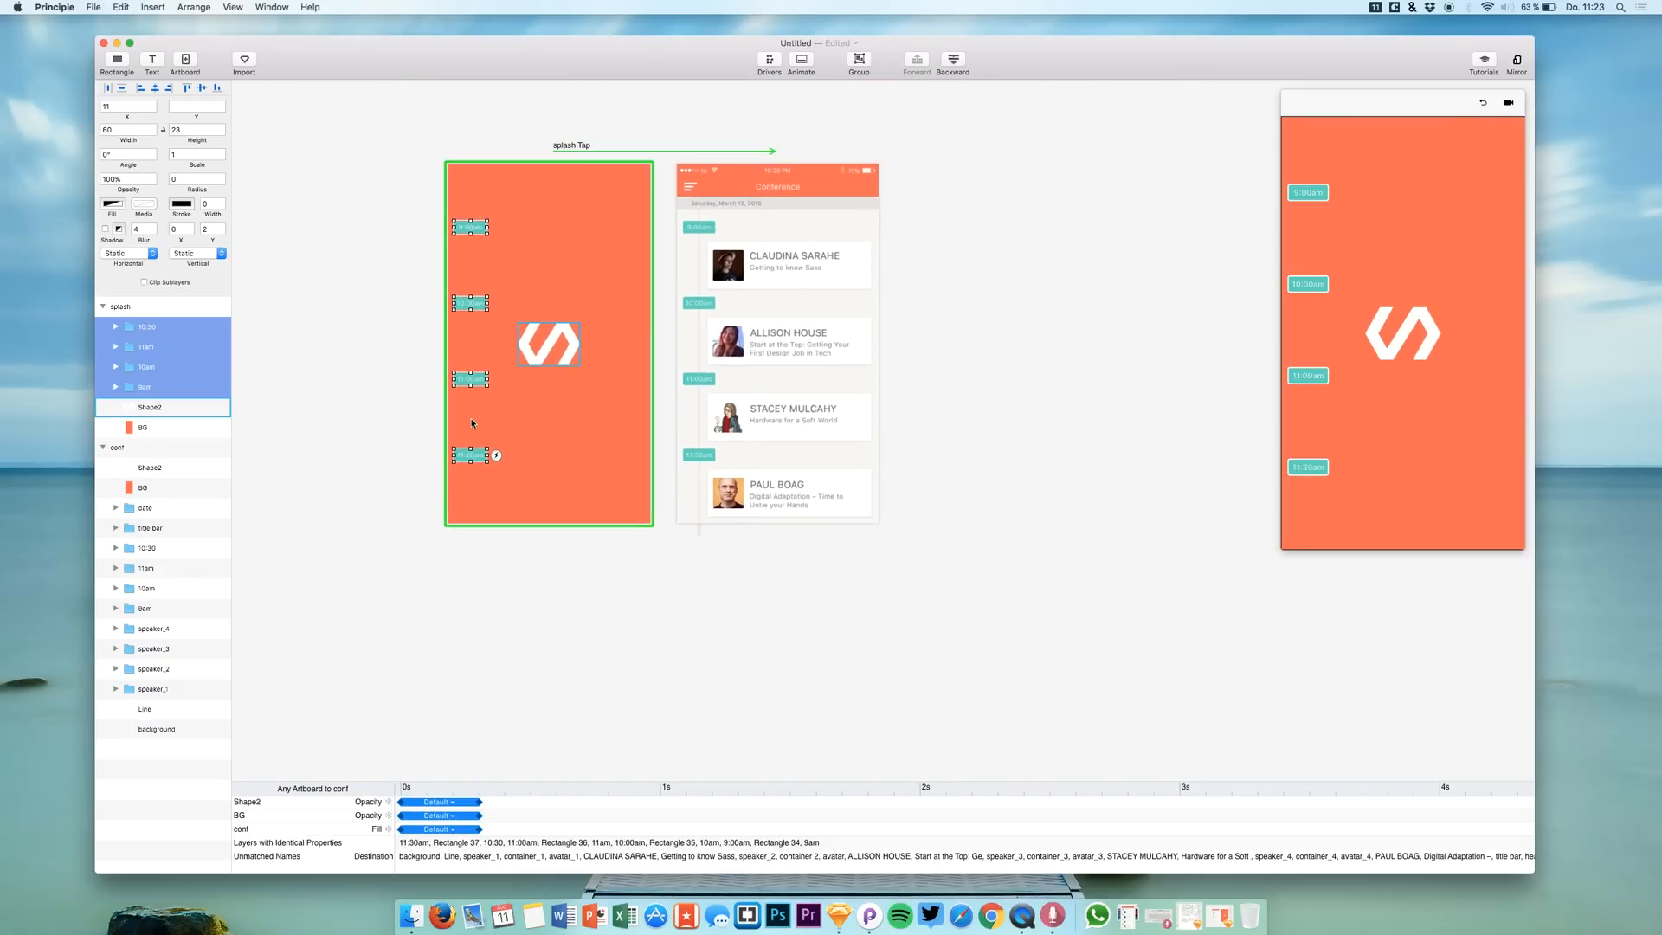
pyautogui.click(142, 426)
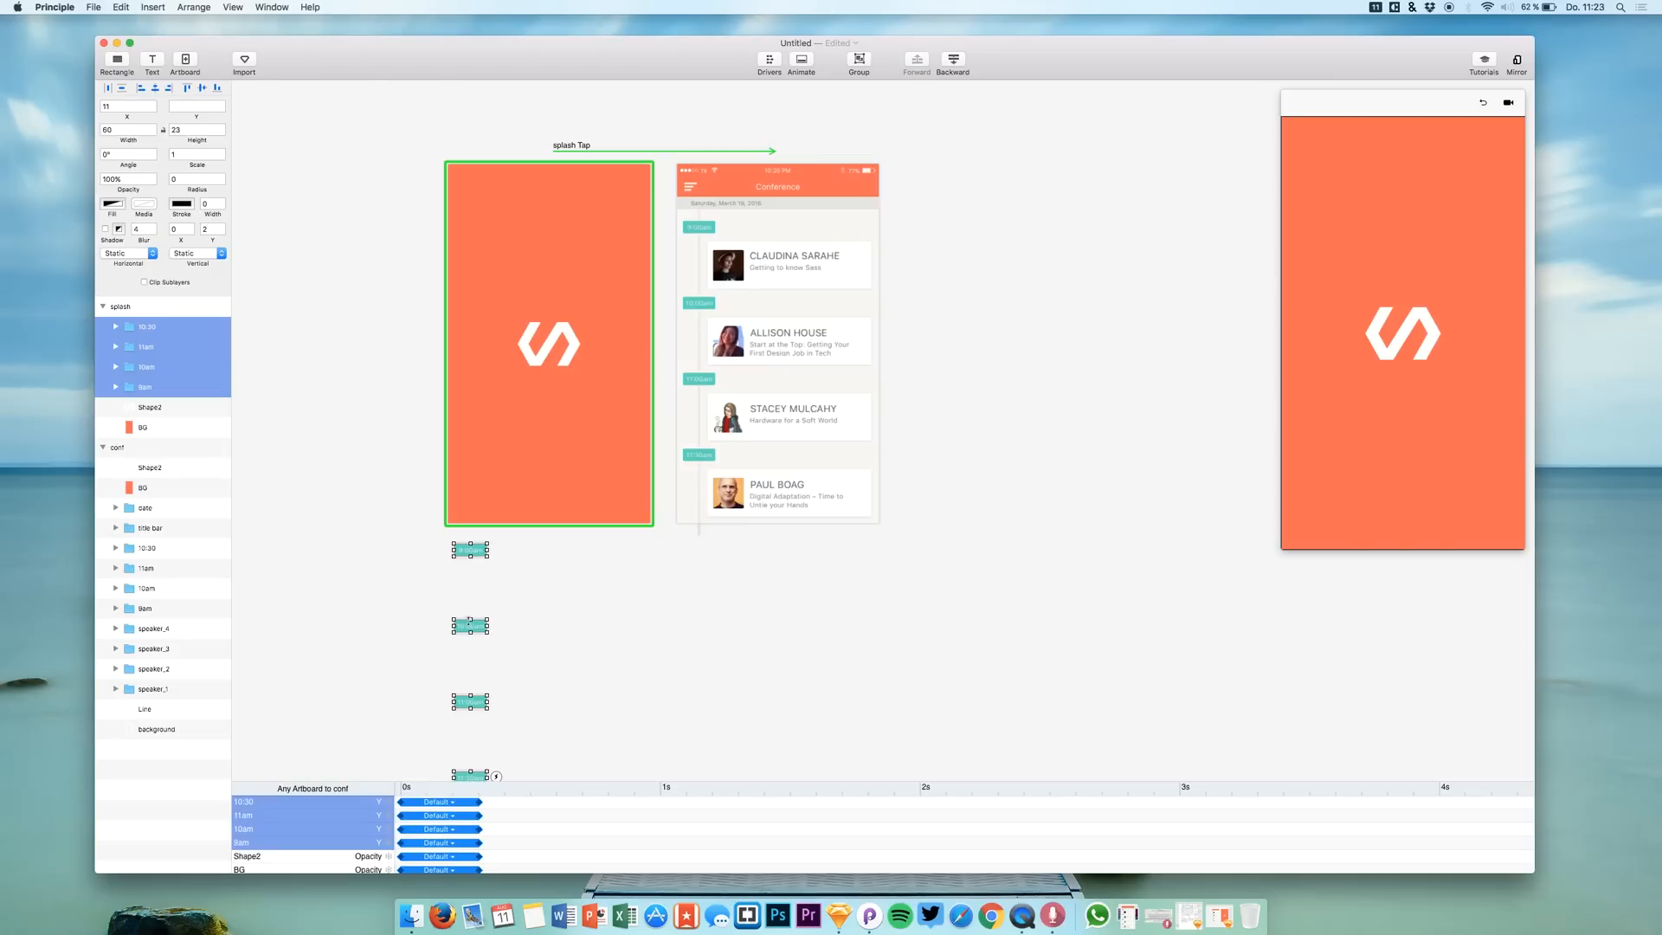
pyautogui.moveTo(506, 579)
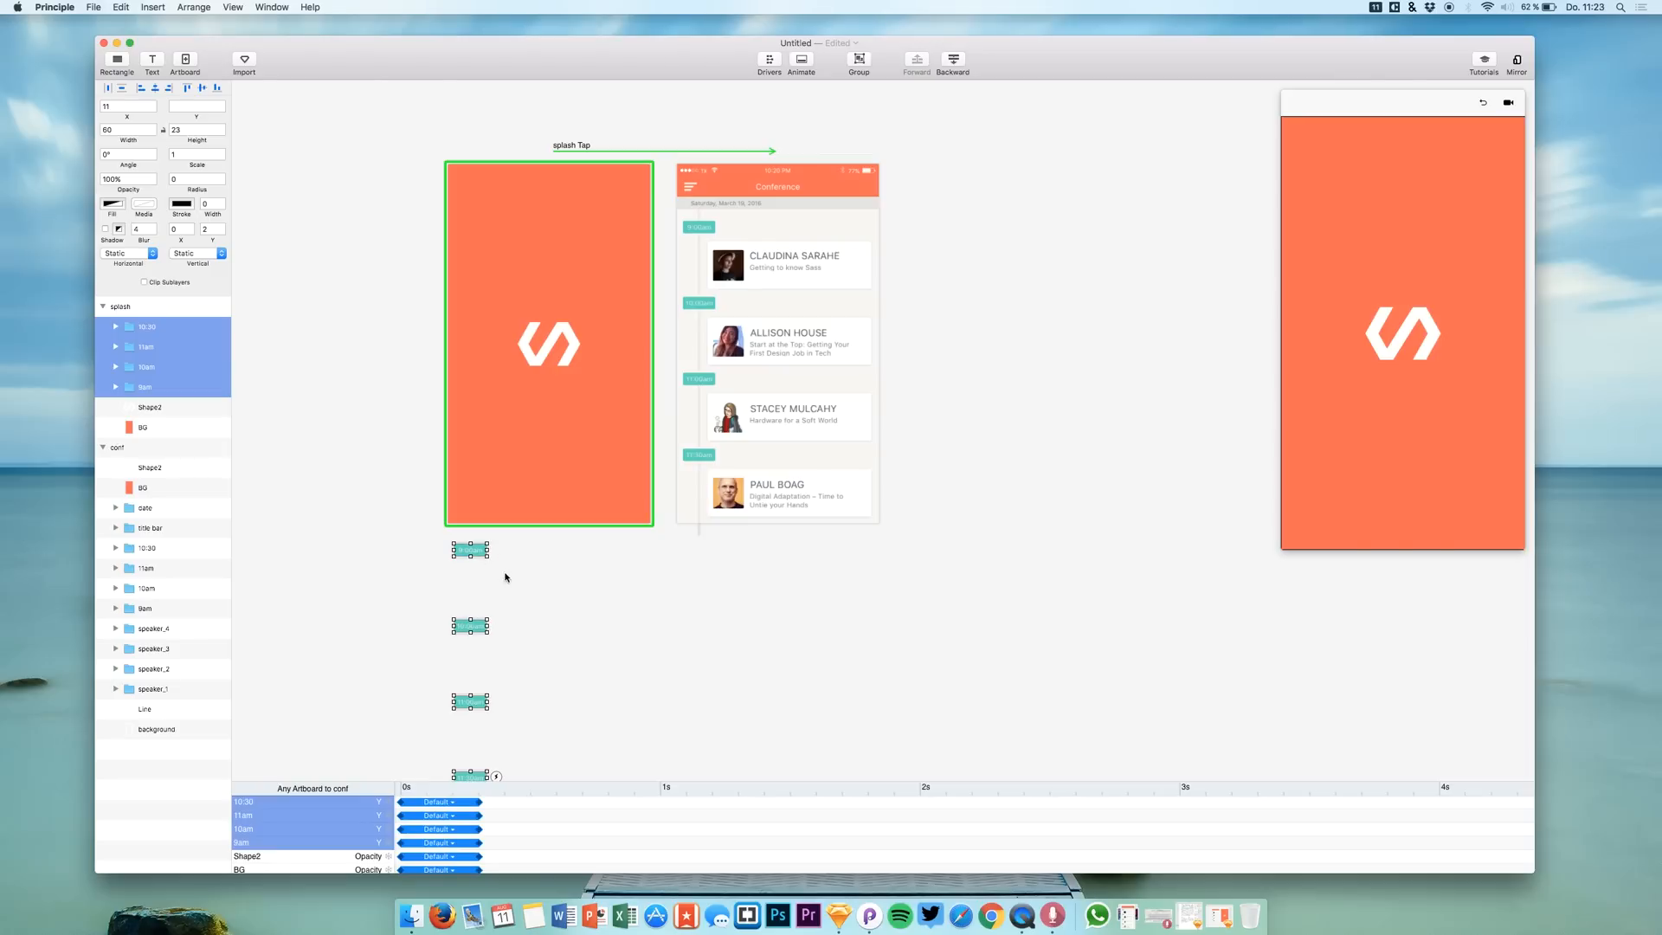
pyautogui.moveTo(433, 223)
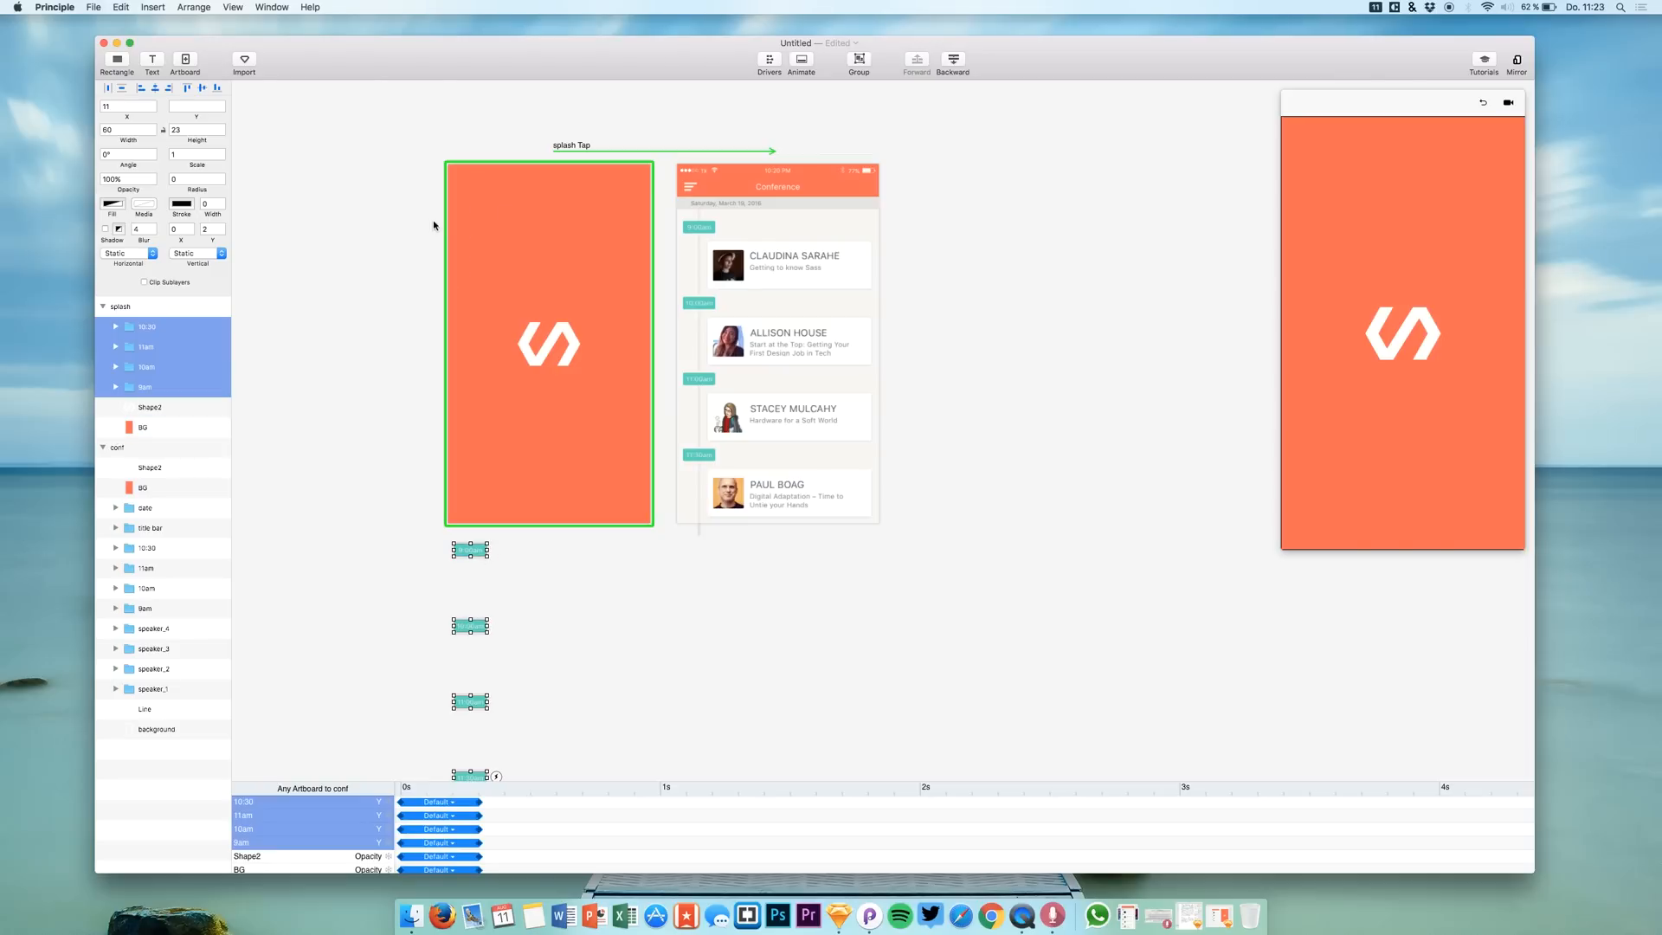
pyautogui.moveTo(1428, 114)
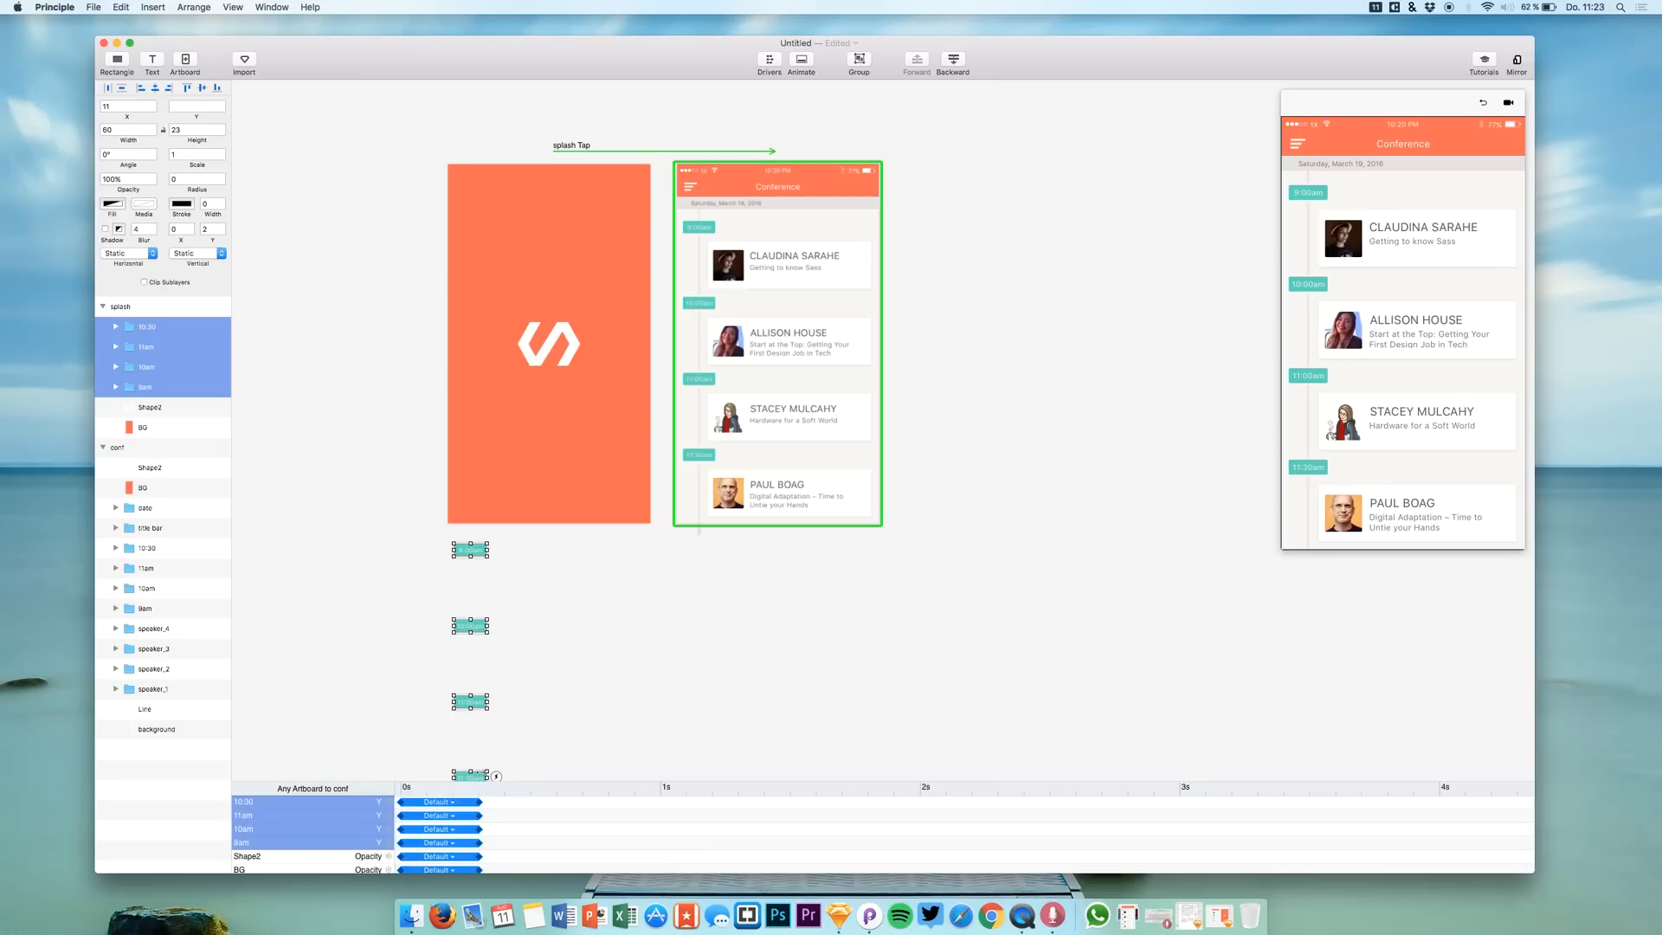
pyautogui.moveTo(549, 670)
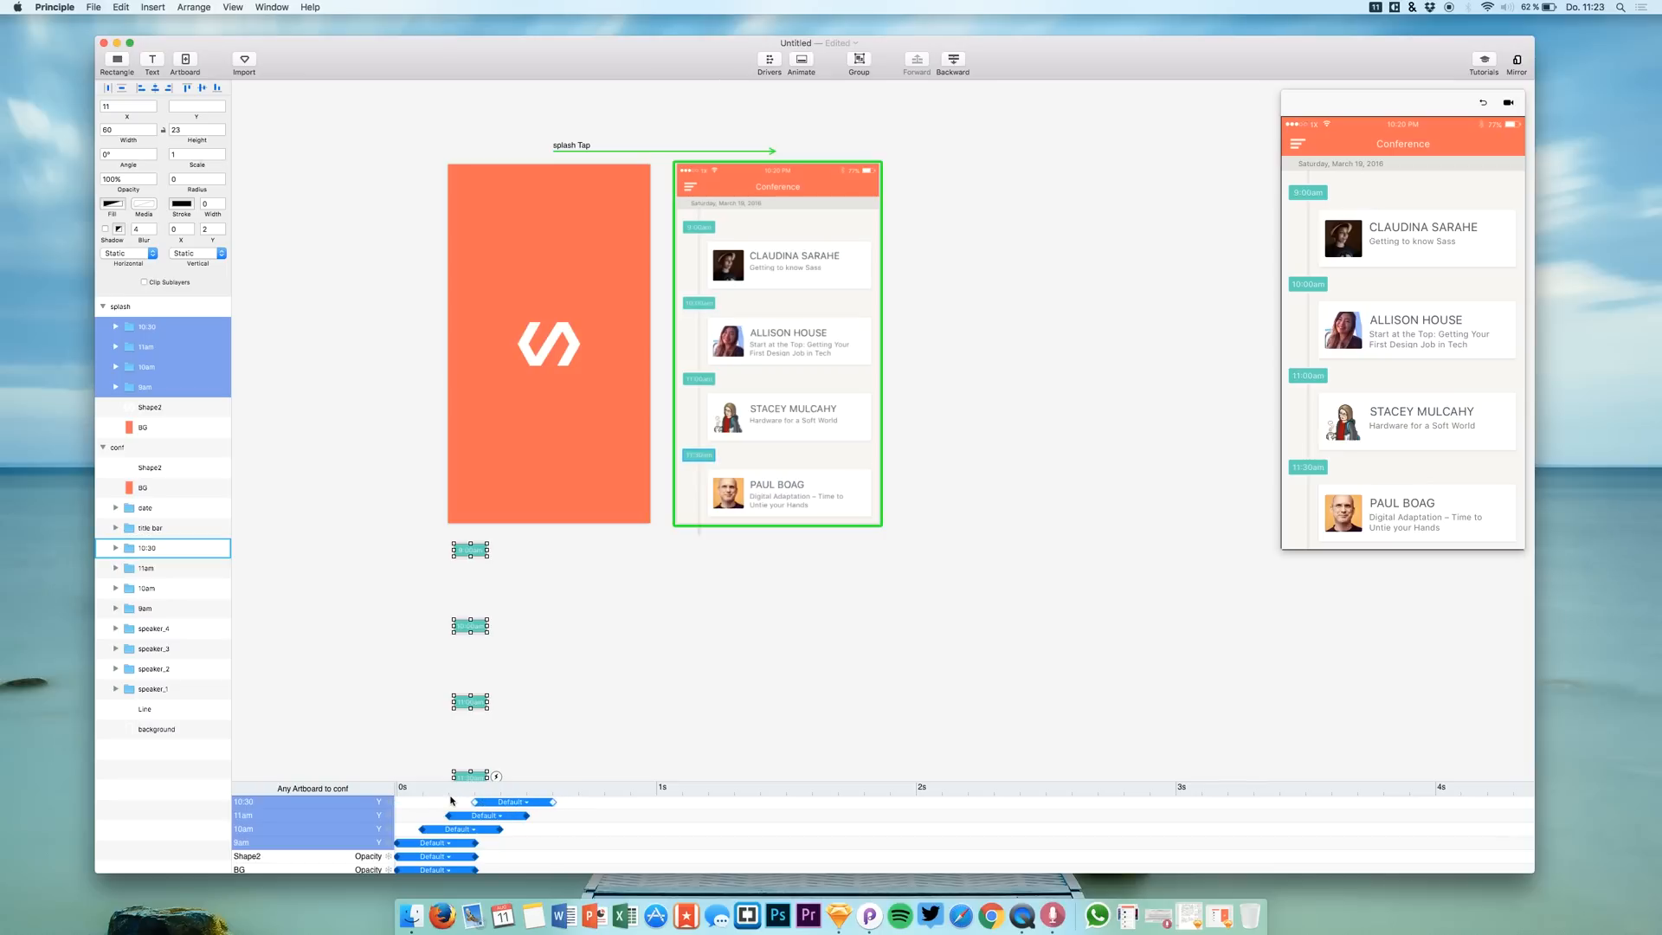
pyautogui.moveTo(423, 800)
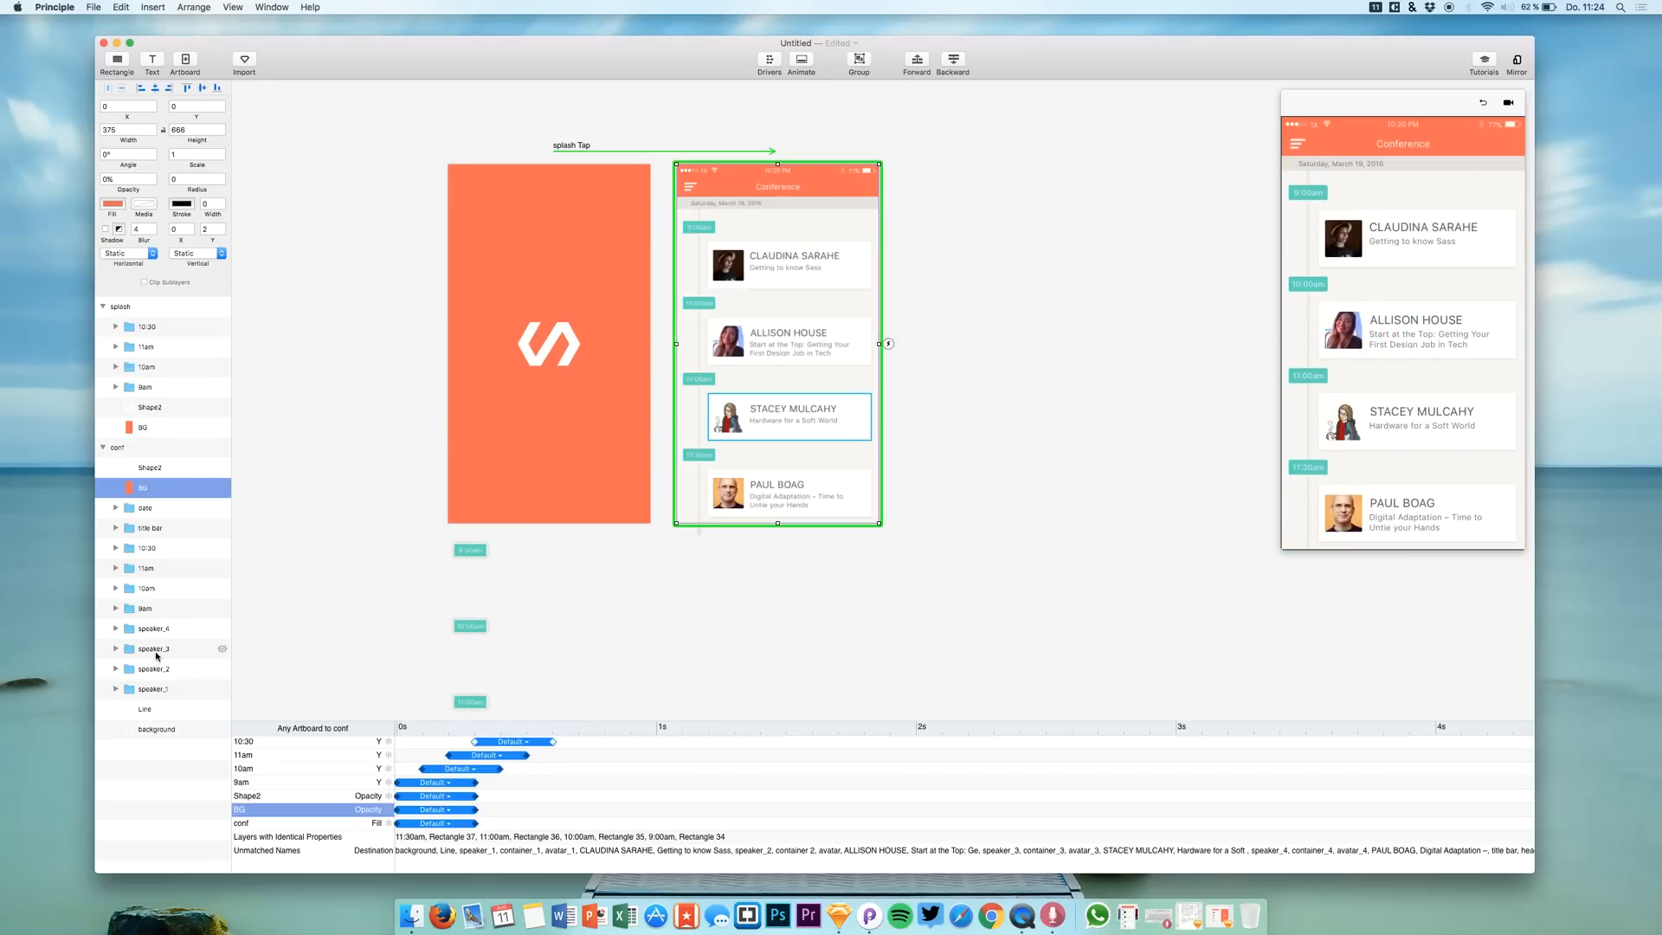
# Copy speaker_1 to speaker_4 onto the splash screen and move them below the time stamps
pyautogui.click(154, 689)
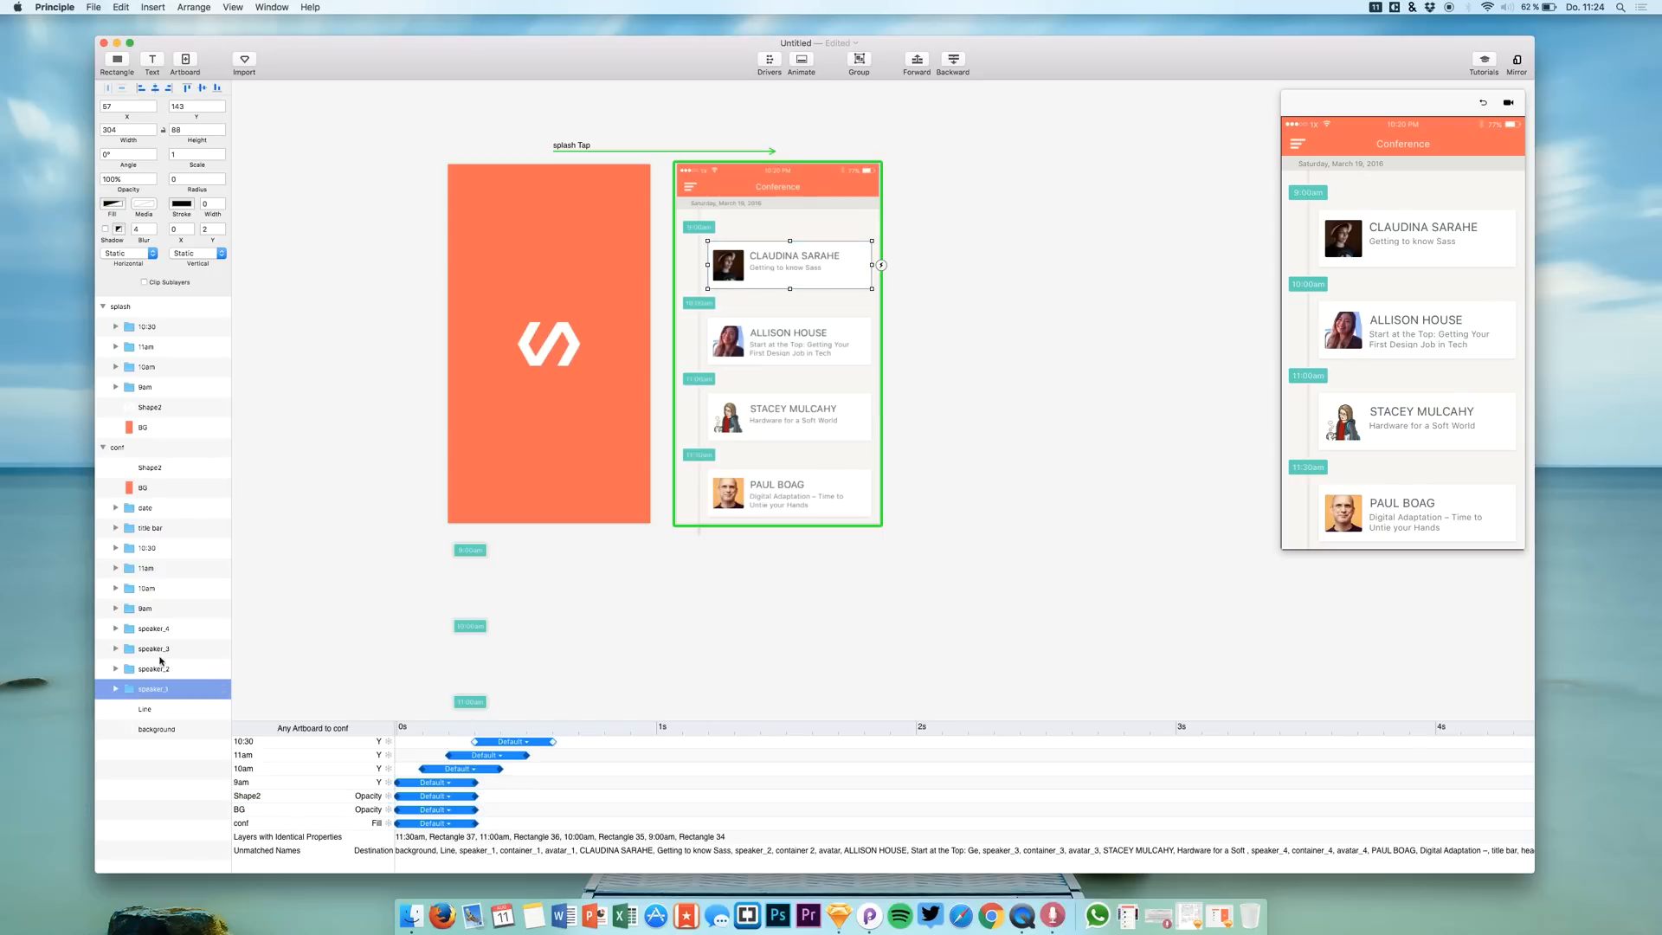
pyautogui.click(154, 629)
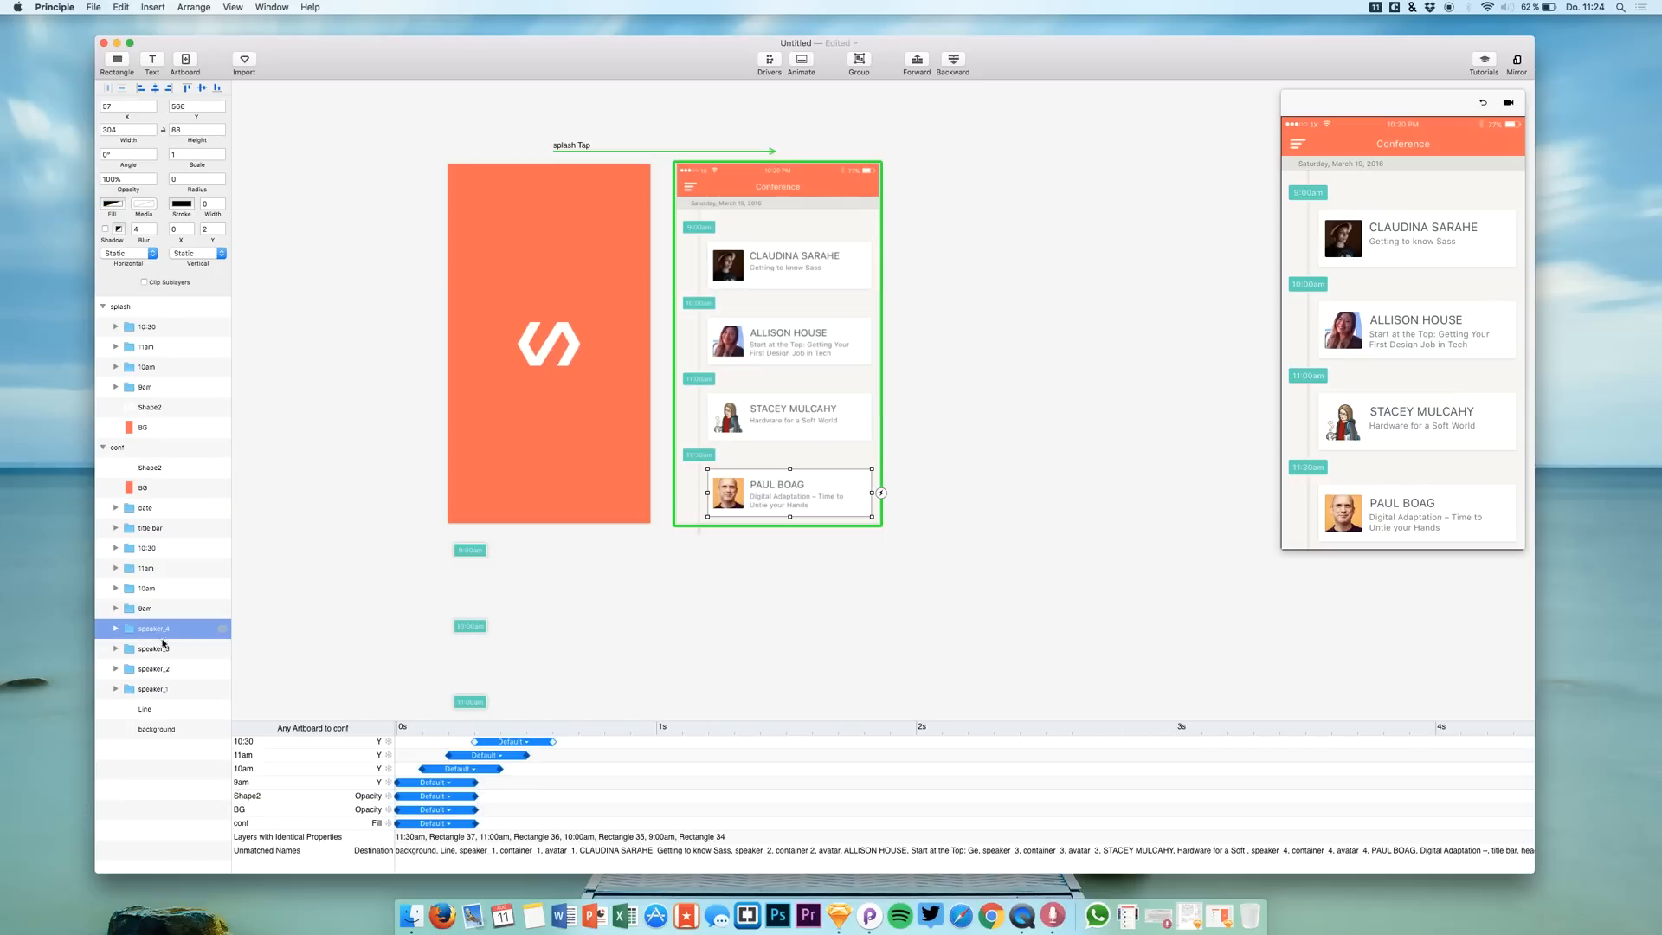
pyautogui.click(154, 689)
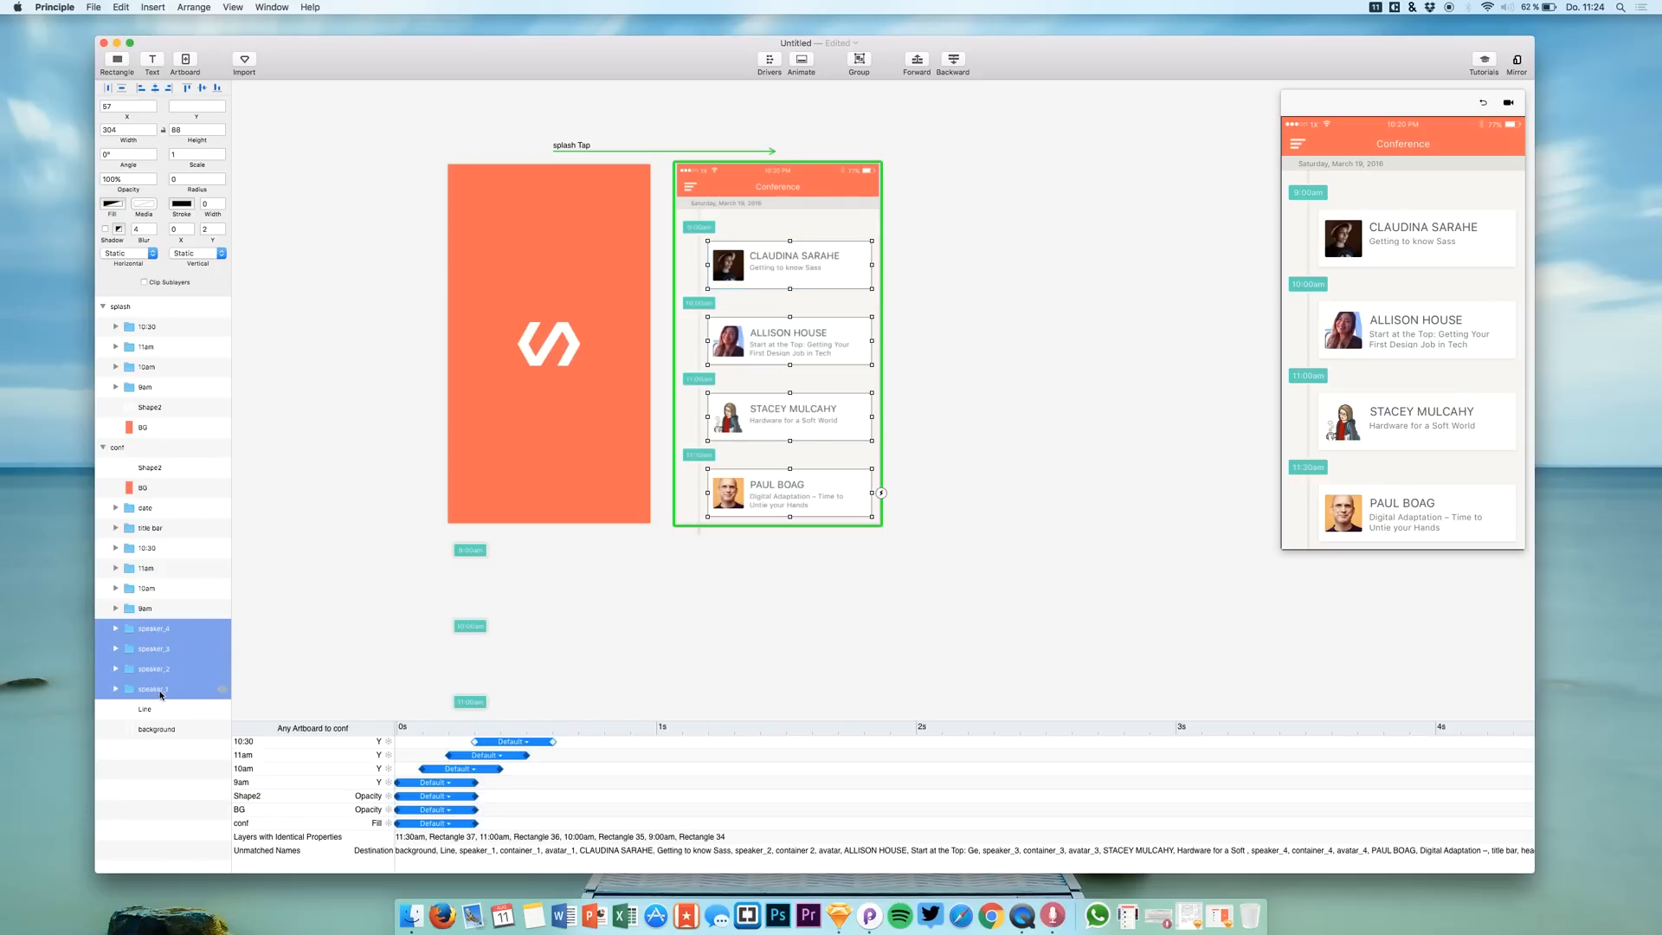
pyautogui.click(148, 407)
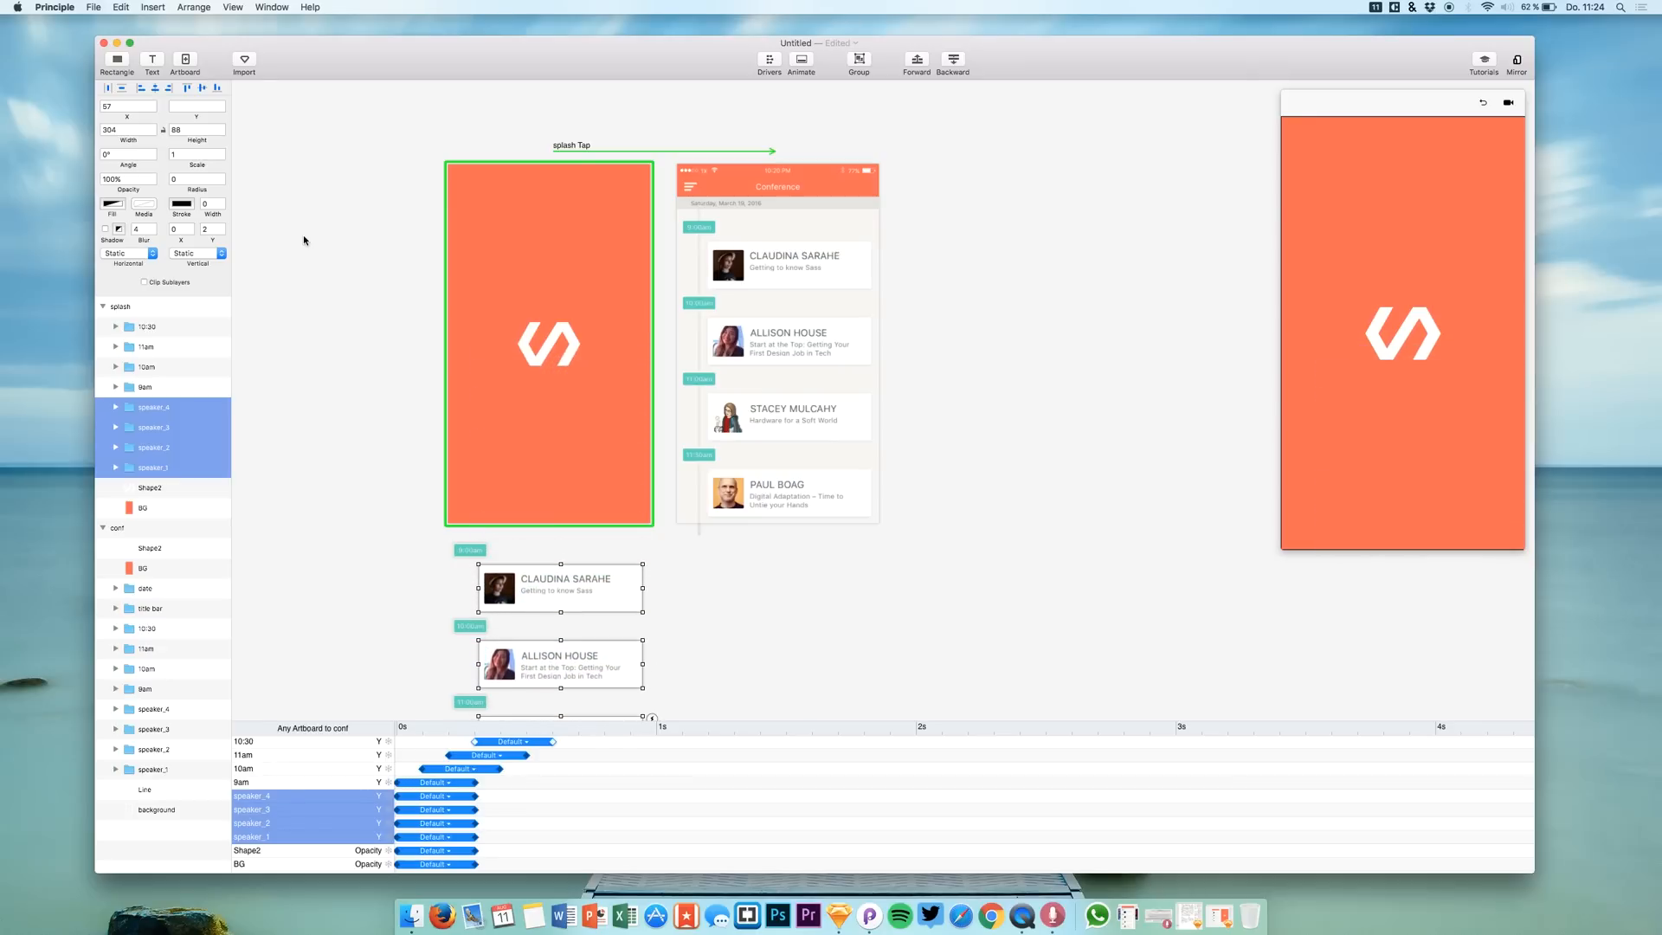
pyautogui.scroll(-3)
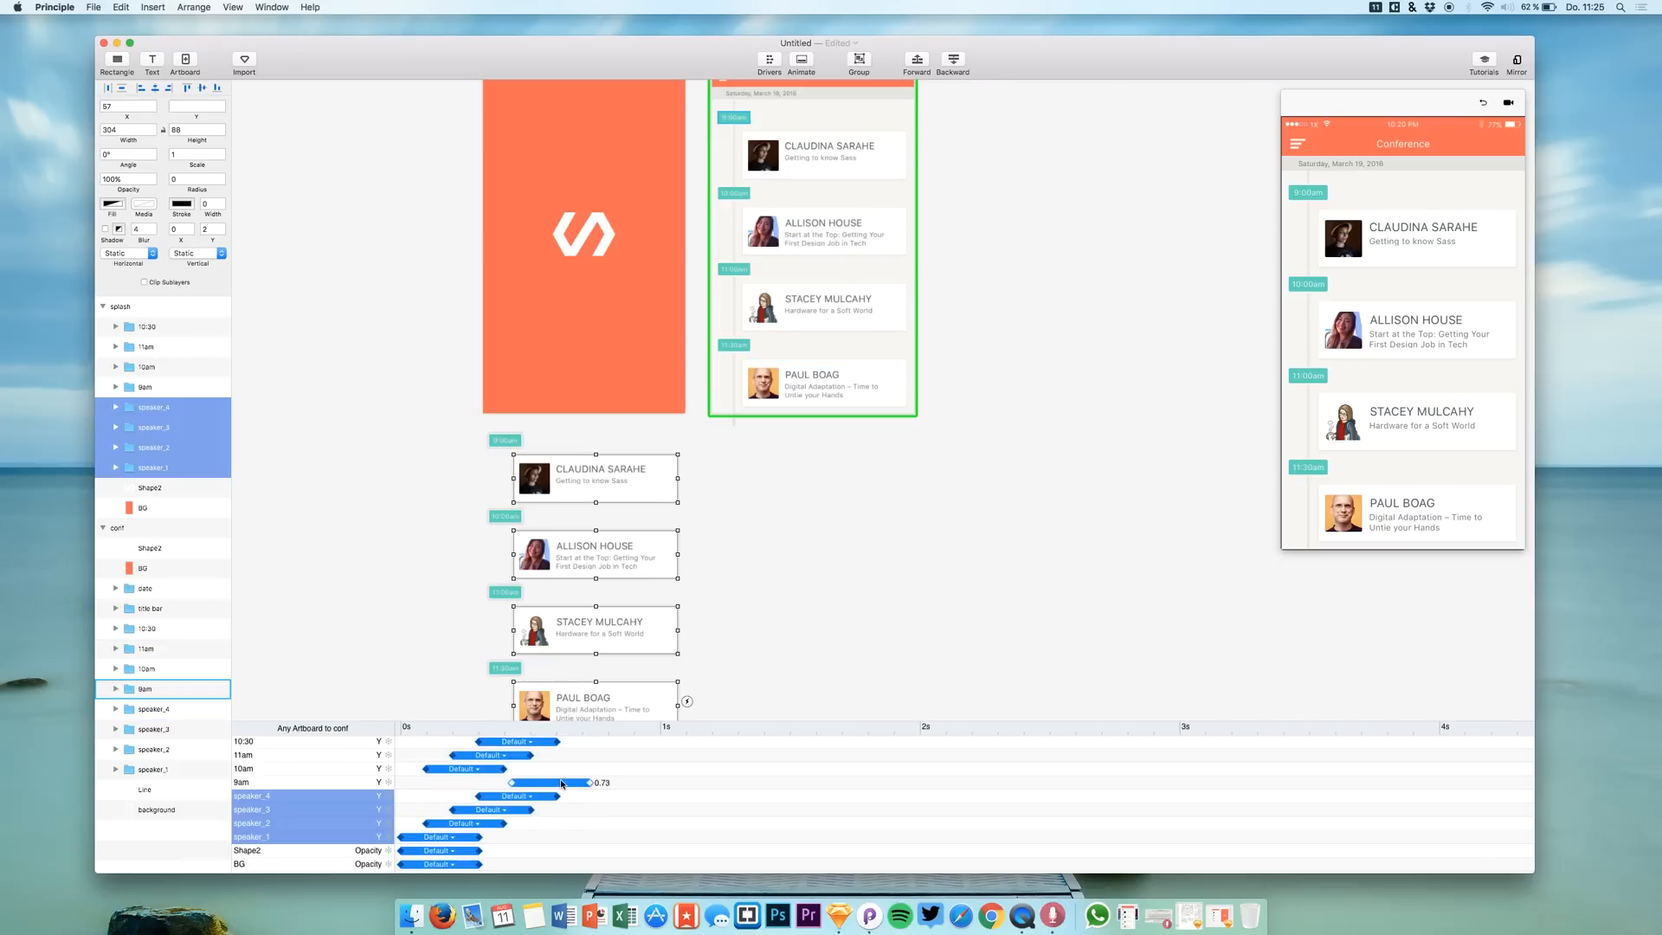
# Offset each speaker card's Y animation bar so it starts slightly after the previous card
pyautogui.moveTo(560, 782); pyautogui.dragTo(546, 782)
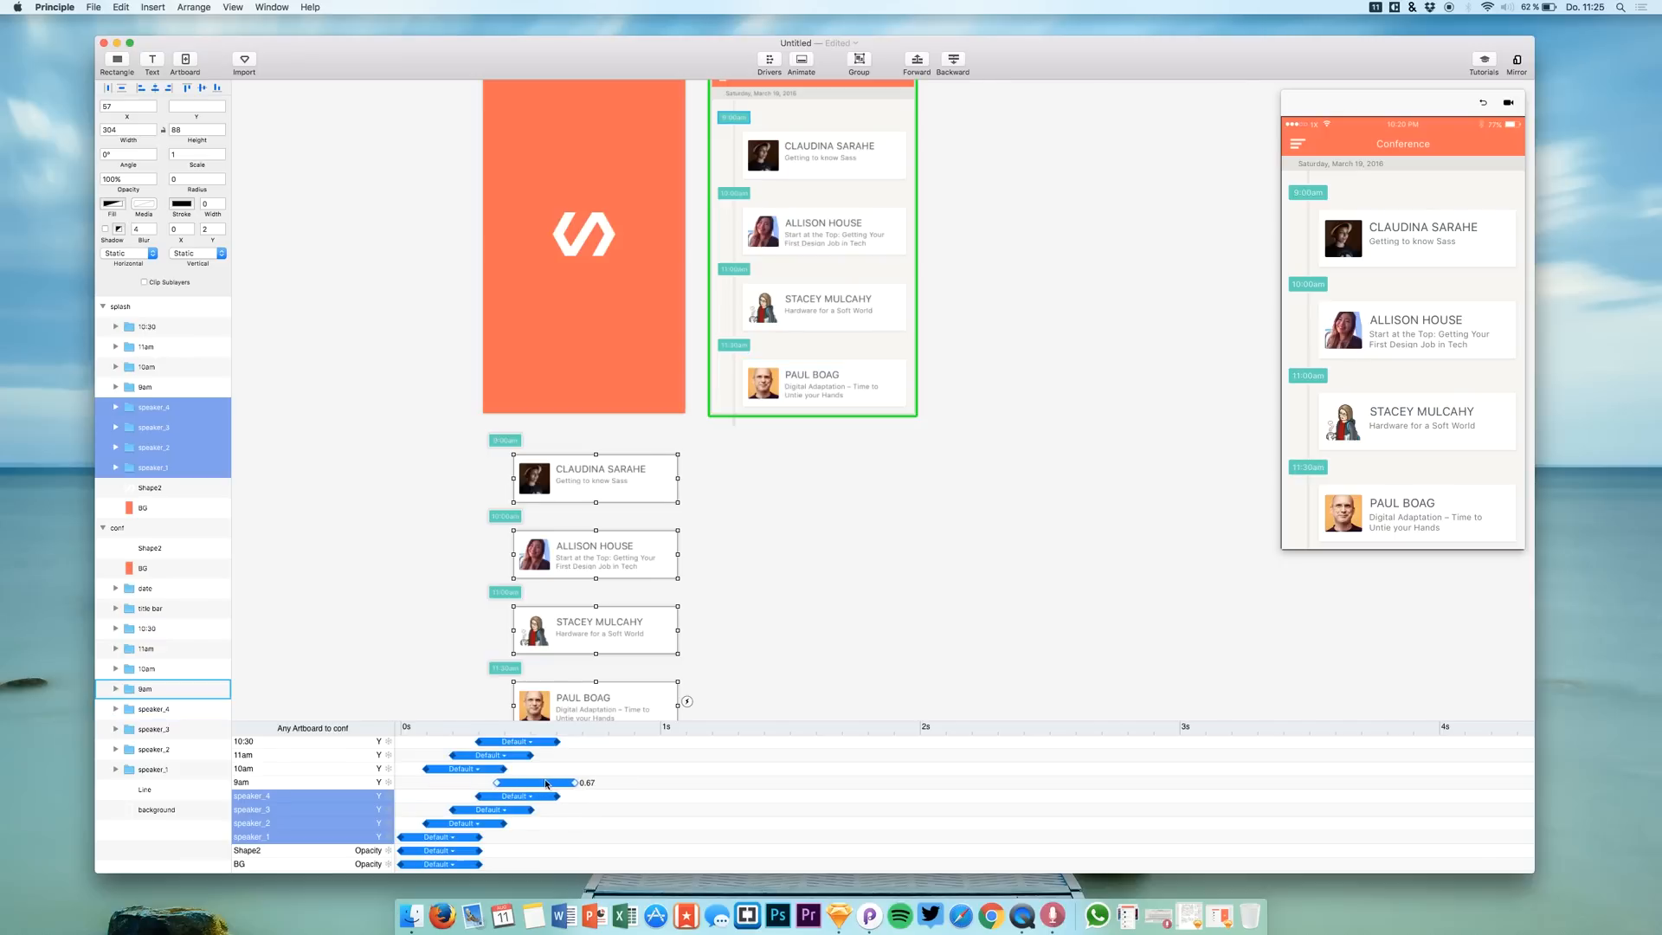
pyautogui.moveTo(548, 782); pyautogui.dragTo(555, 783)
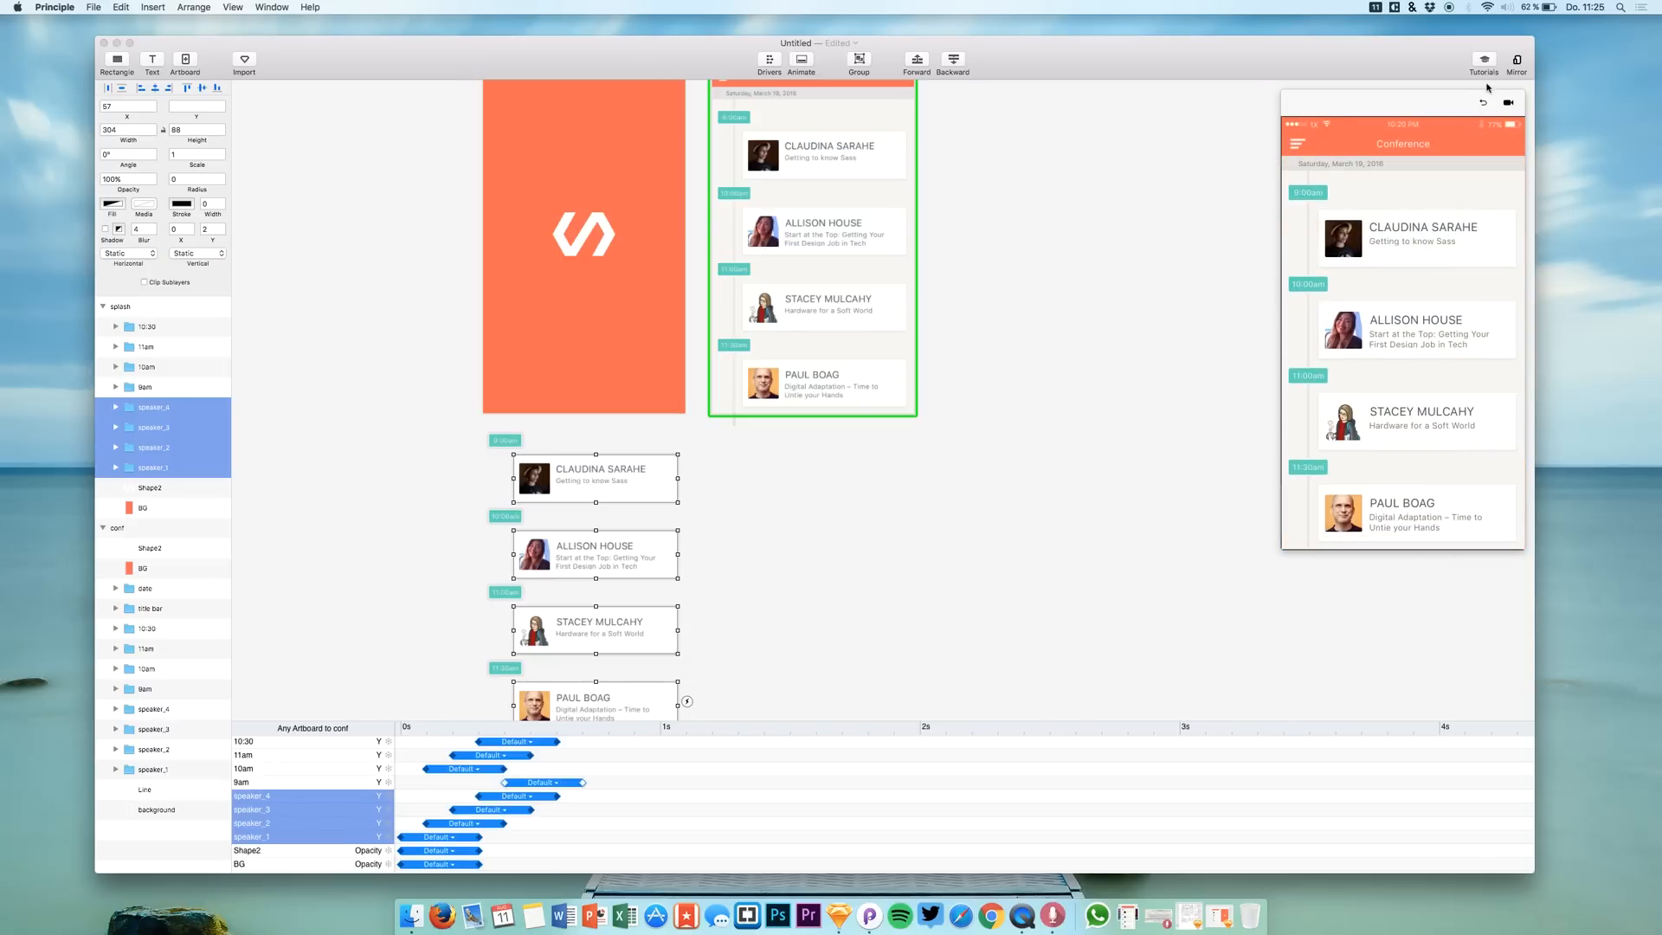
pyautogui.moveTo(1481, 104)
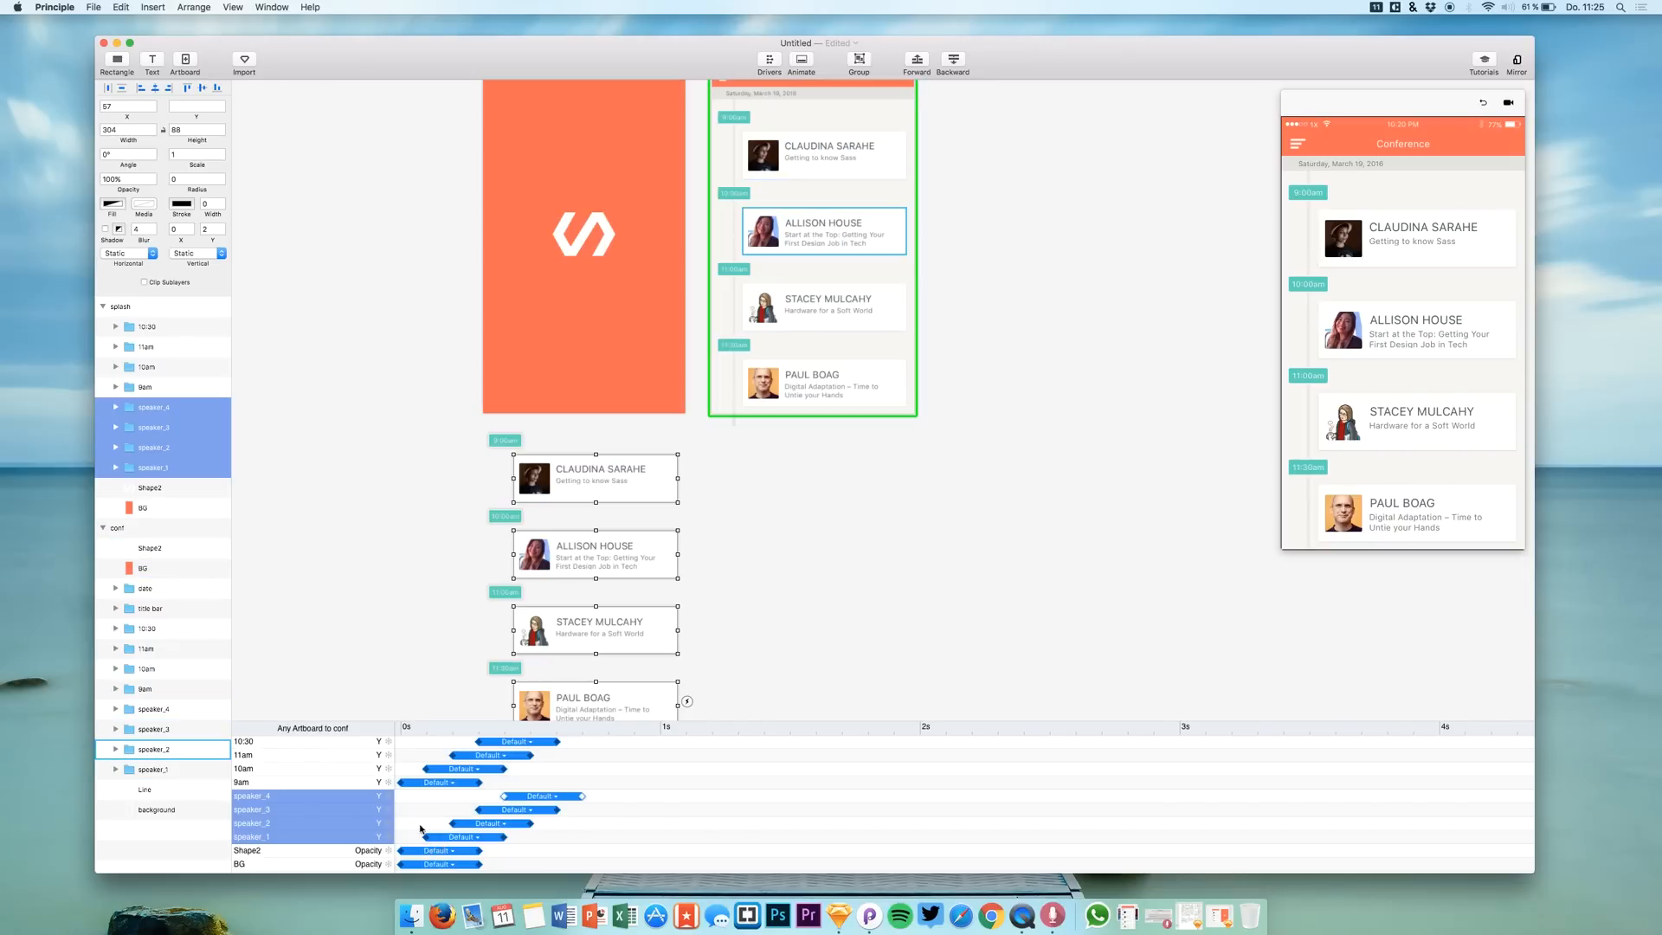
pyautogui.click(152, 768)
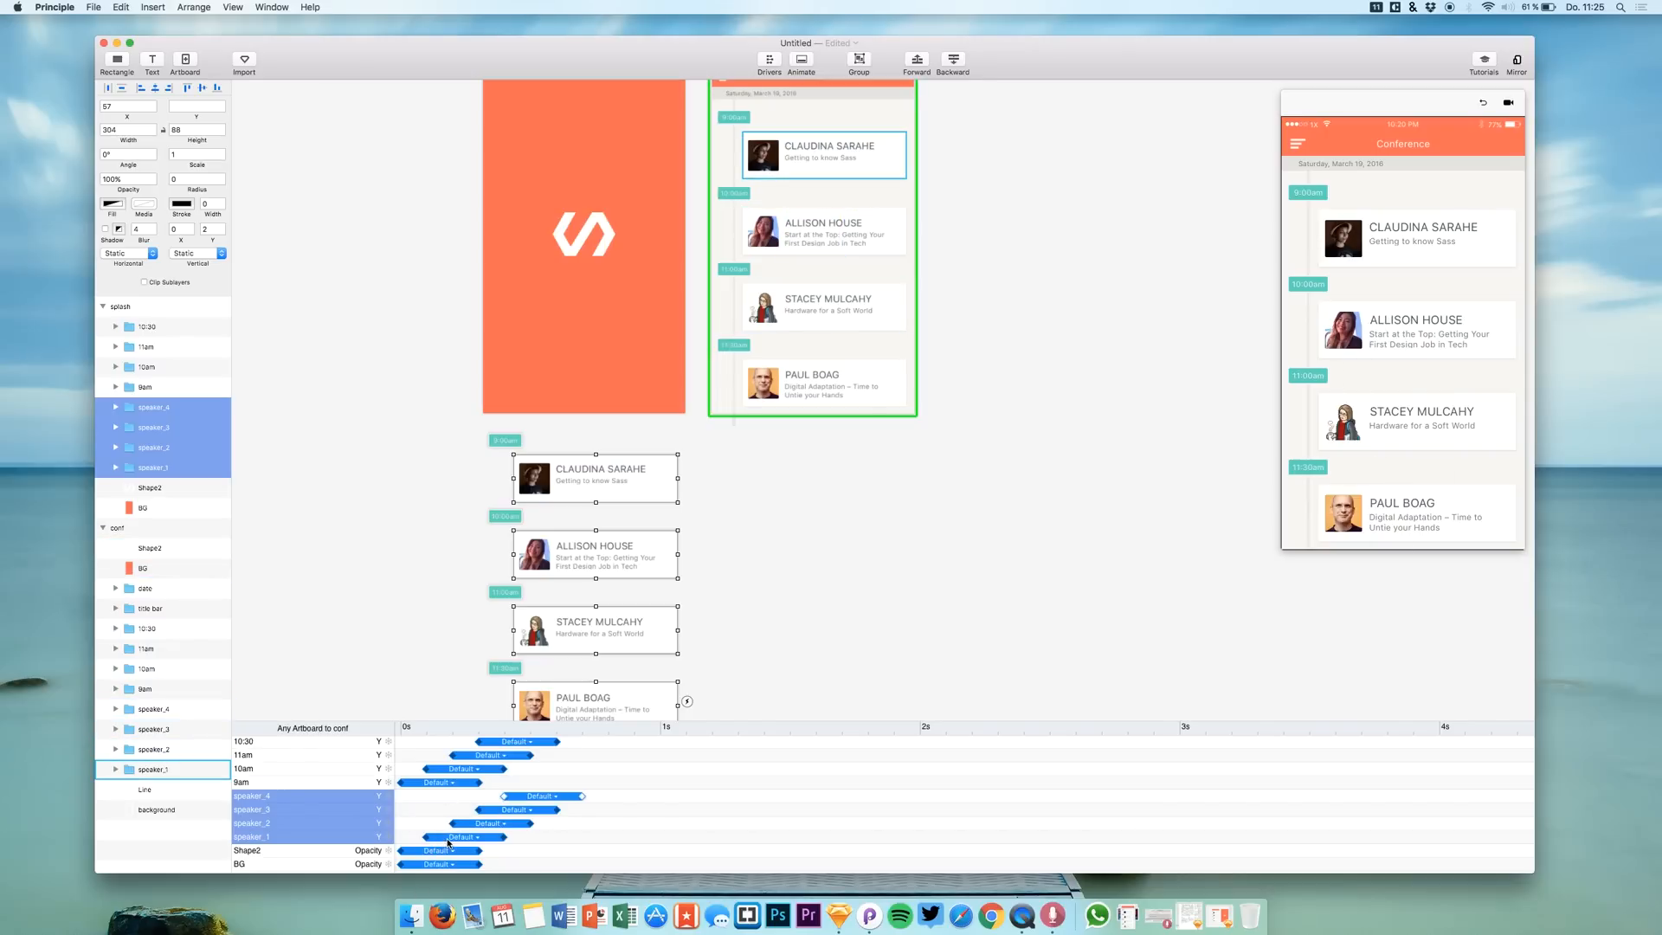